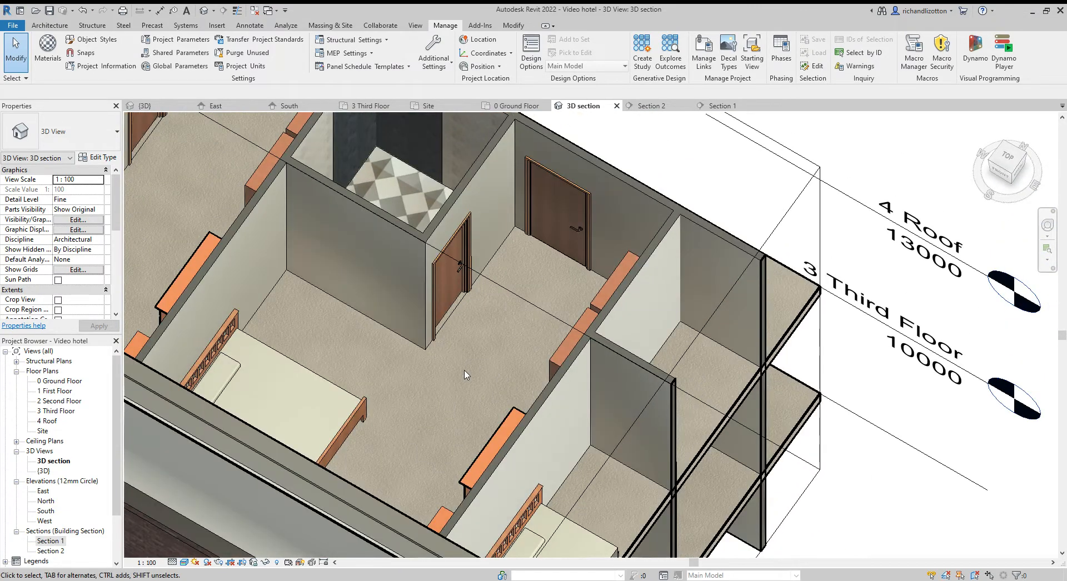
pyautogui.moveTo(626, 213)
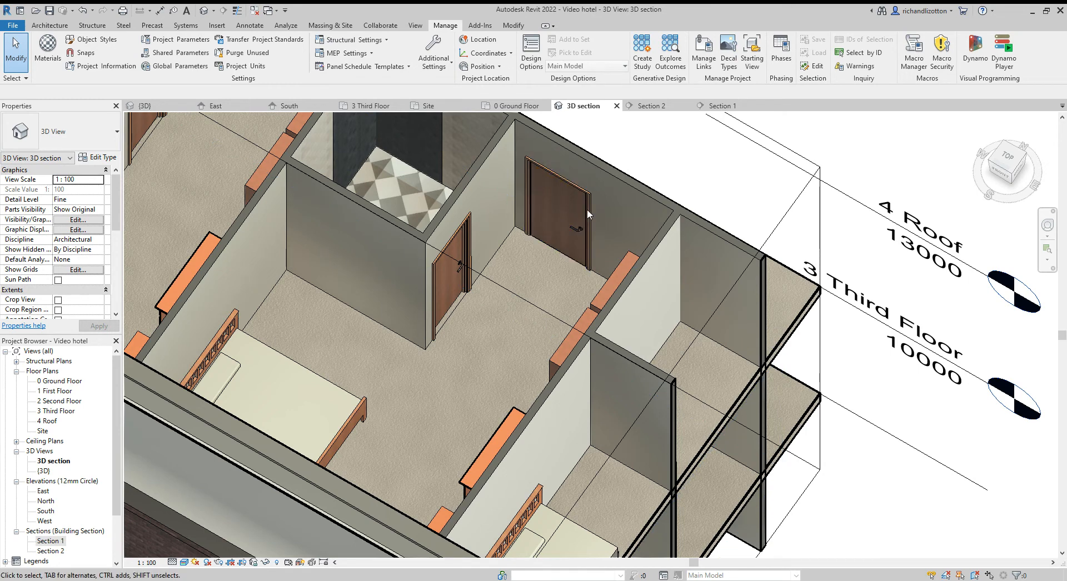
pyautogui.moveTo(533, 321)
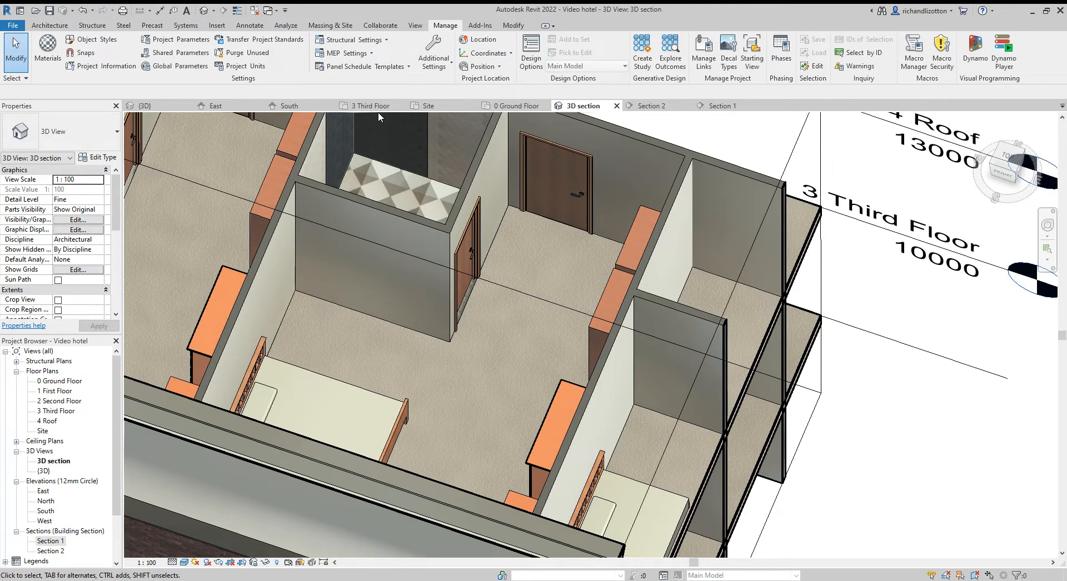
# Switch to the Third Floor plan and start Split Face from the Modify geometry tools.
pyautogui.click(369, 105)
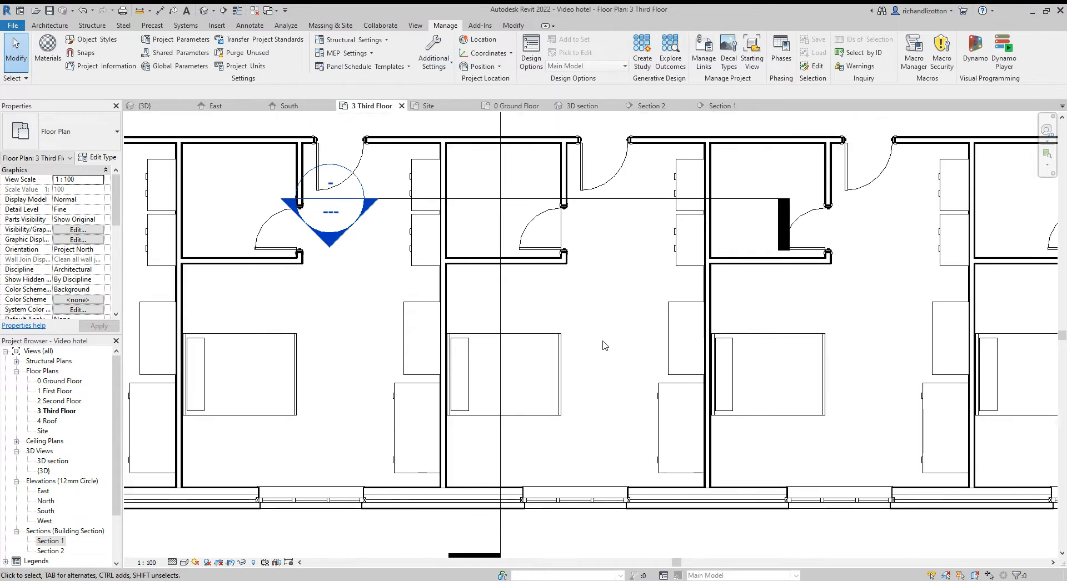
pyautogui.moveTo(179, 54)
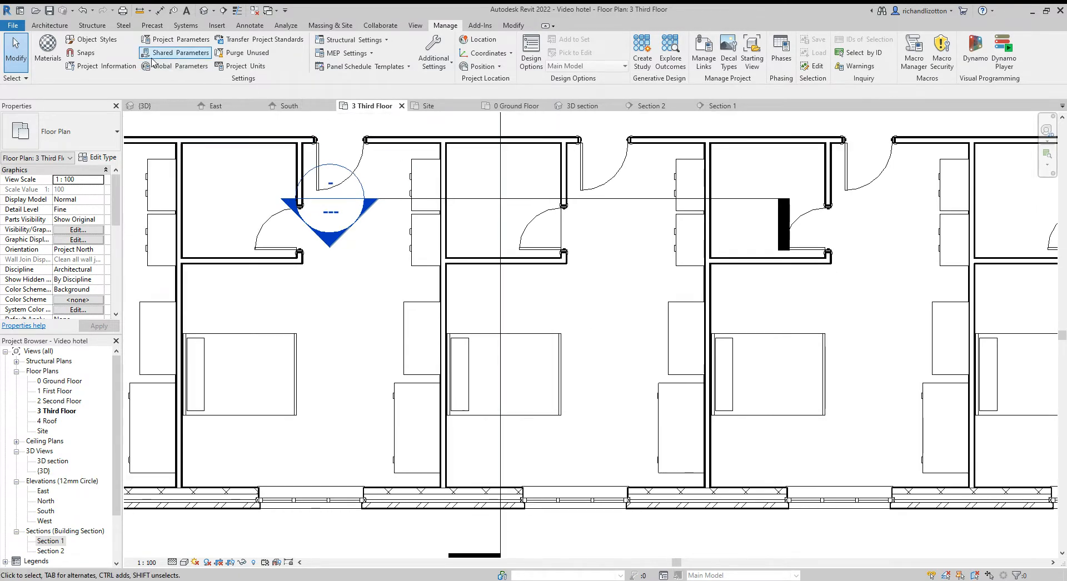
pyautogui.click(49, 25)
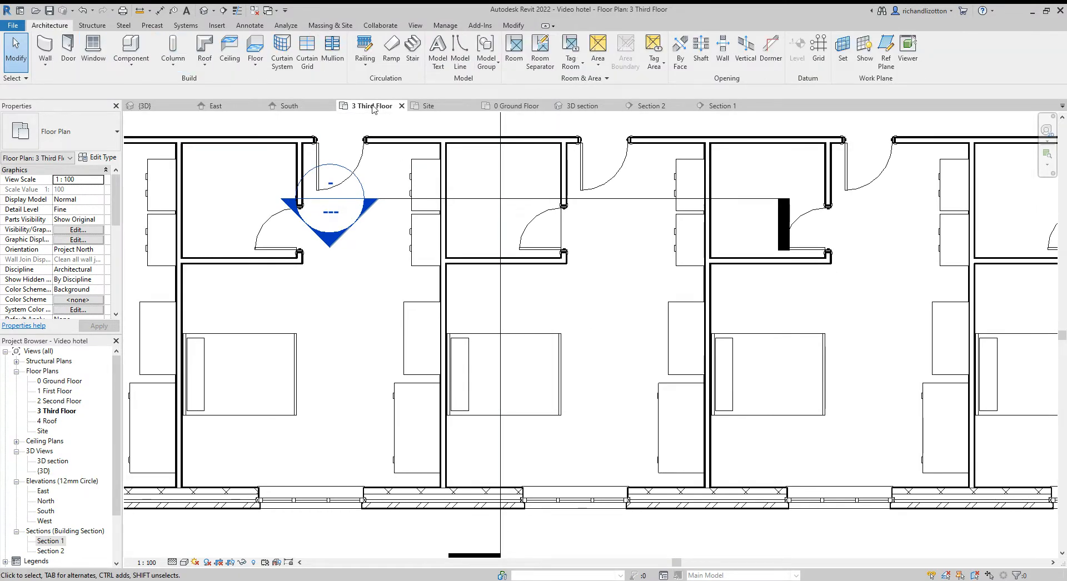
pyautogui.click(579, 494)
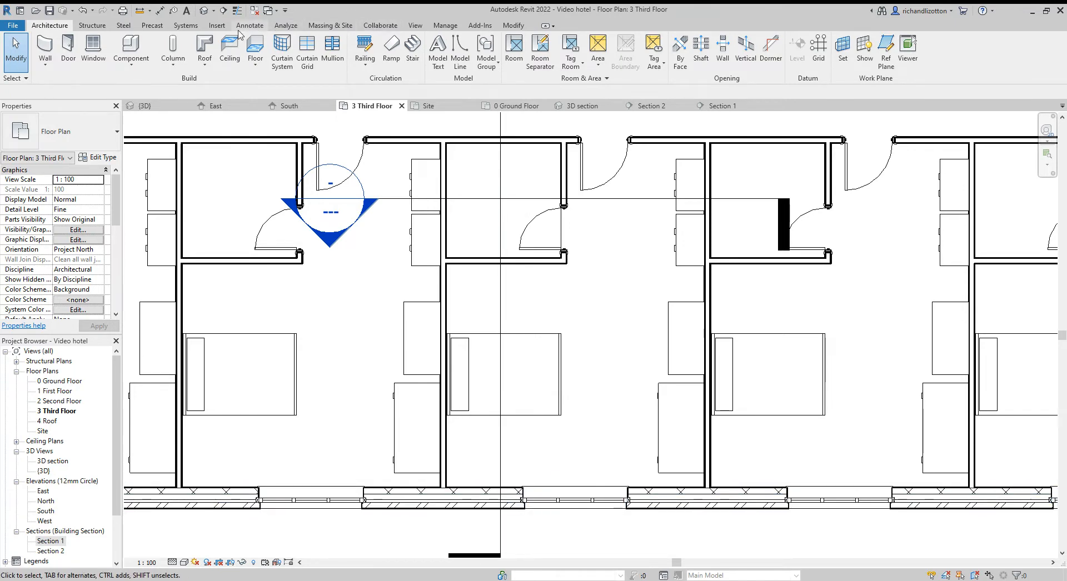
pyautogui.moveTo(556, 168)
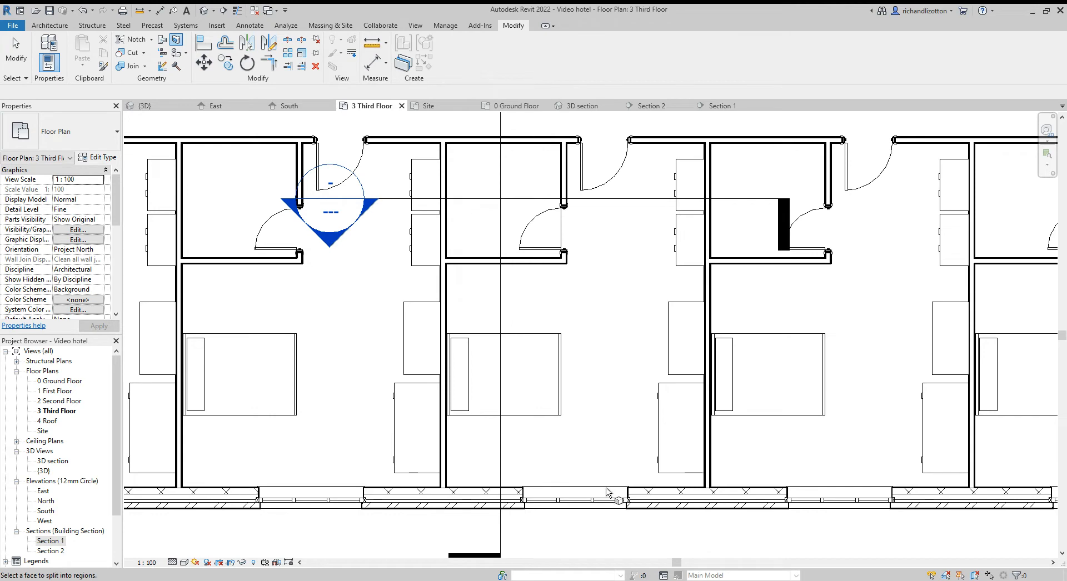
# Select the third-floor slab face and sketch the bedroom boundary lines around the bathroom and door opening.
pyautogui.click(503, 204)
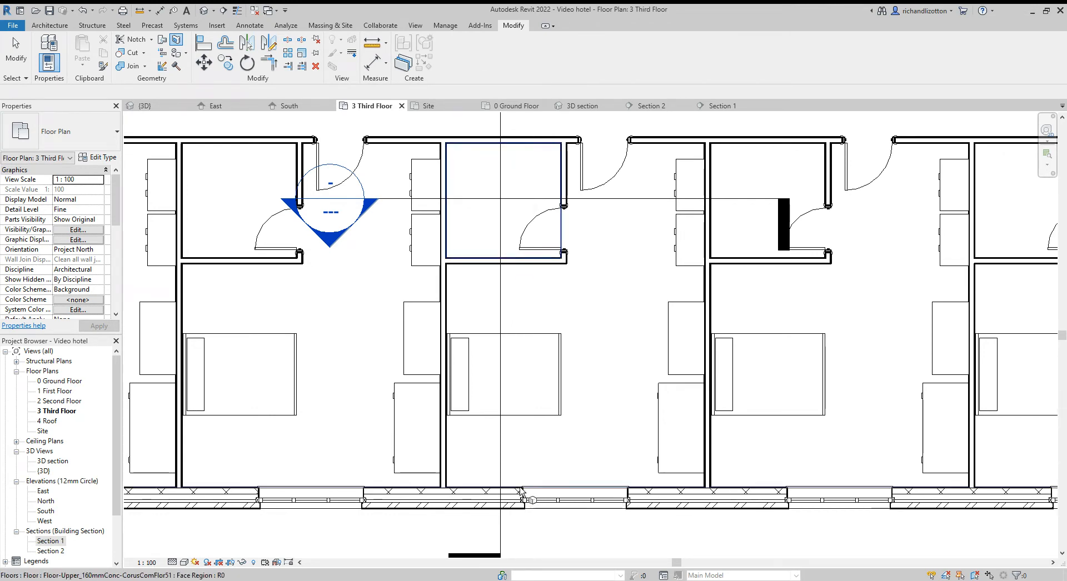
pyautogui.scroll(3)
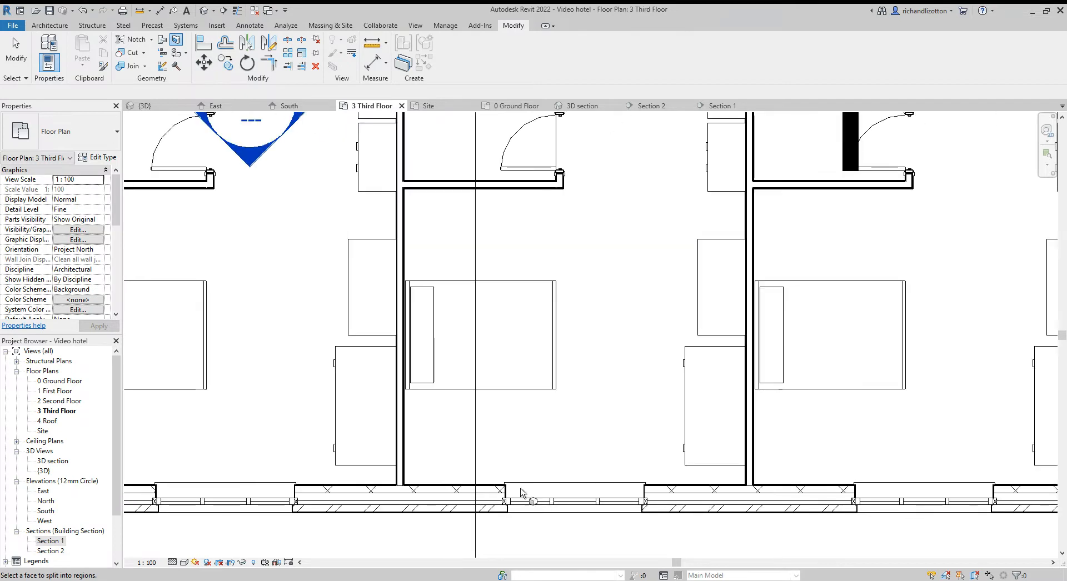
pyautogui.moveTo(513, 494)
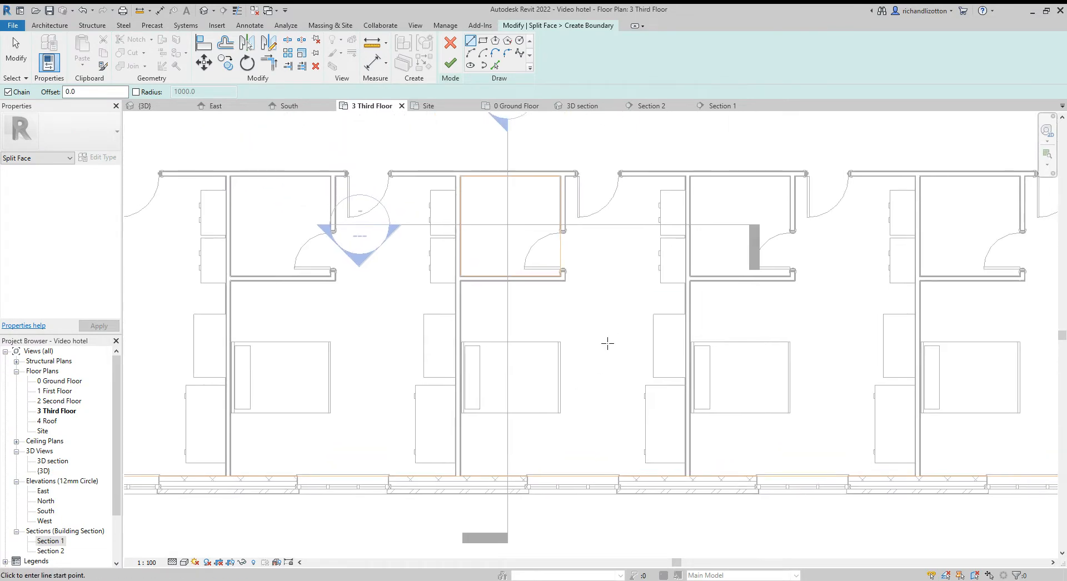
pyautogui.moveTo(557, 261)
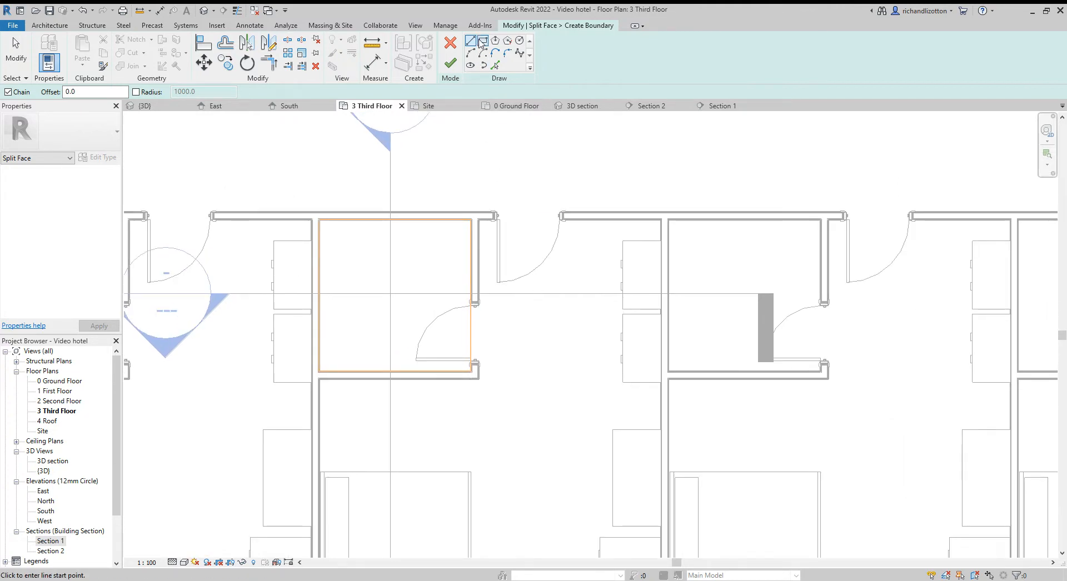
pyautogui.moveTo(497, 339)
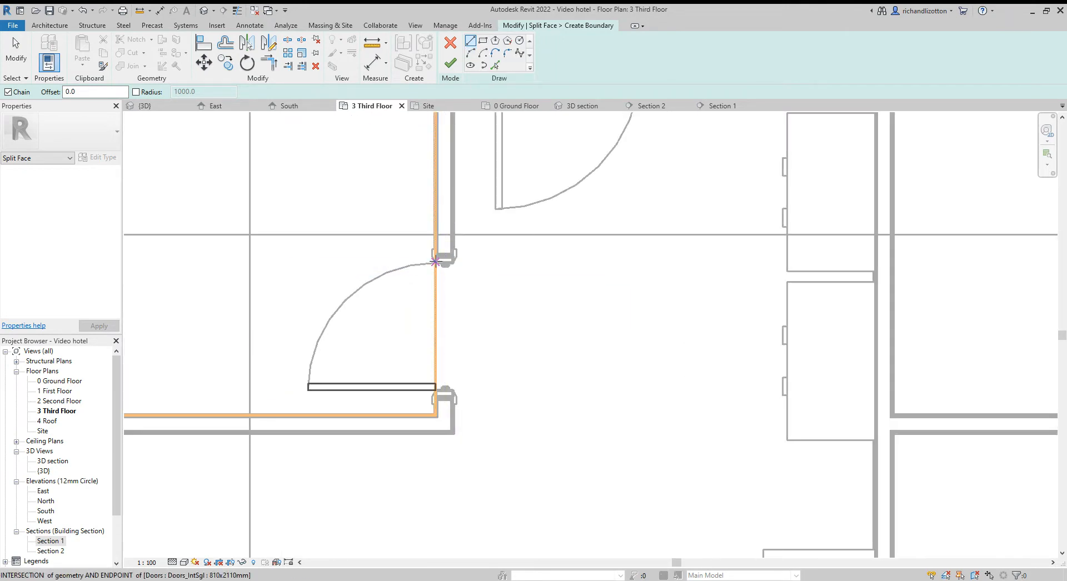
pyautogui.moveTo(435, 262)
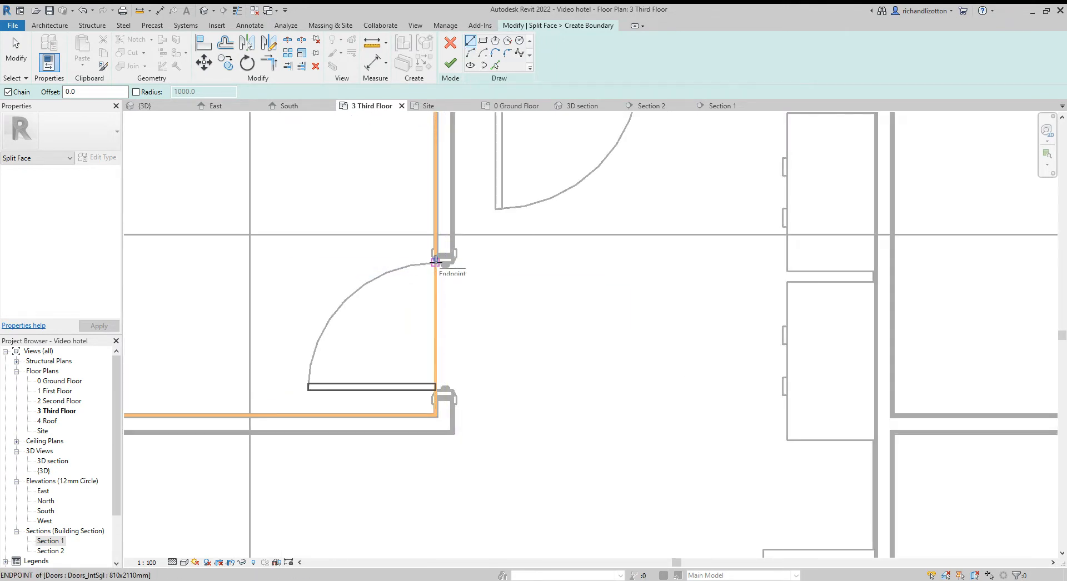
pyautogui.moveTo(445, 262)
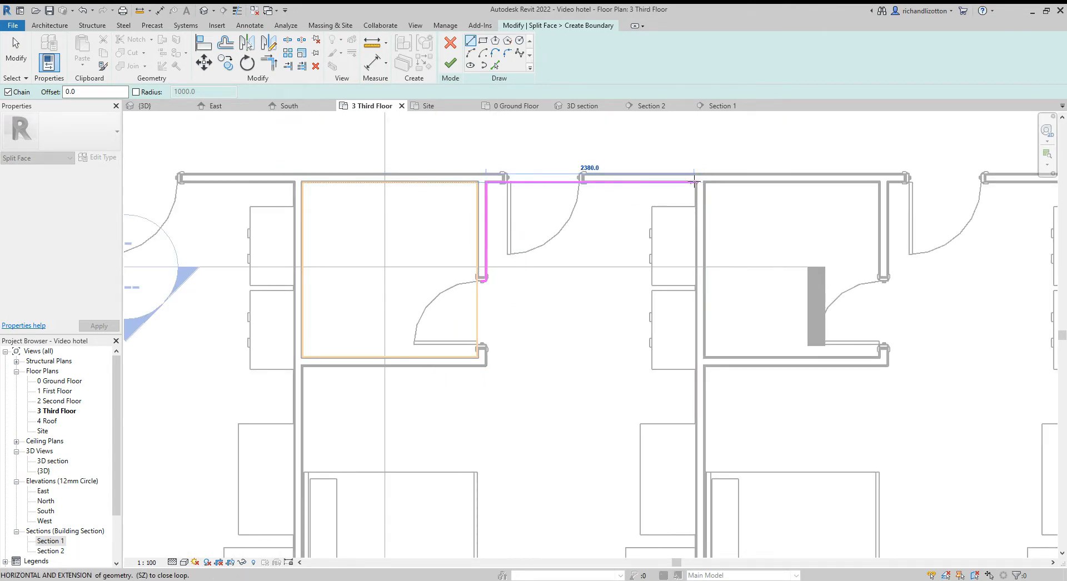
pyautogui.click(577, 349)
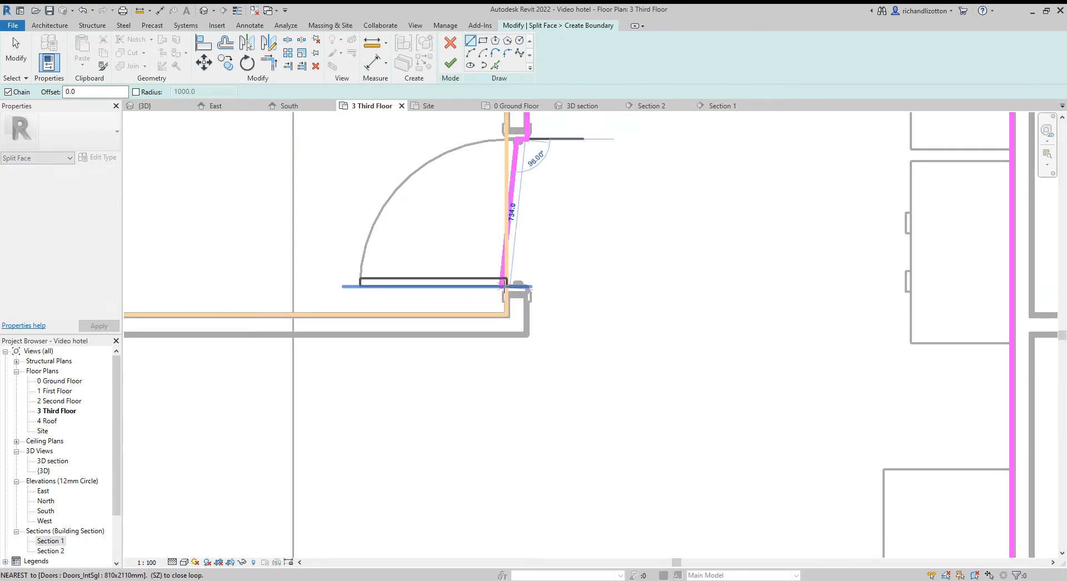
pyautogui.click(537, 289)
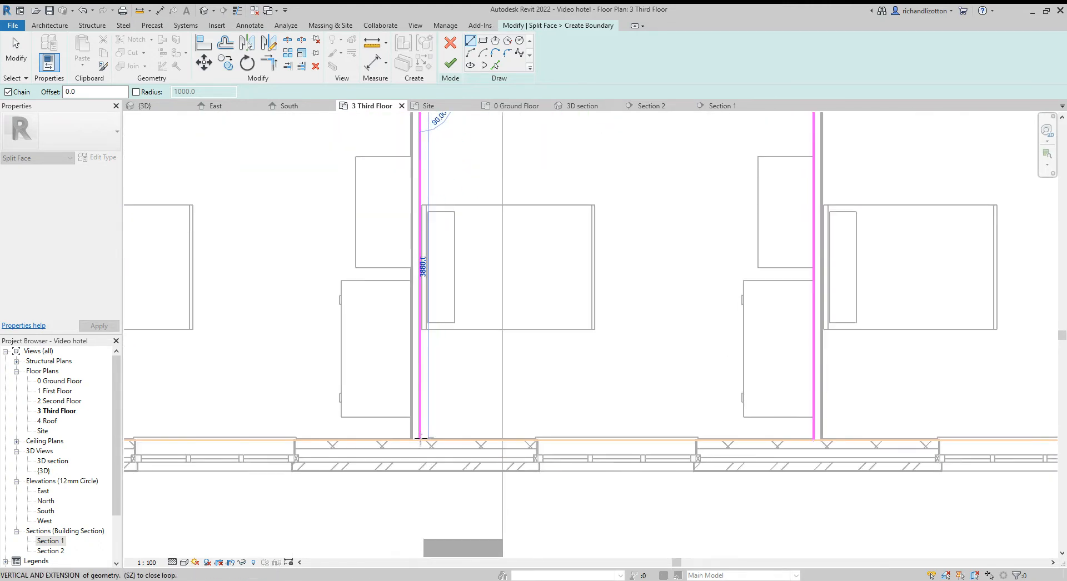
pyautogui.click(636, 361)
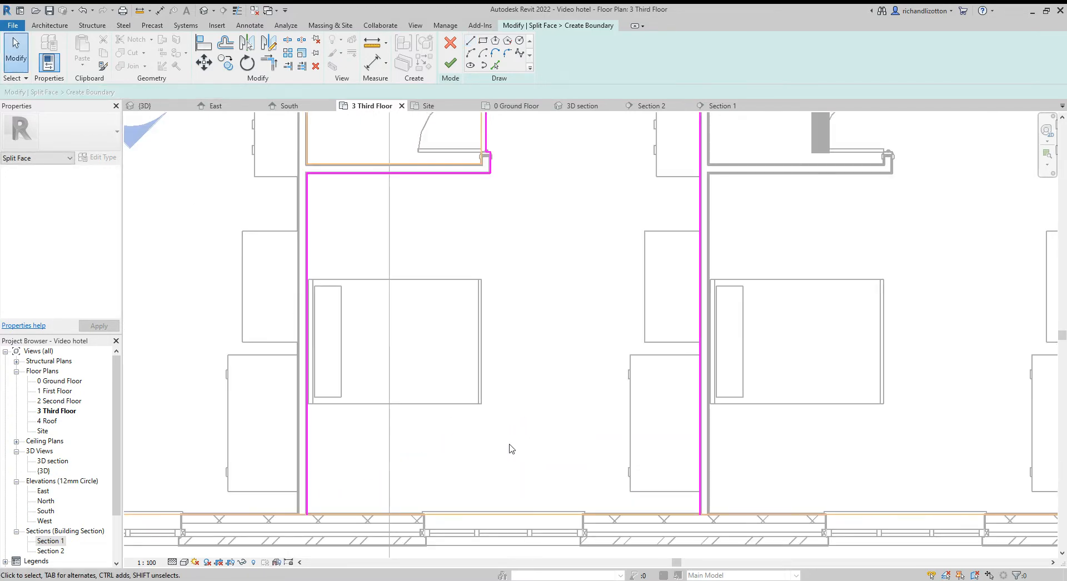
pyautogui.moveTo(436, 524)
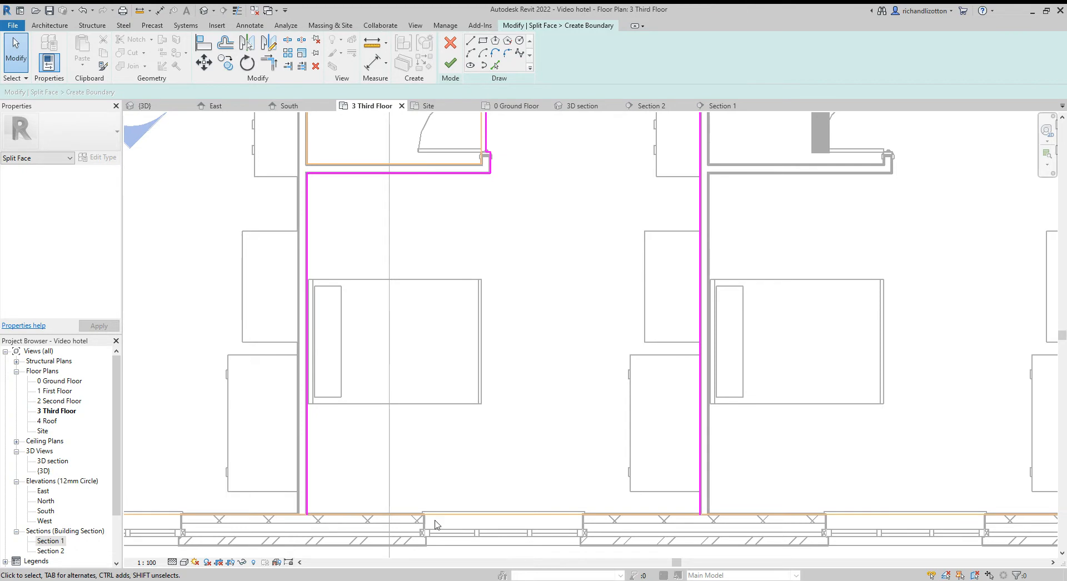
pyautogui.scroll(-3)
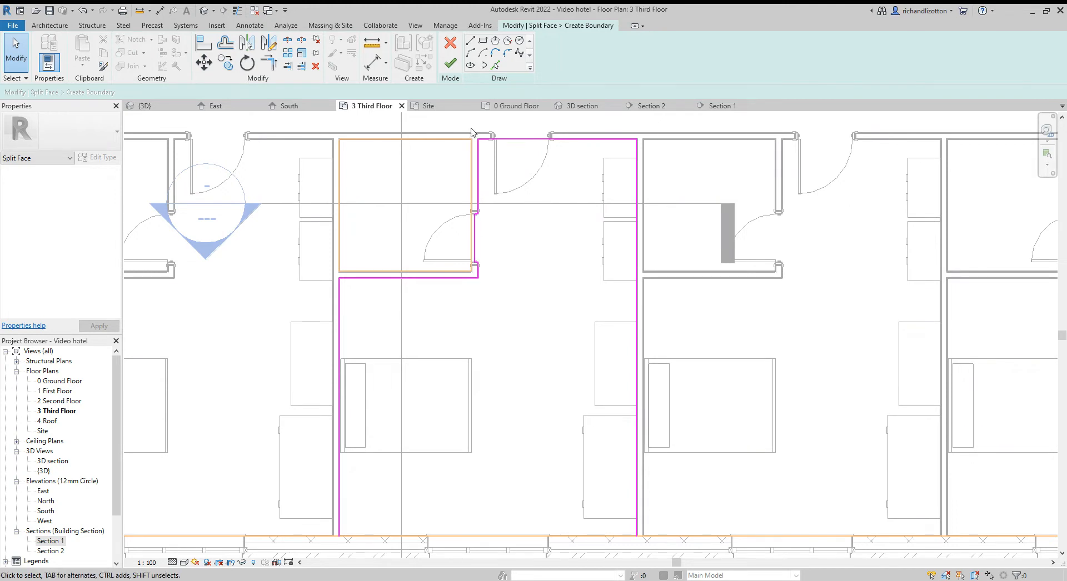
# Finish the split boundary, switch to the 3D section and browse the Paint material list.
pyautogui.click(448, 43)
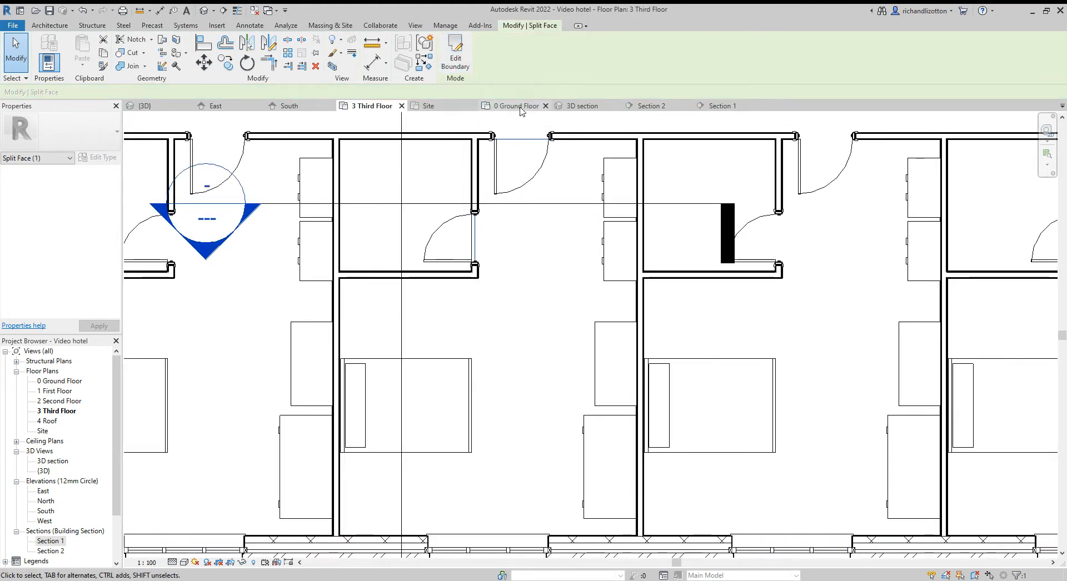
pyautogui.click(582, 106)
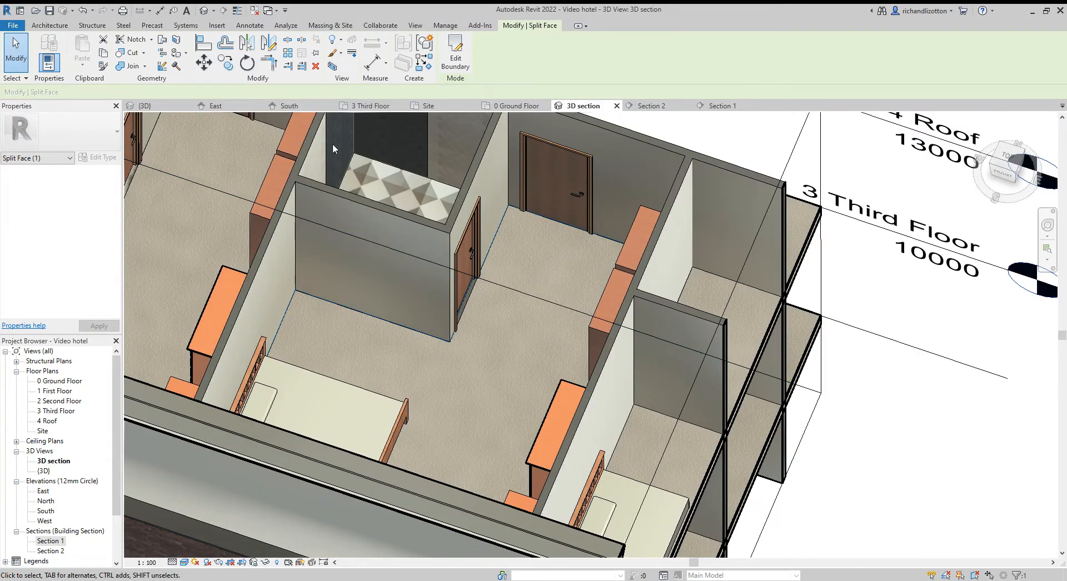
pyautogui.click(306, 170)
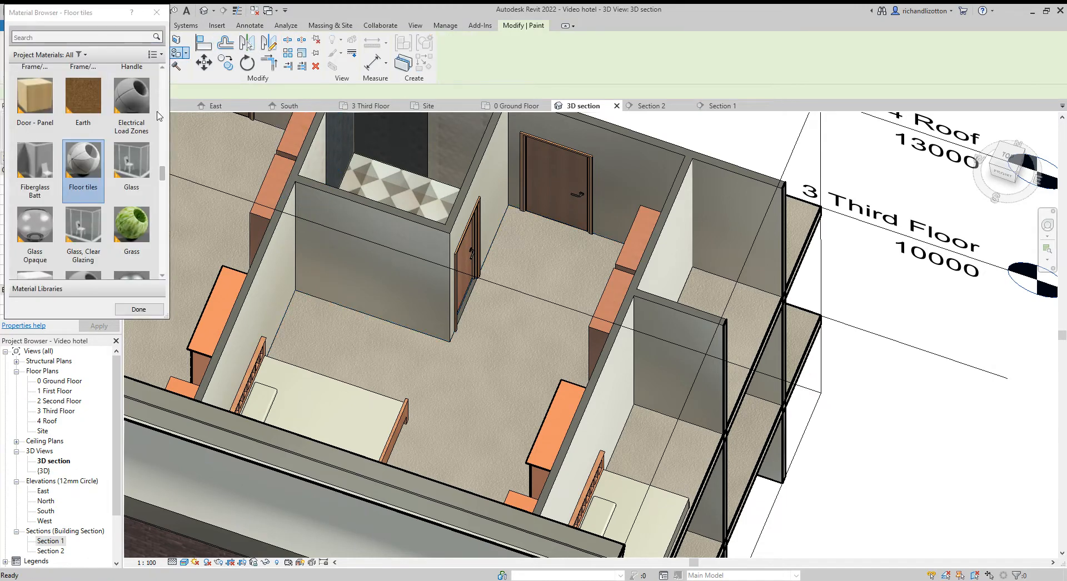
pyautogui.moveTo(164, 175)
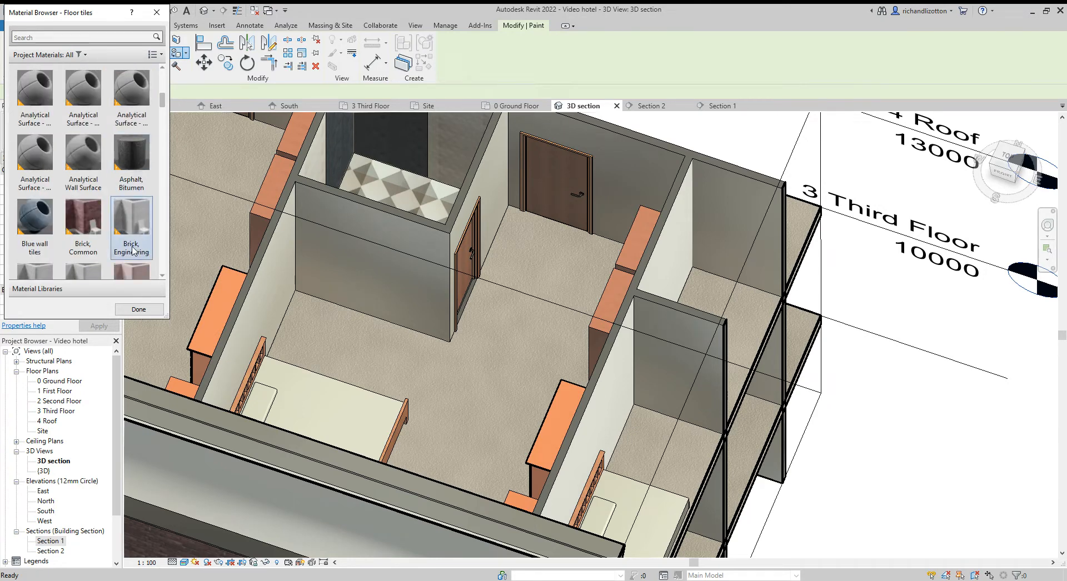
pyautogui.scroll(-3)
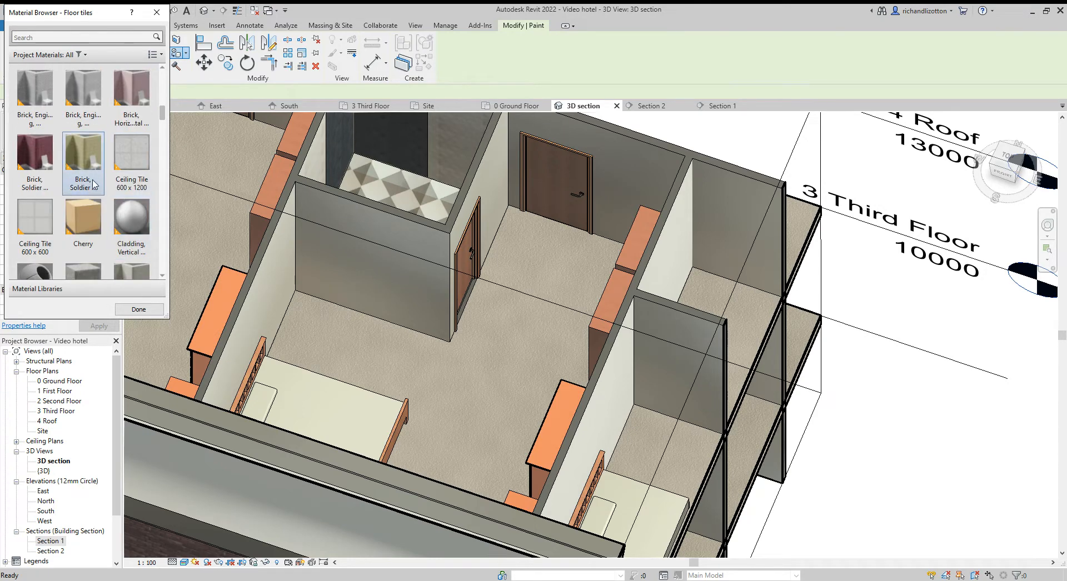
pyautogui.scroll(-3)
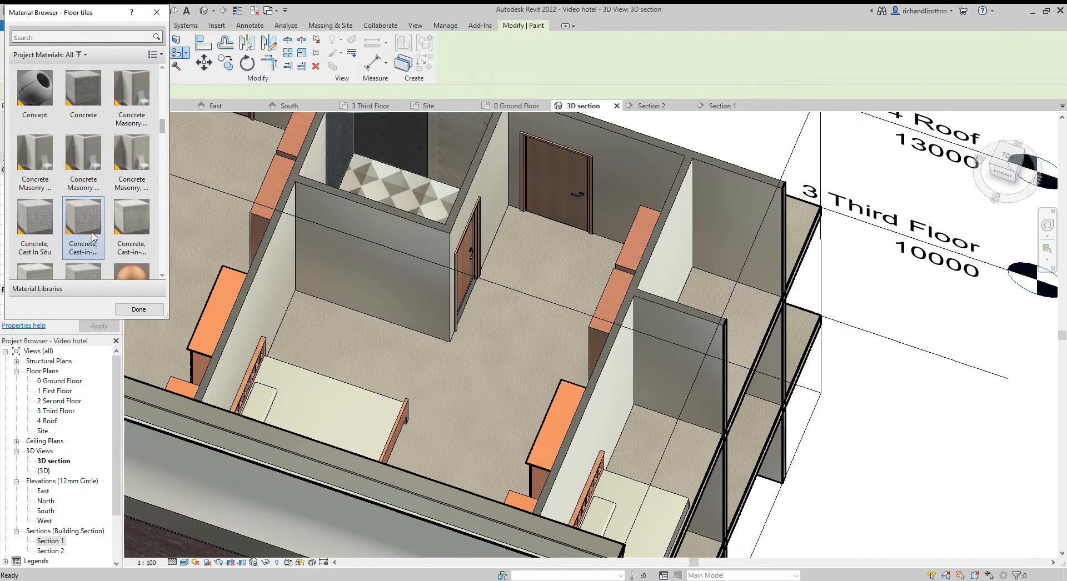
pyautogui.moveTo(97, 232)
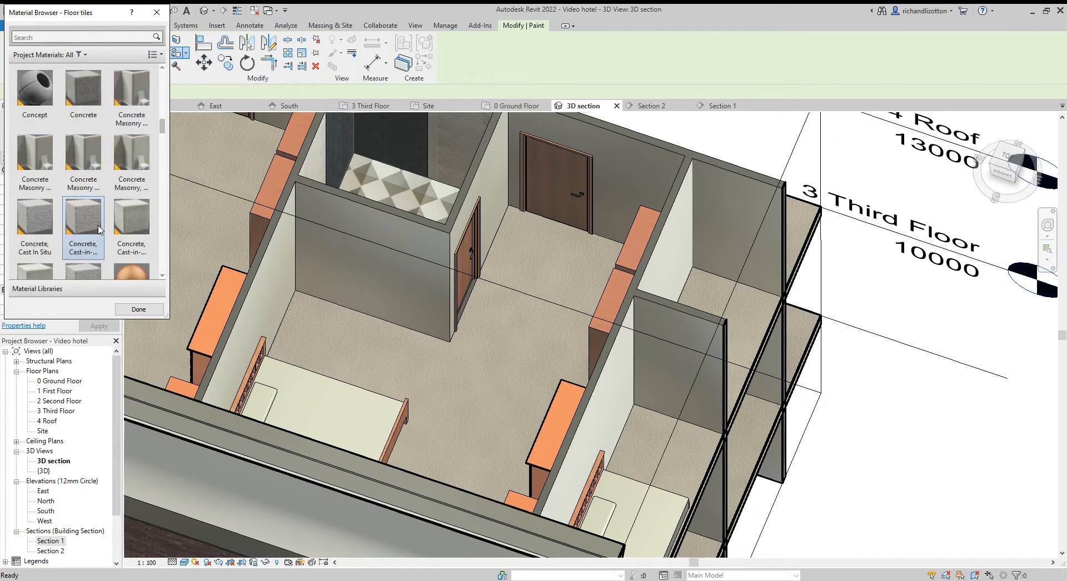
pyautogui.moveTo(170, 151)
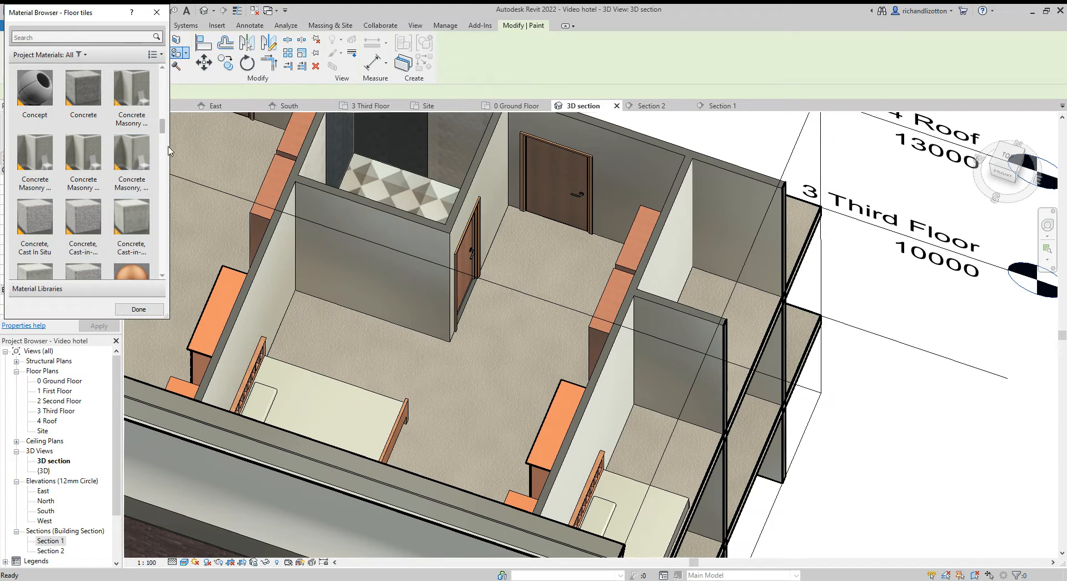
pyautogui.scroll(3)
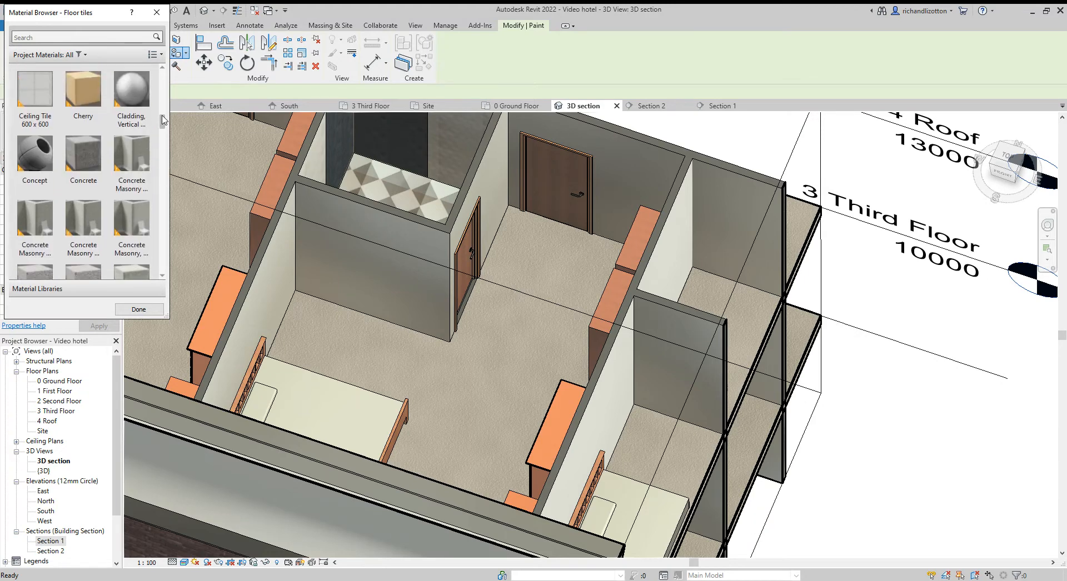
pyautogui.scroll(3)
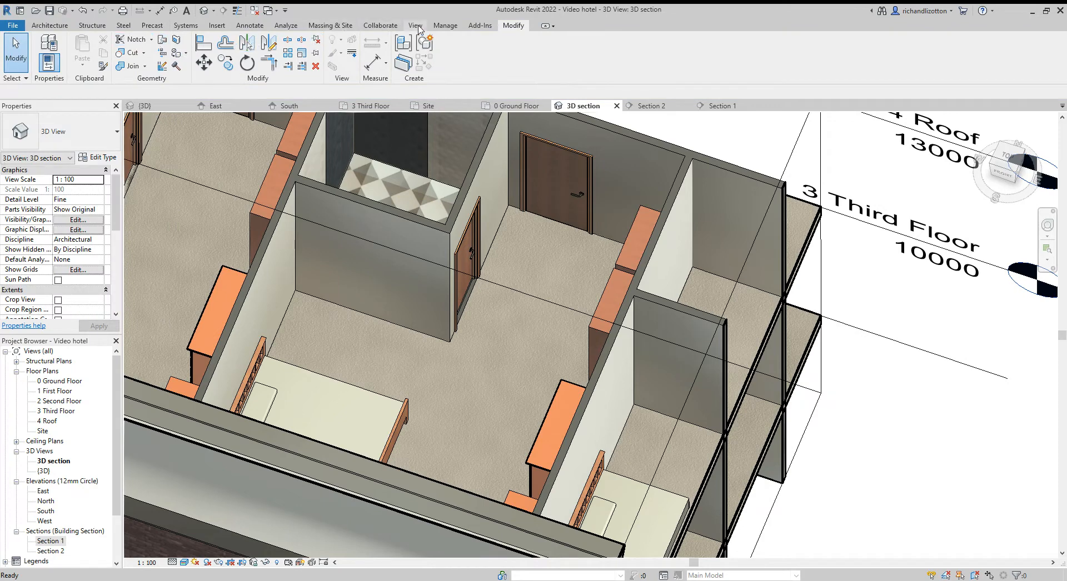
# In Manage > Materials create a new material named 'Carpet cork' and browse for its texture image.
pyautogui.click(445, 25)
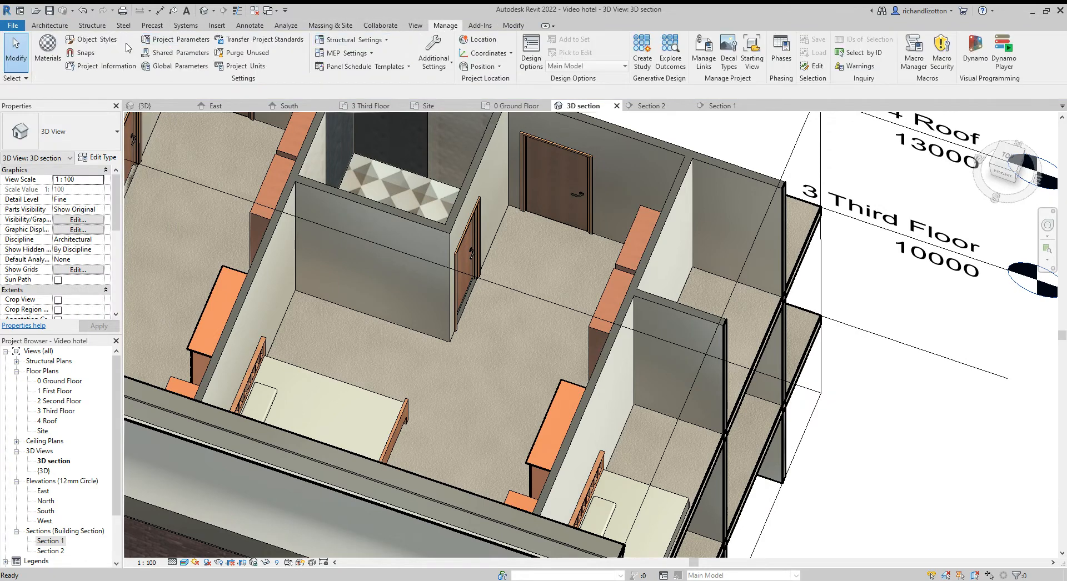
pyautogui.click(47, 52)
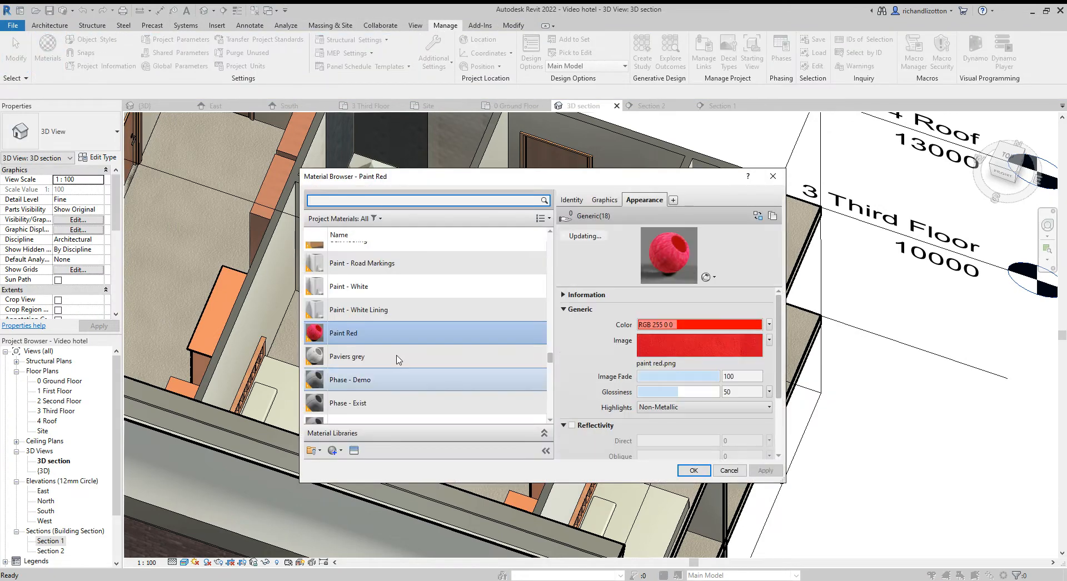
pyautogui.click(312, 450)
pyautogui.write('Carpet')
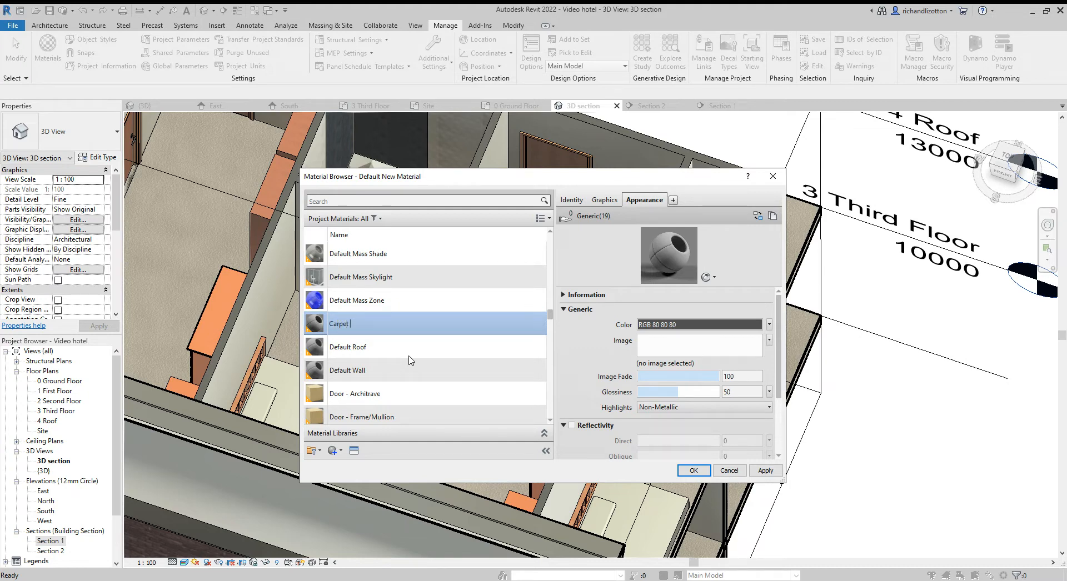
pyautogui.write('cork')
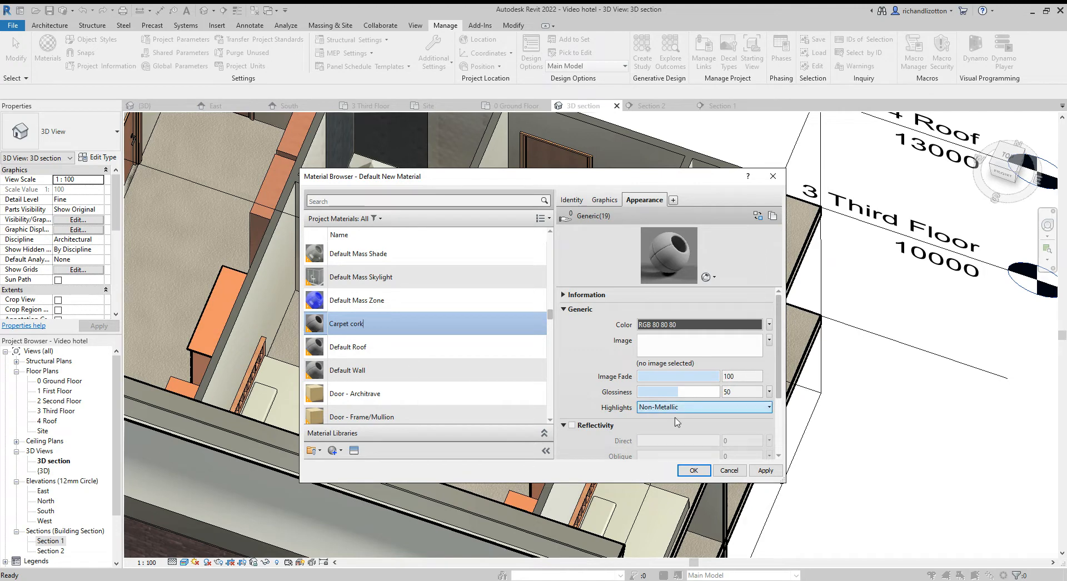
pyautogui.click(769, 340)
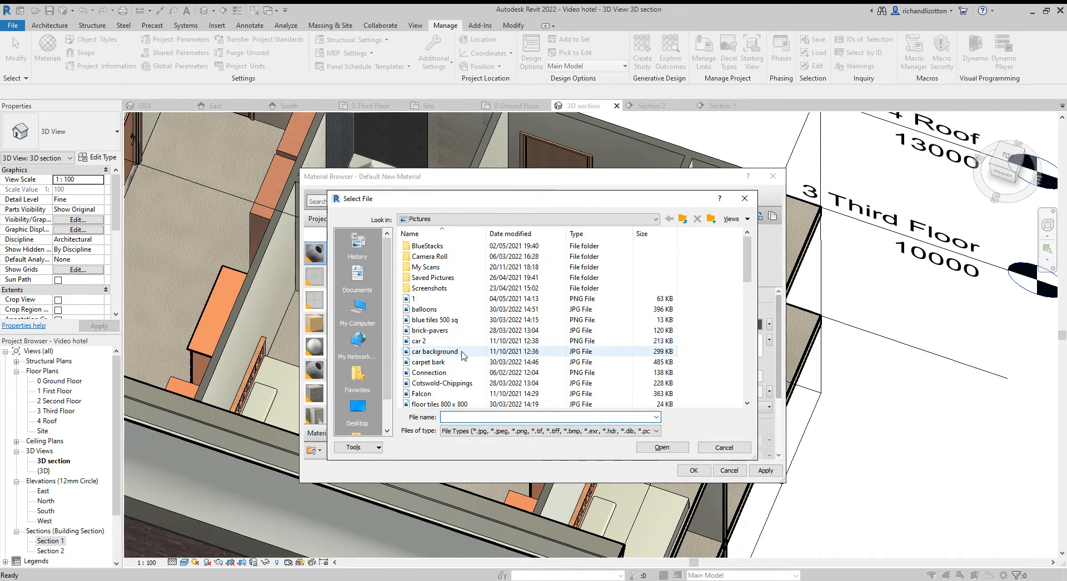
# Load carpet bark.jpg as the material image, rename the material 'Carpet bark' and start picking its colour.
pyautogui.click(428, 362)
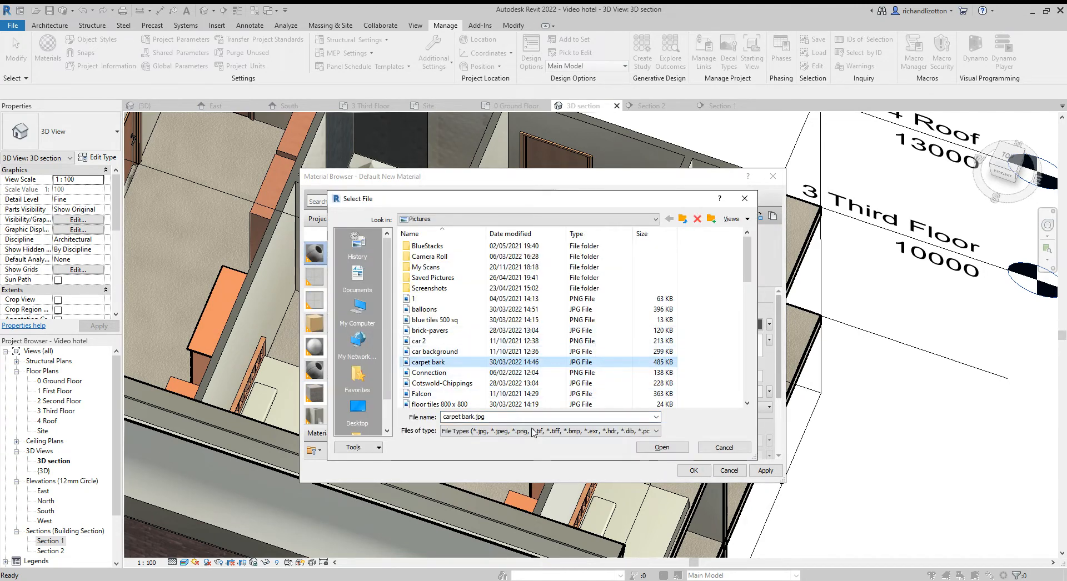
pyautogui.click(660, 447)
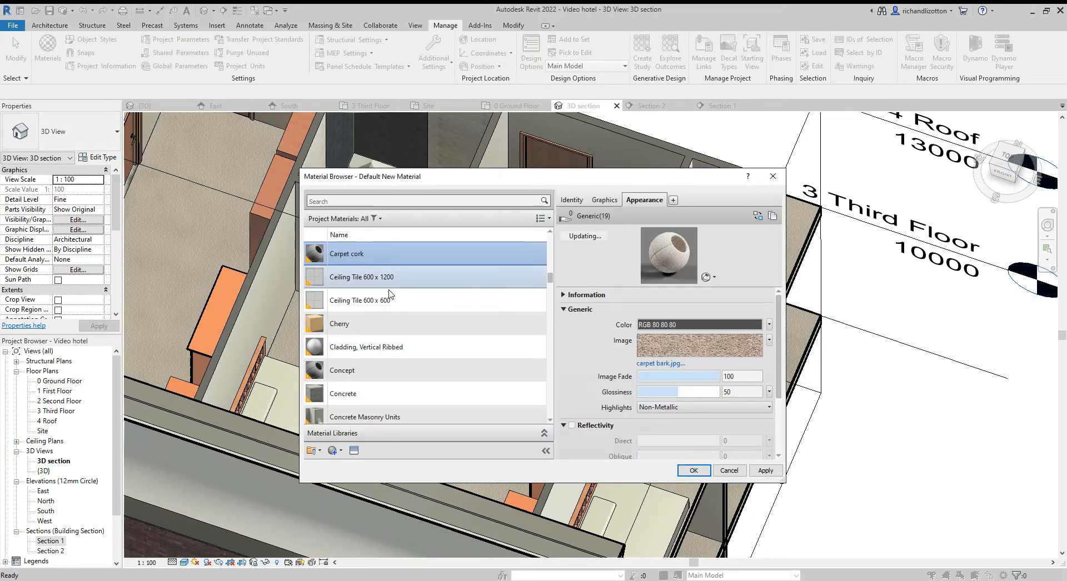
pyautogui.doubleClick(345, 254)
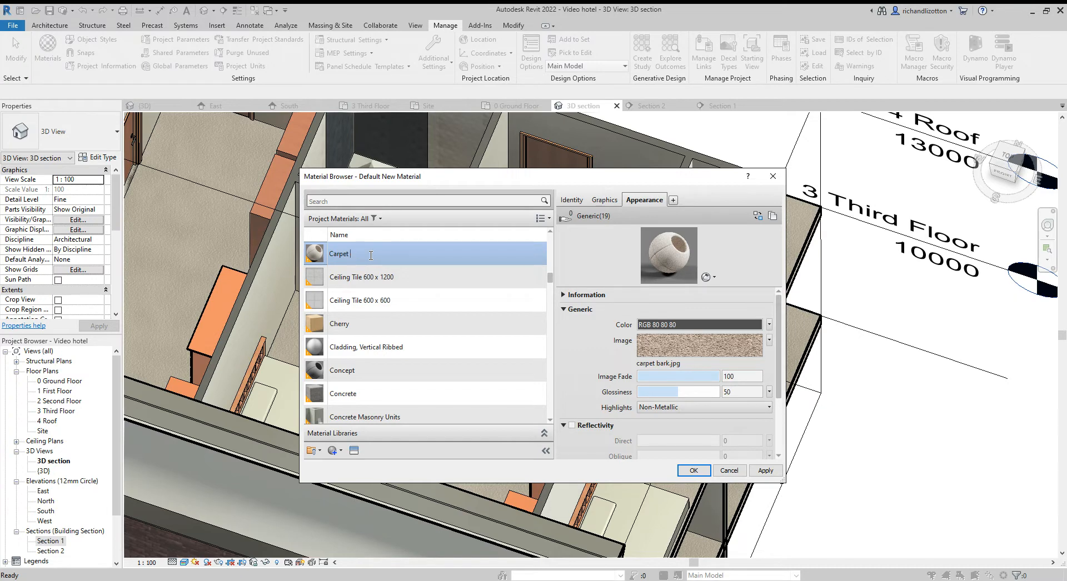
pyautogui.write('bark')
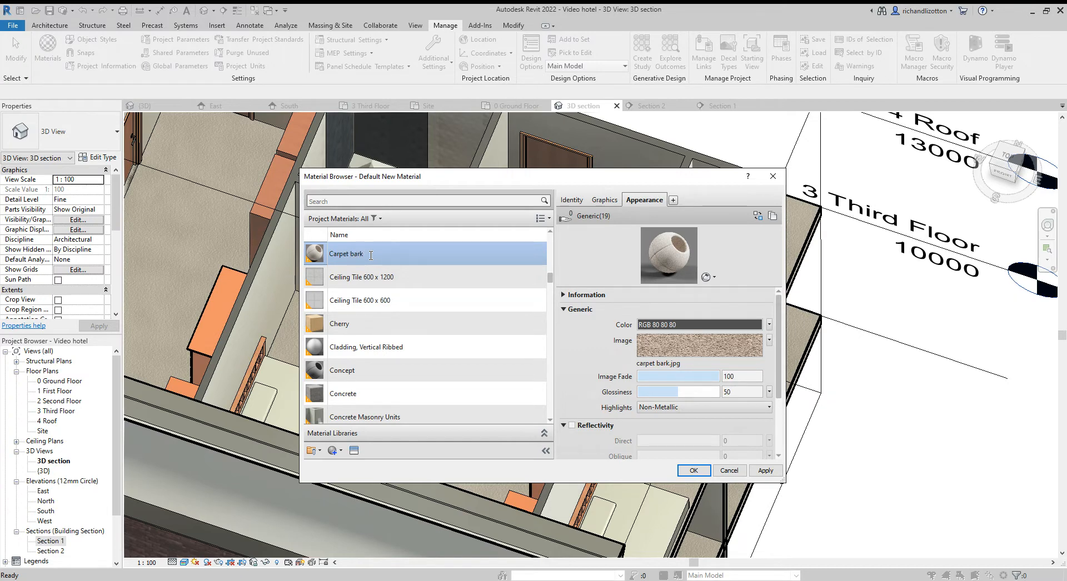
pyautogui.click(697, 325)
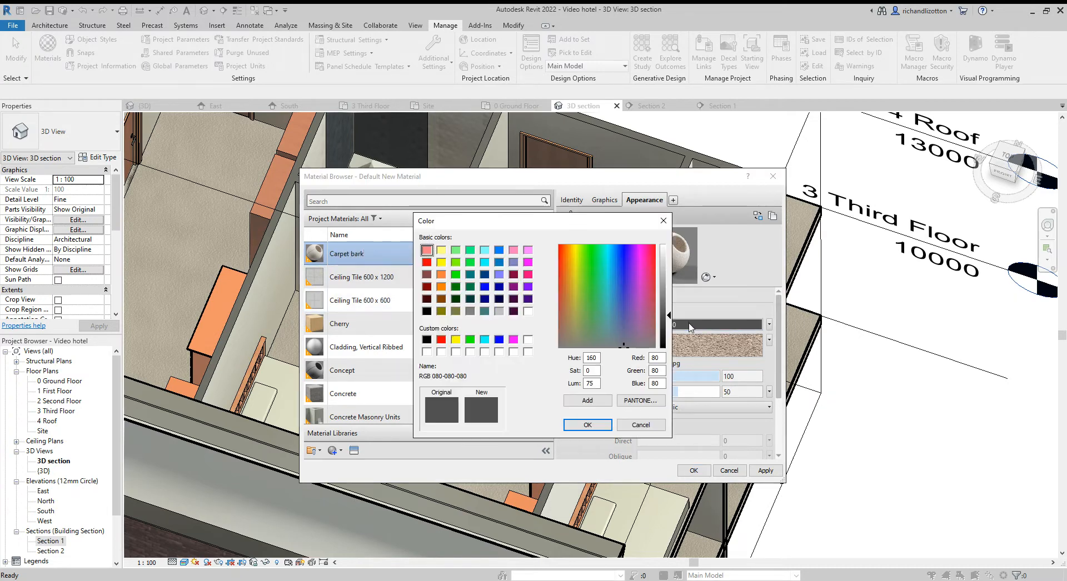
pyautogui.moveTo(487, 326)
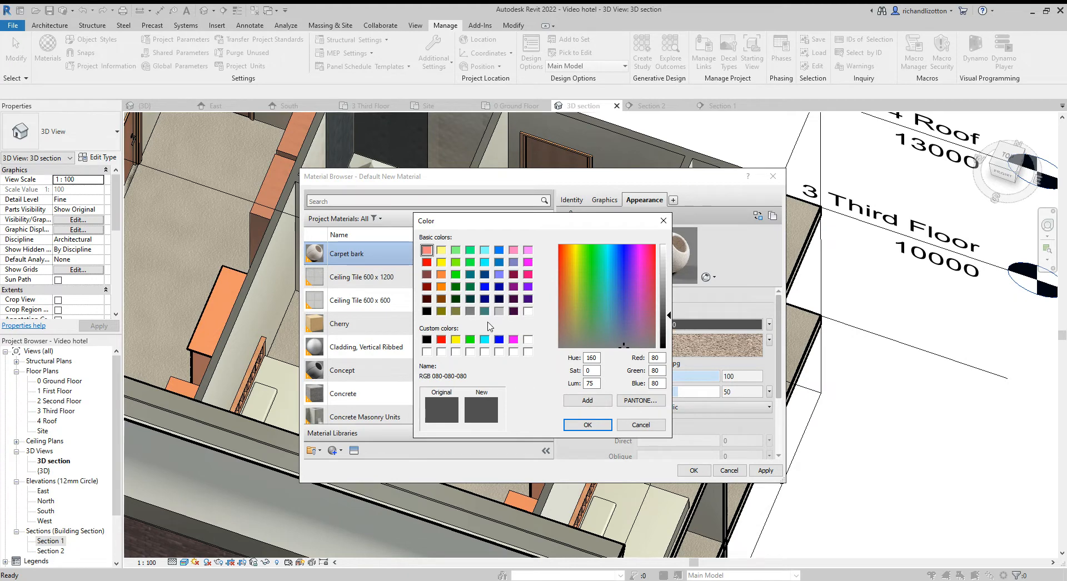
# Set the Carpet bark appearance colour to light grey (RGB 192) after trying olive and mid grey.
pyautogui.click(585, 425)
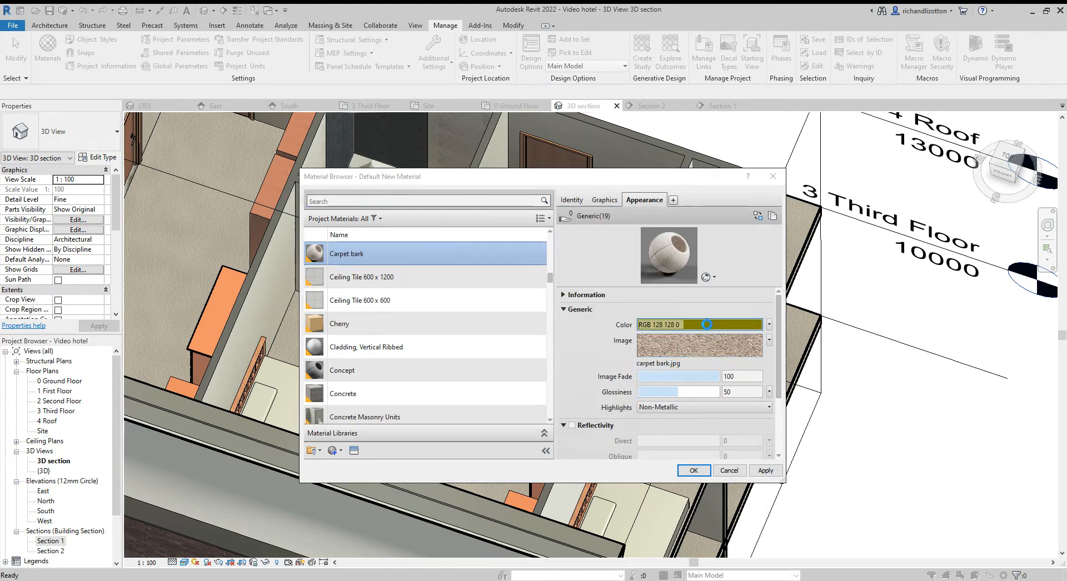
pyautogui.click(696, 325)
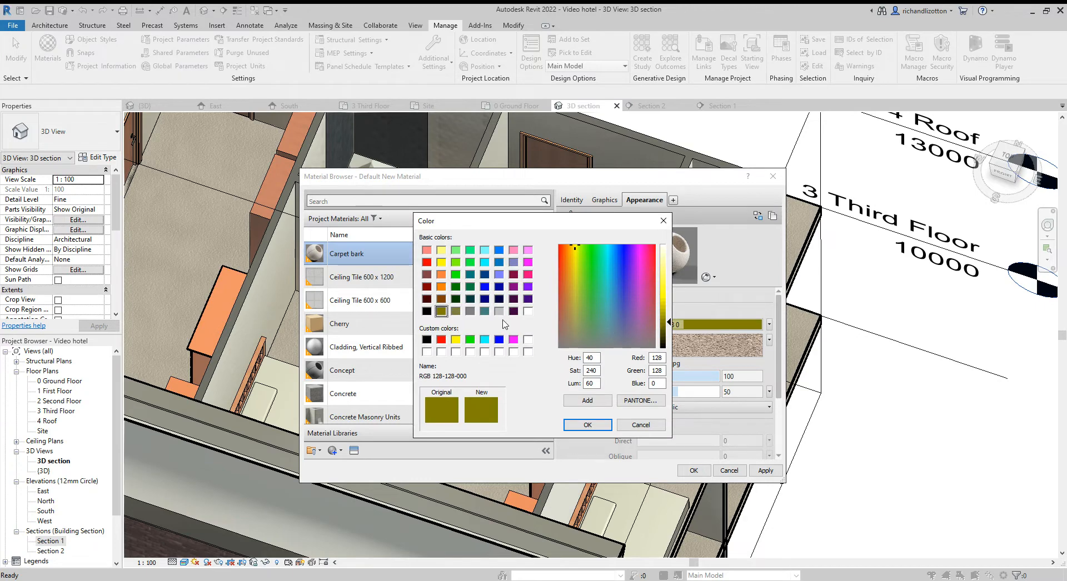
pyautogui.click(499, 311)
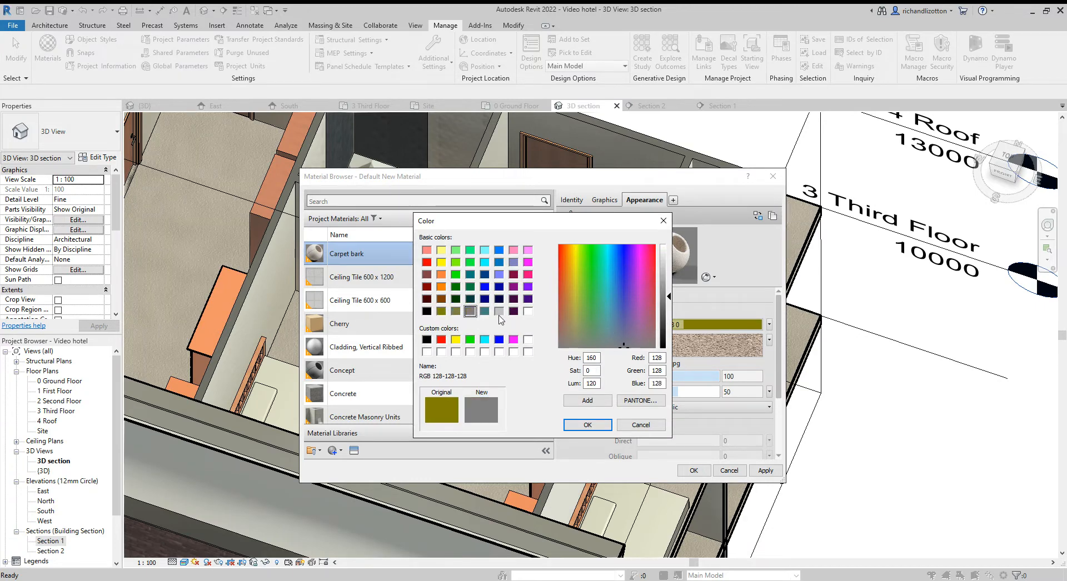
pyautogui.click(501, 311)
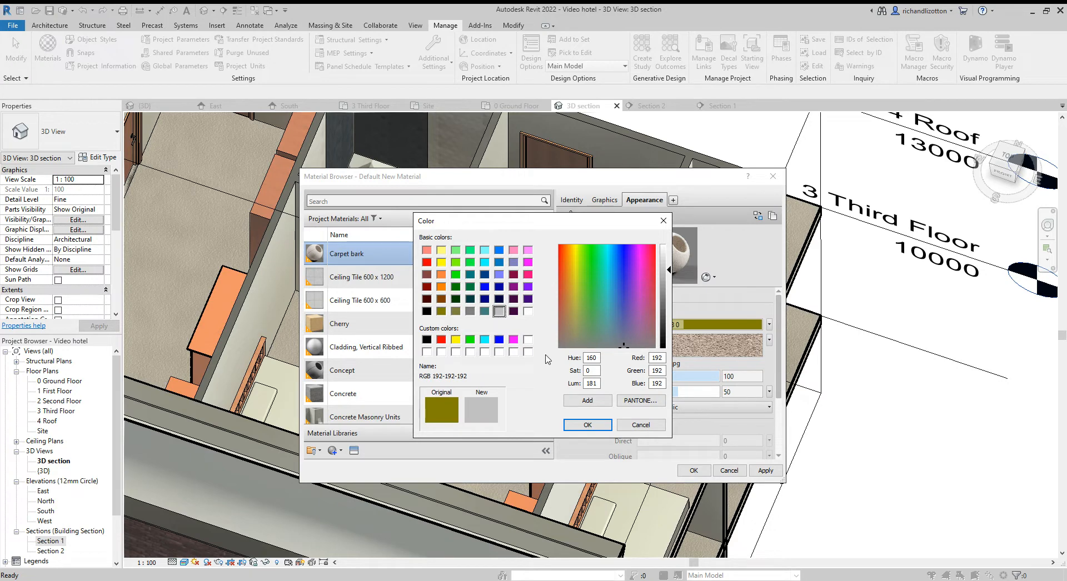
pyautogui.click(639, 425)
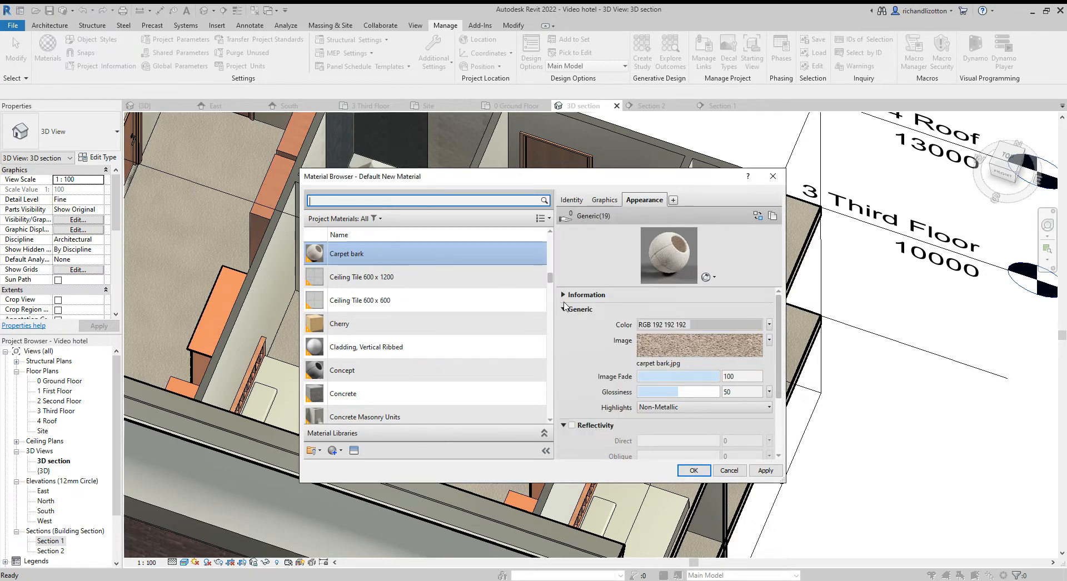
# On the Graphics settings, make the shading and background pattern colours light grey (RGB 192).
pyautogui.click(603, 200)
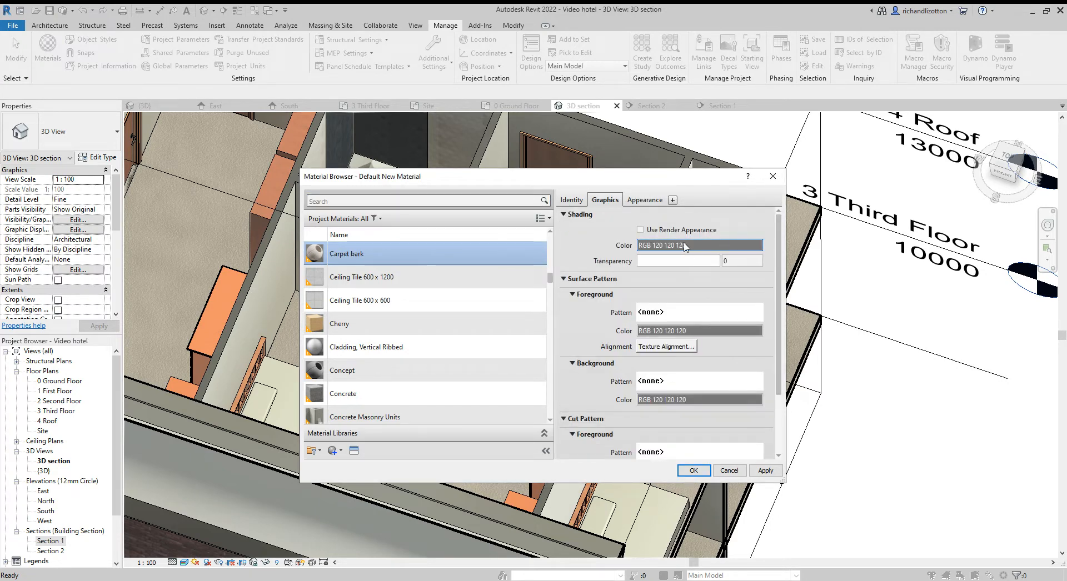
pyautogui.click(685, 245)
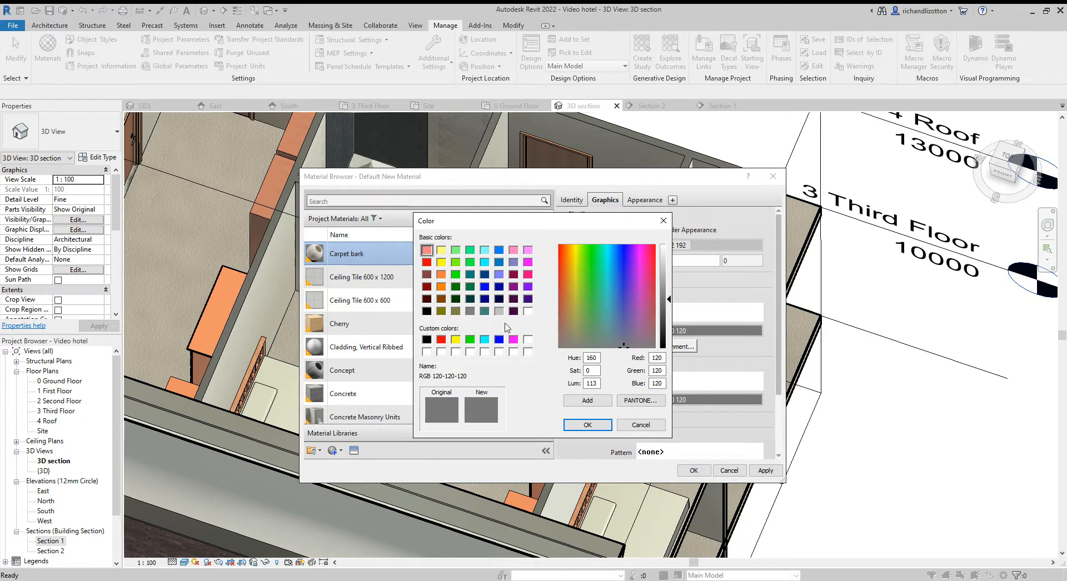
pyautogui.click(586, 424)
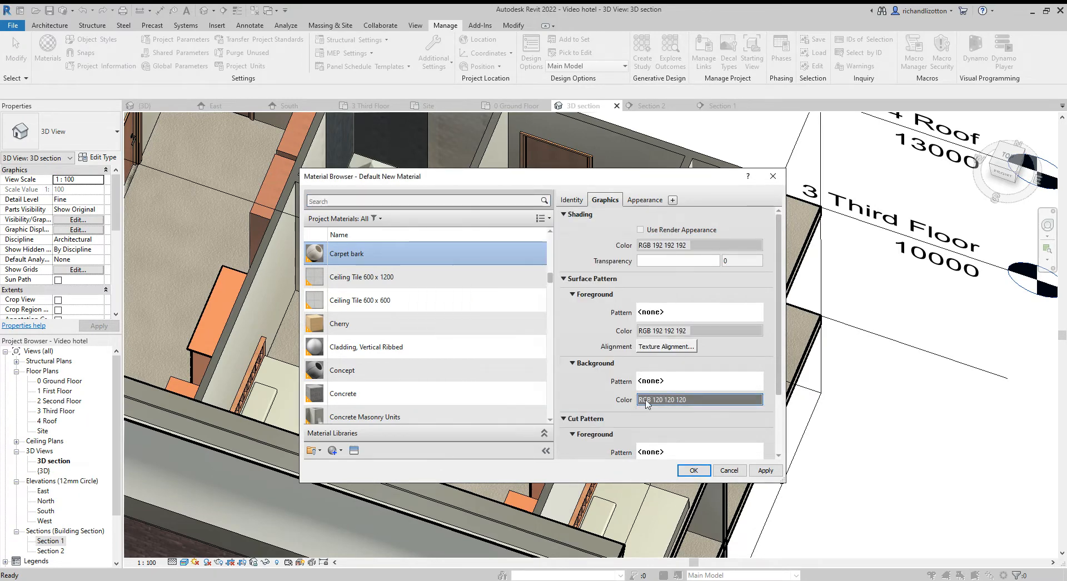
pyautogui.click(698, 399)
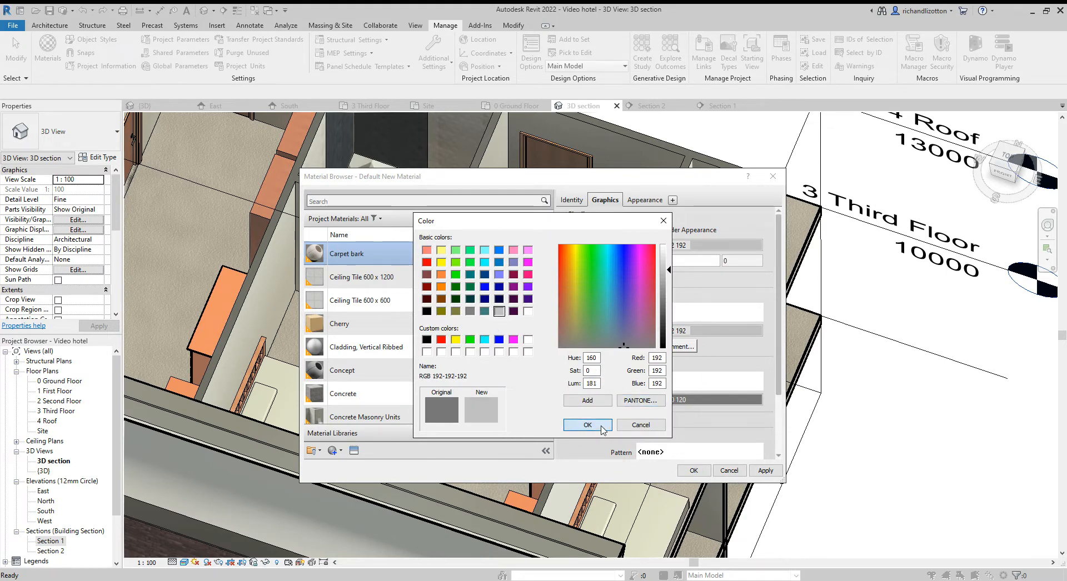
pyautogui.click(587, 425)
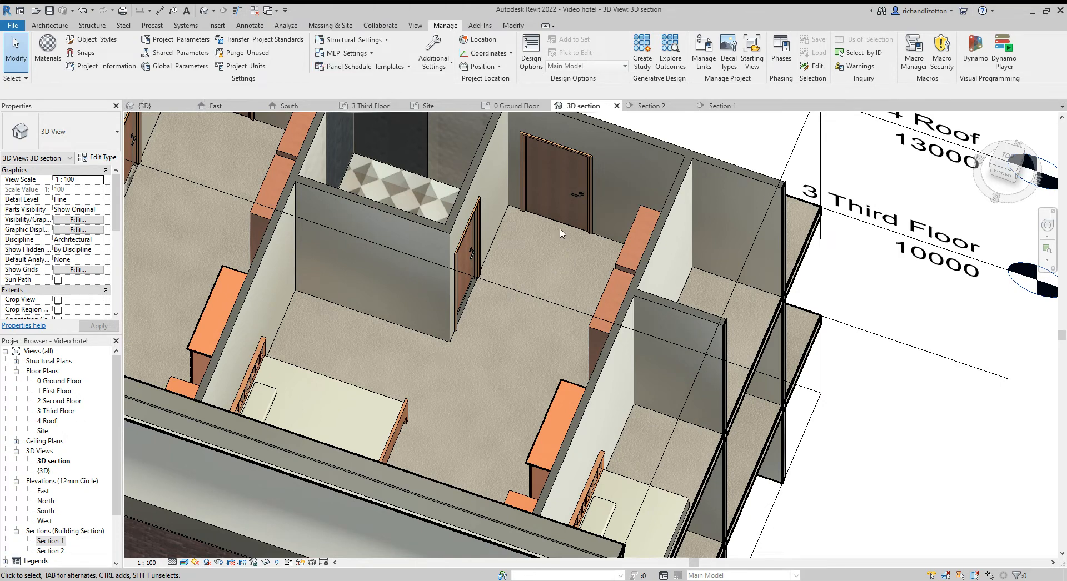
pyautogui.moveTo(388, 26)
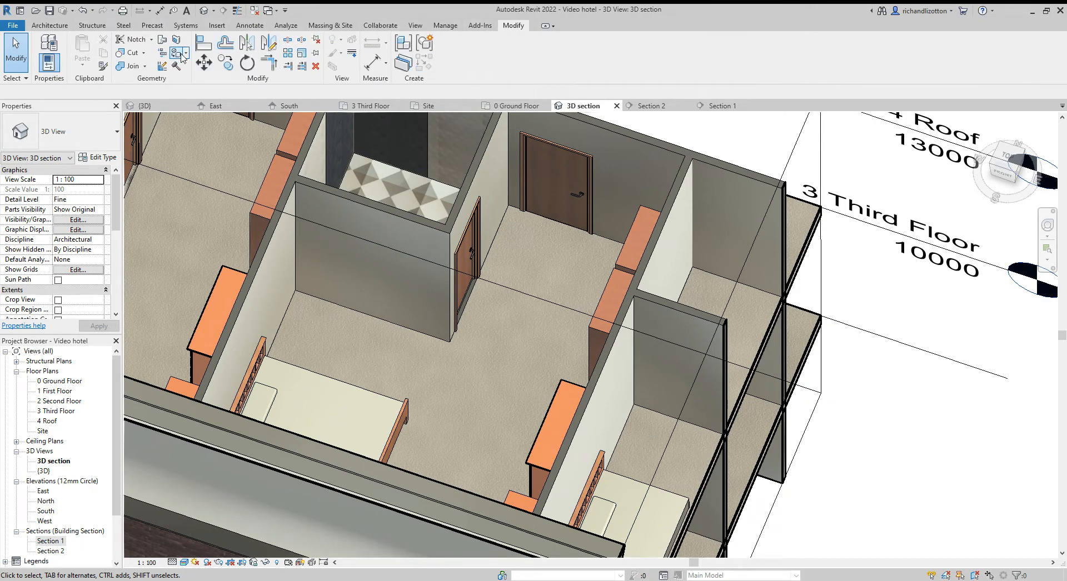
# Paint the floor faces with Carpet bark and dismiss the paint material list.
pyautogui.click(179, 64)
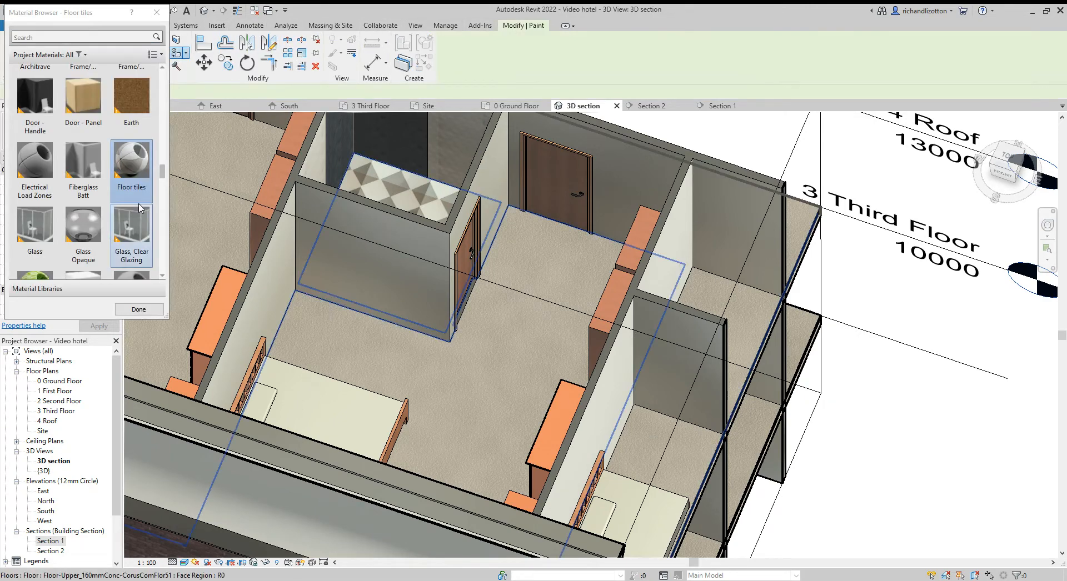
pyautogui.click(83, 224)
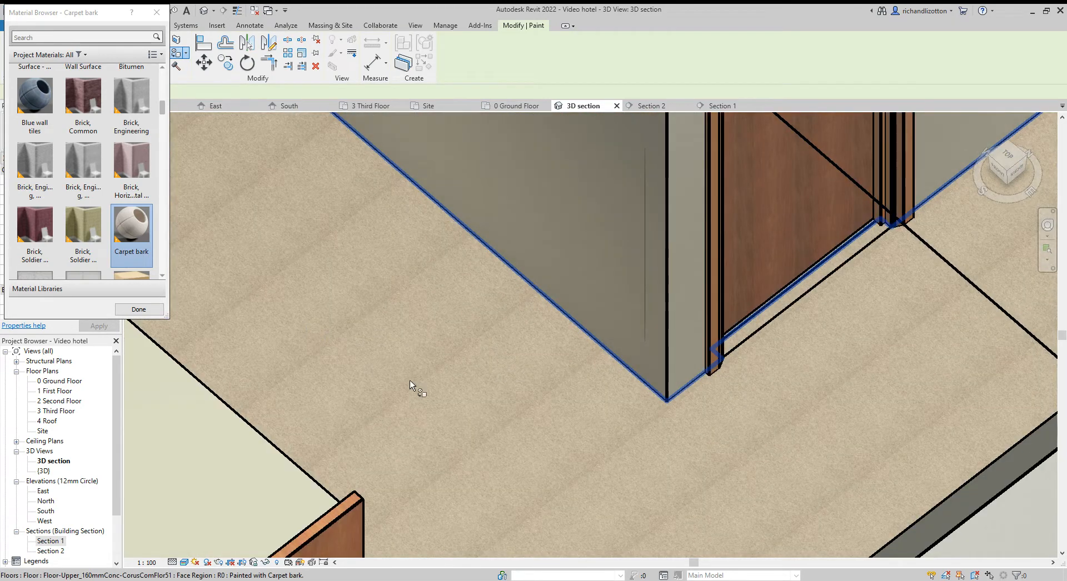
pyautogui.moveTo(401, 377)
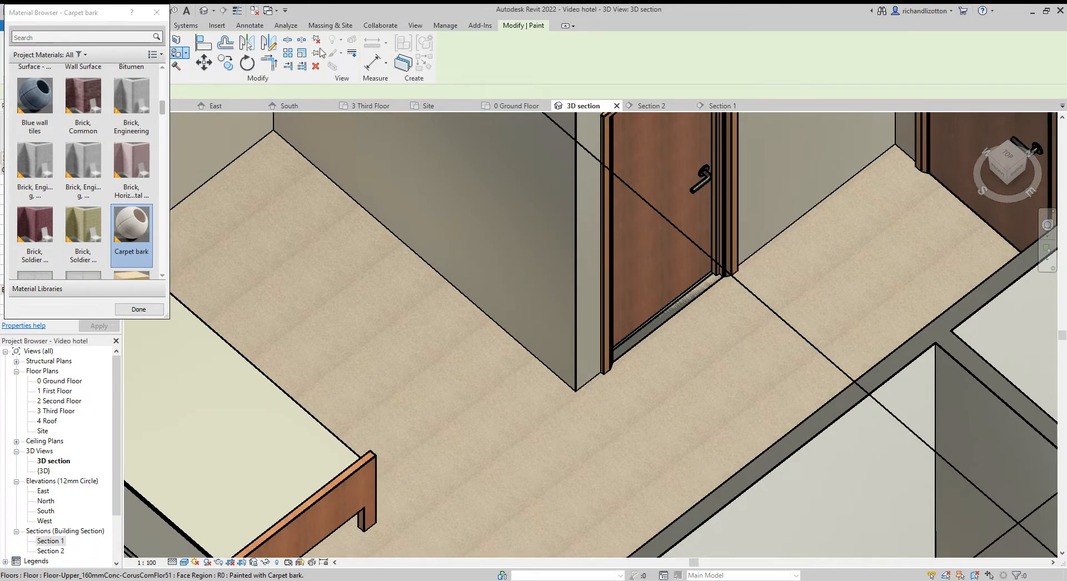
pyautogui.moveTo(156, 13)
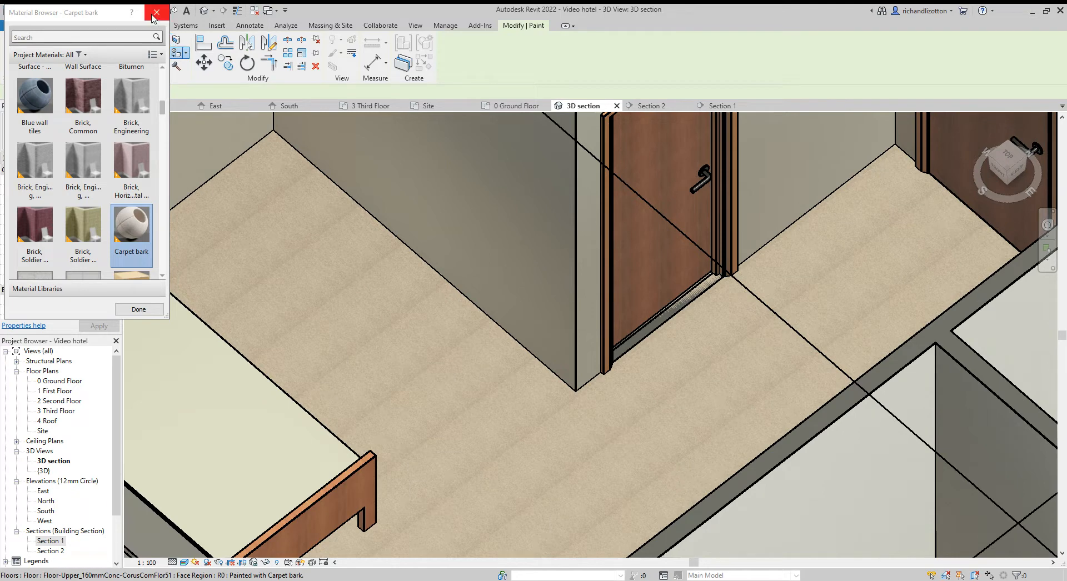
pyautogui.click(156, 12)
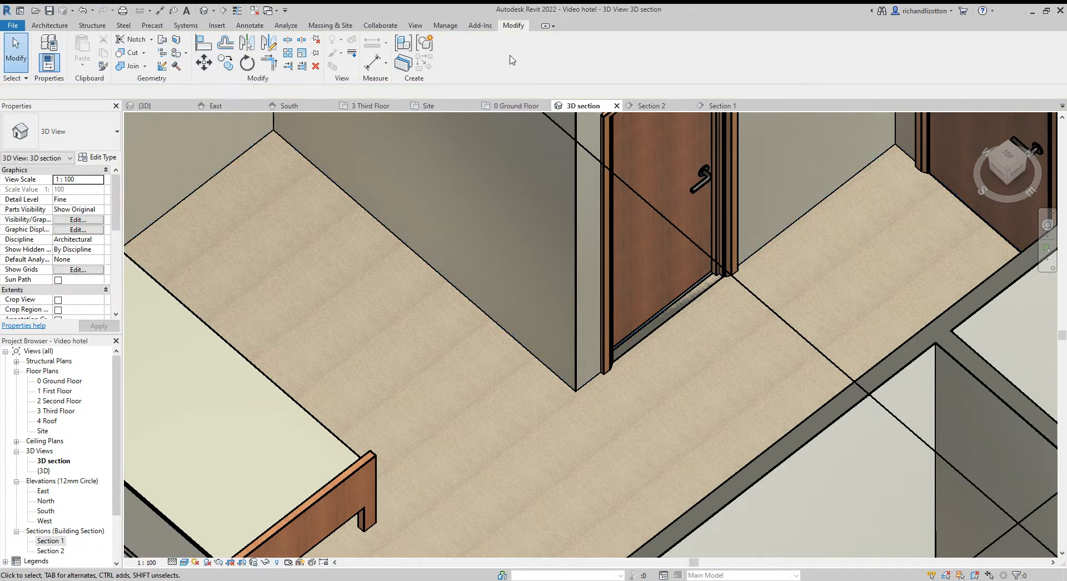
# In Carpet bark's Appearance settings, edit the image texture sample size to about 4000 mm and finish.
pyautogui.click(445, 25)
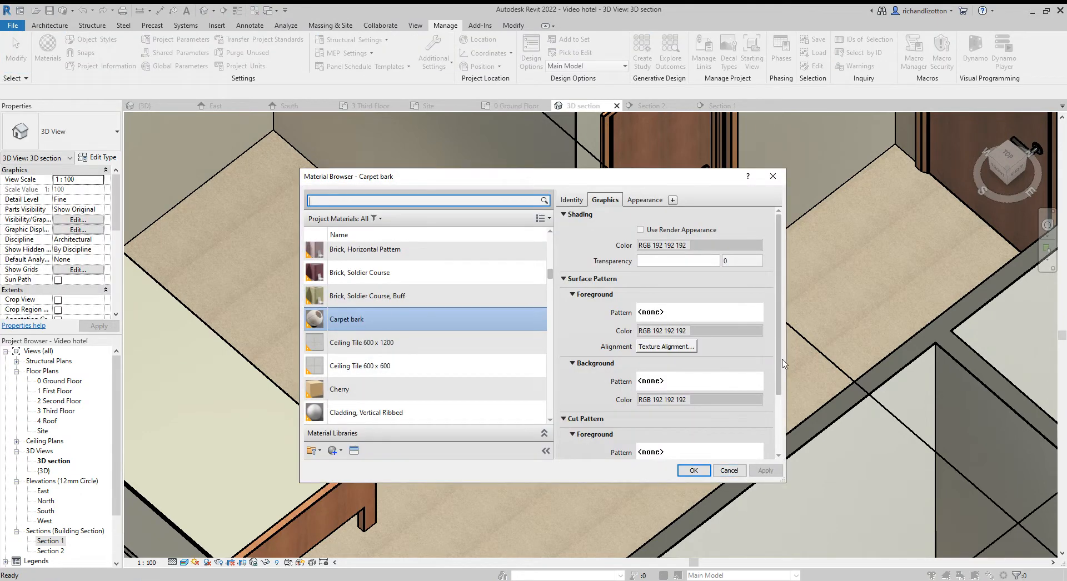
pyautogui.click(644, 199)
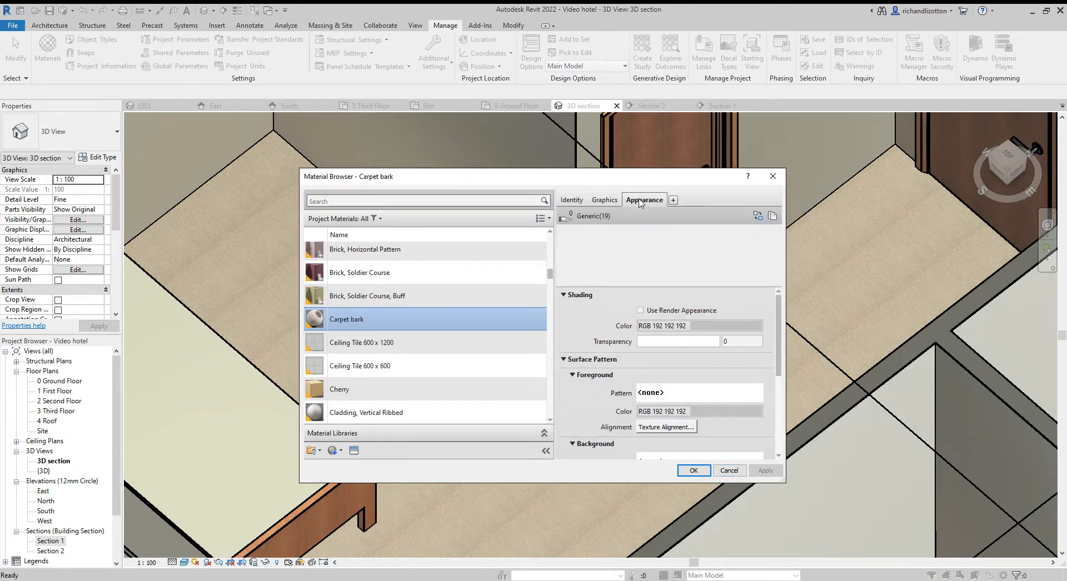
pyautogui.click(643, 200)
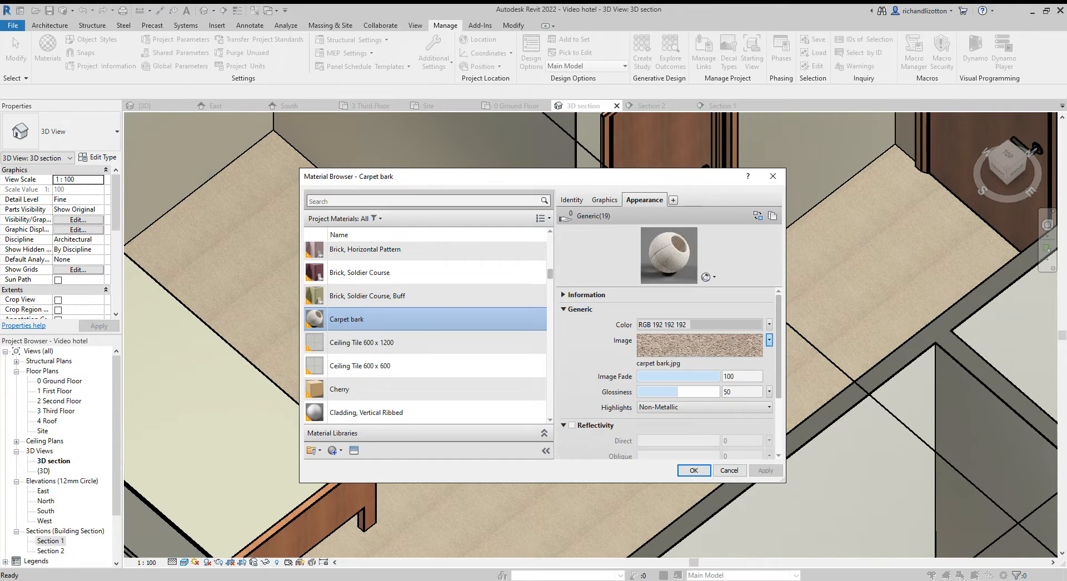
pyautogui.click(769, 340)
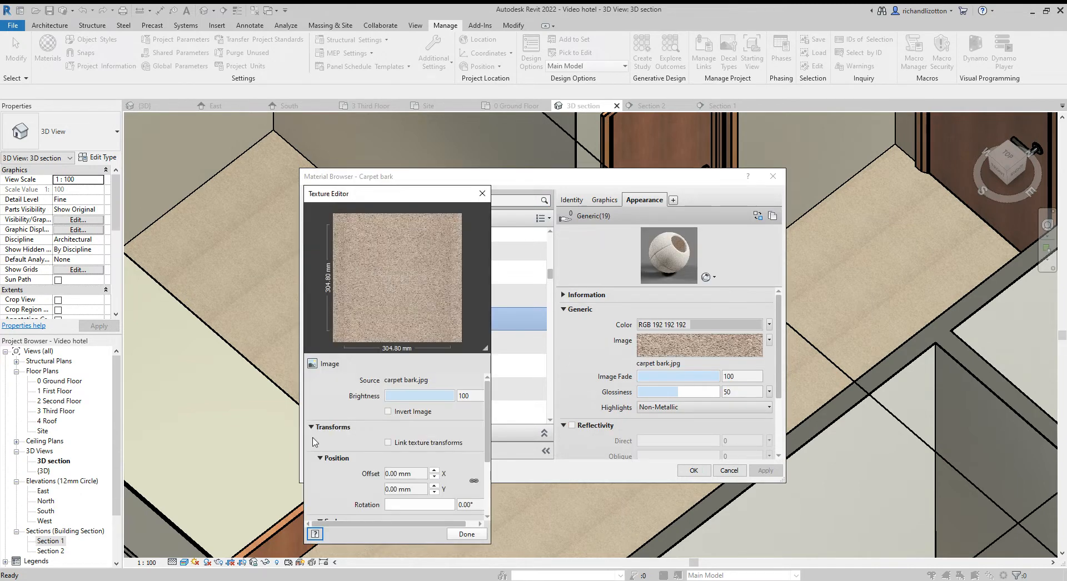
pyautogui.scroll(-3)
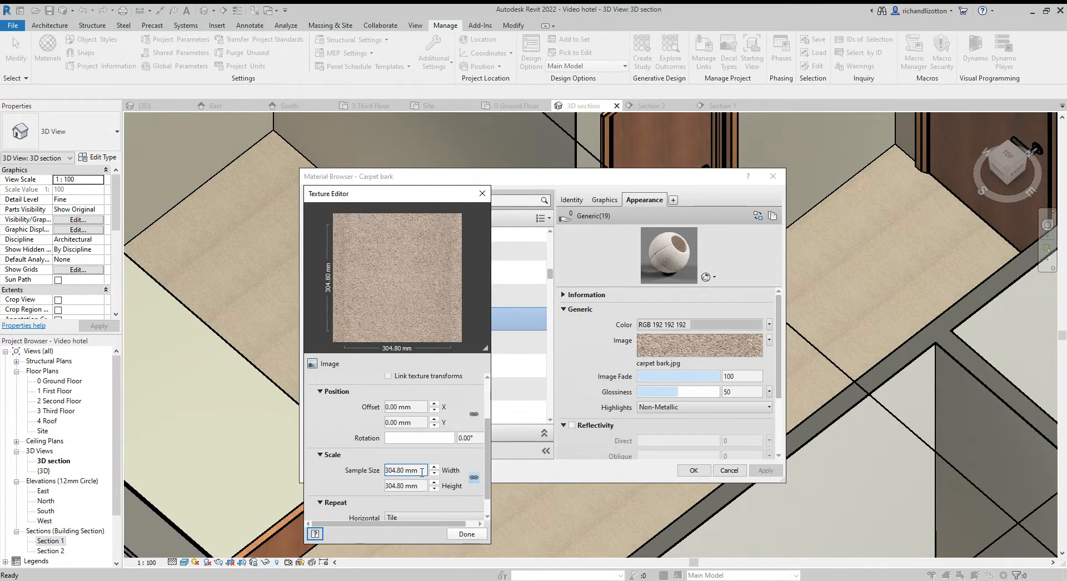
pyautogui.tripleClick(401, 470)
pyautogui.write('4000')
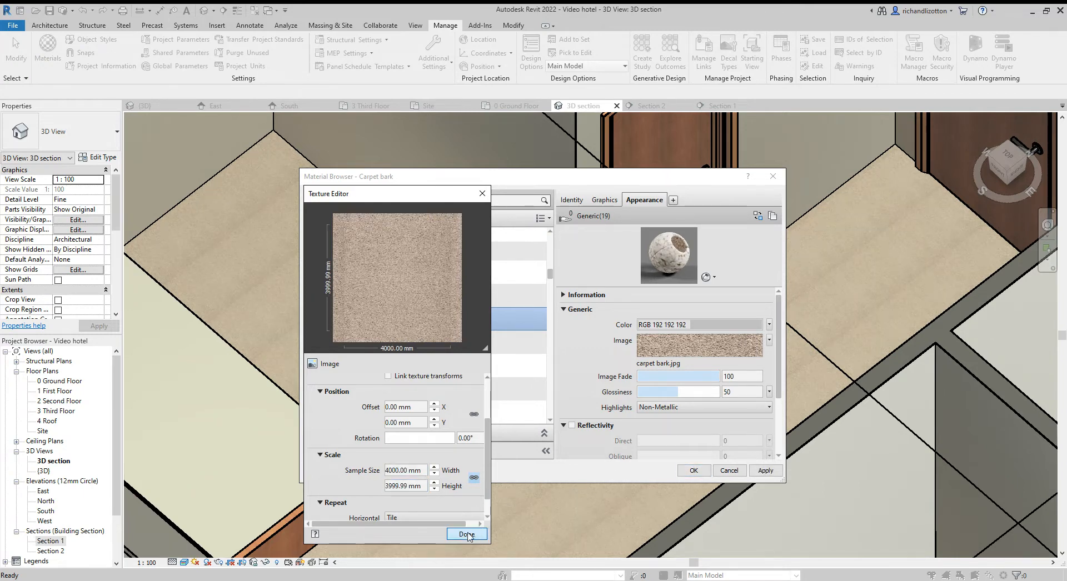
pyautogui.click(466, 534)
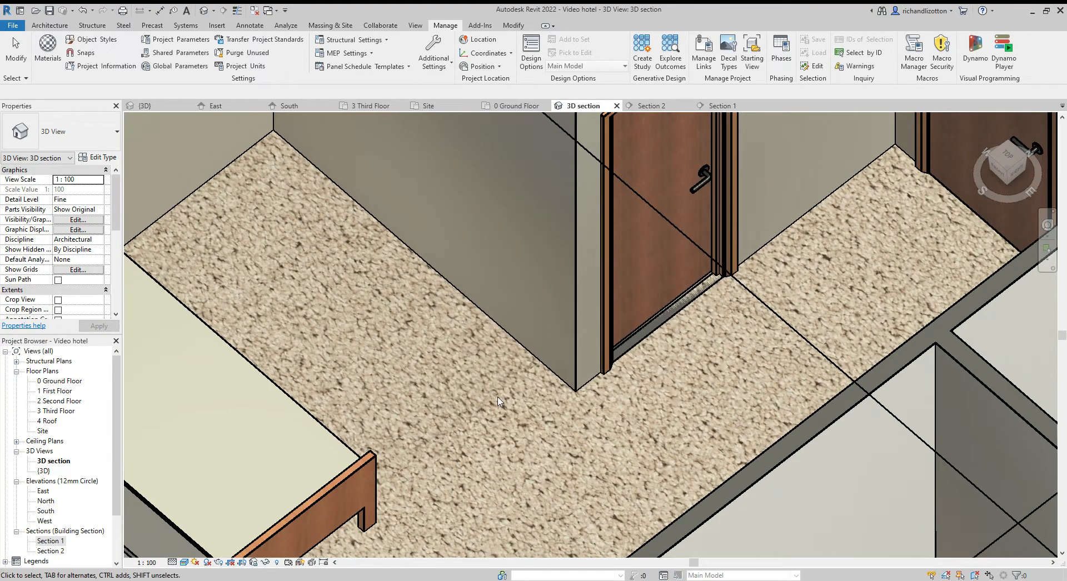
# Zoom out the 3D section and reopen the Material Browser on Carpet bark.
pyautogui.scroll(-3)
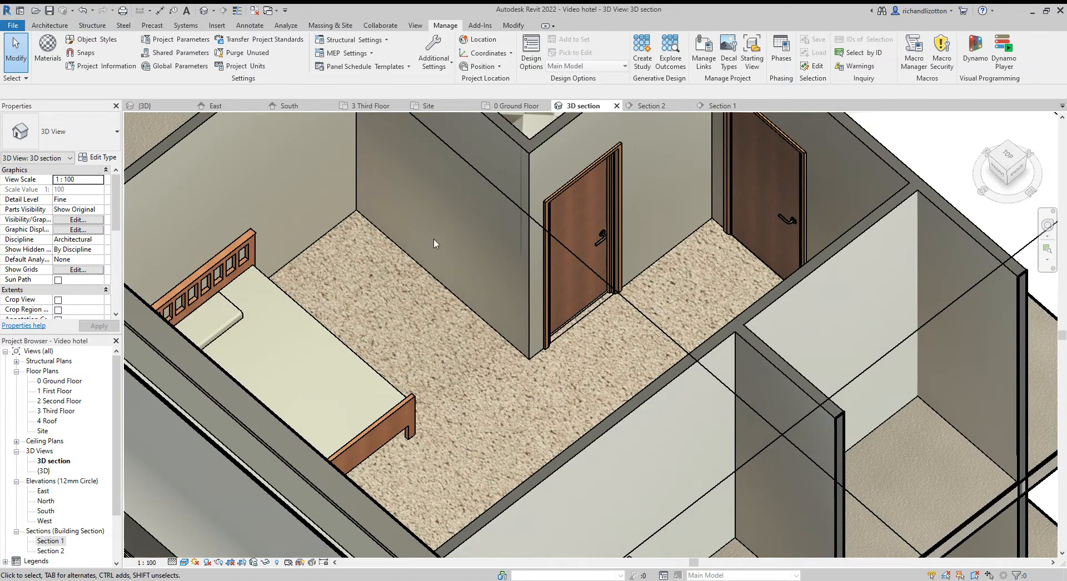
pyautogui.moveTo(364, 275)
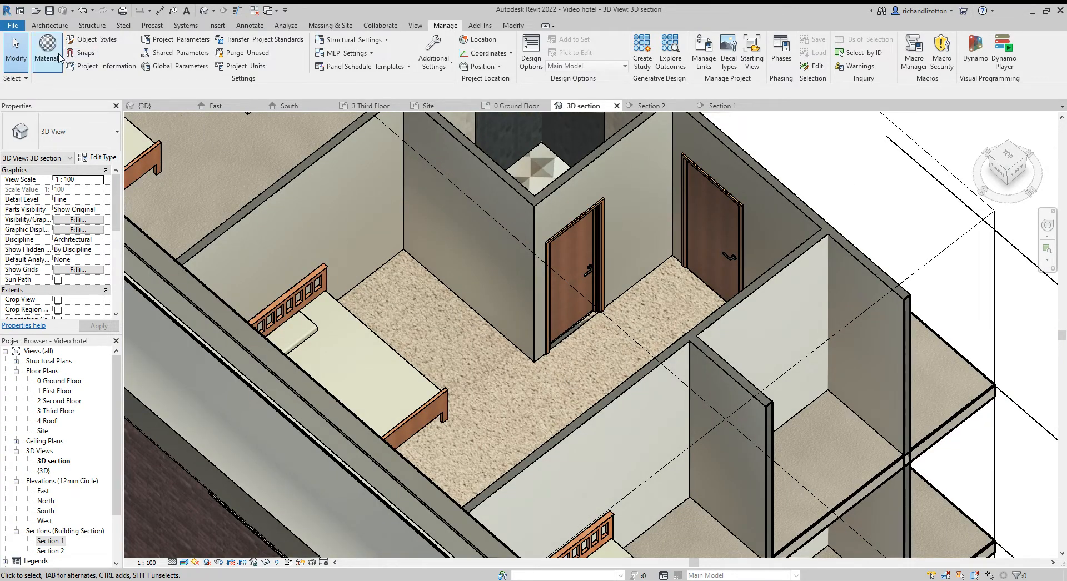
pyautogui.click(47, 52)
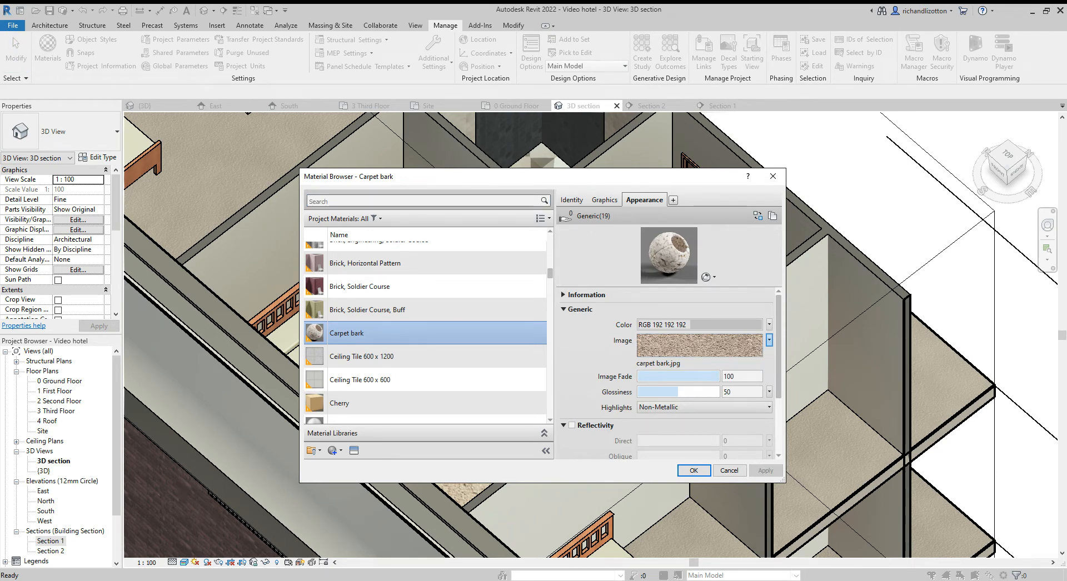
# Set the Carpet bark texture sample size to 2000 × 2000 mm and accept the material changes.
pyautogui.click(769, 340)
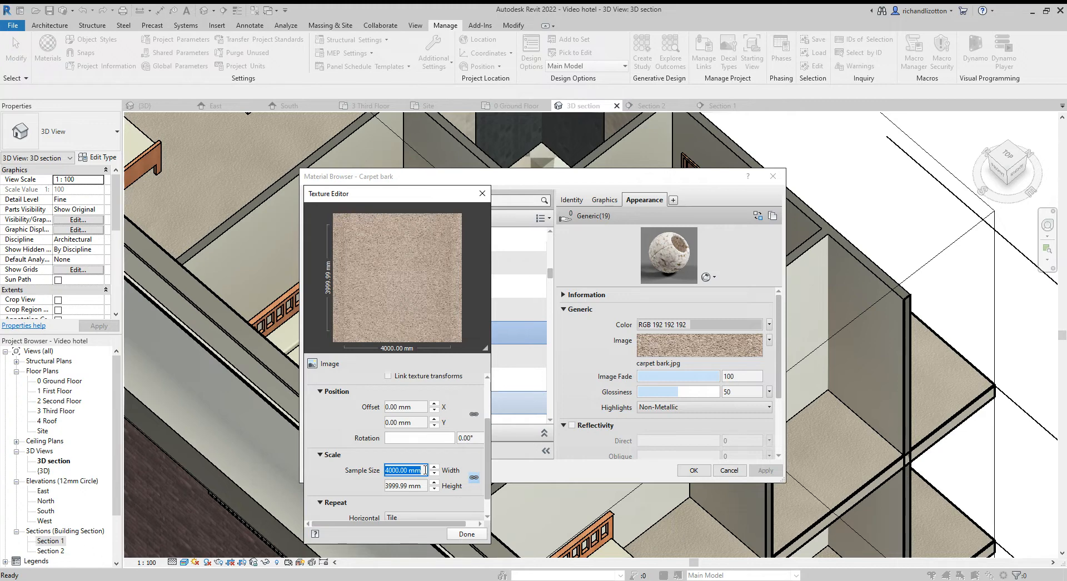
pyautogui.write('2000')
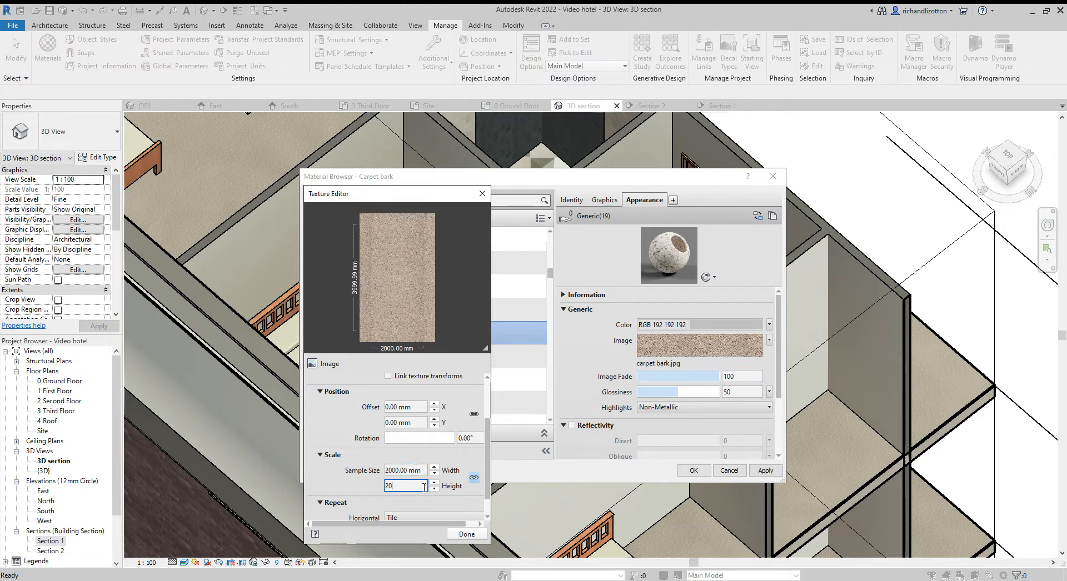
pyautogui.press('Return')
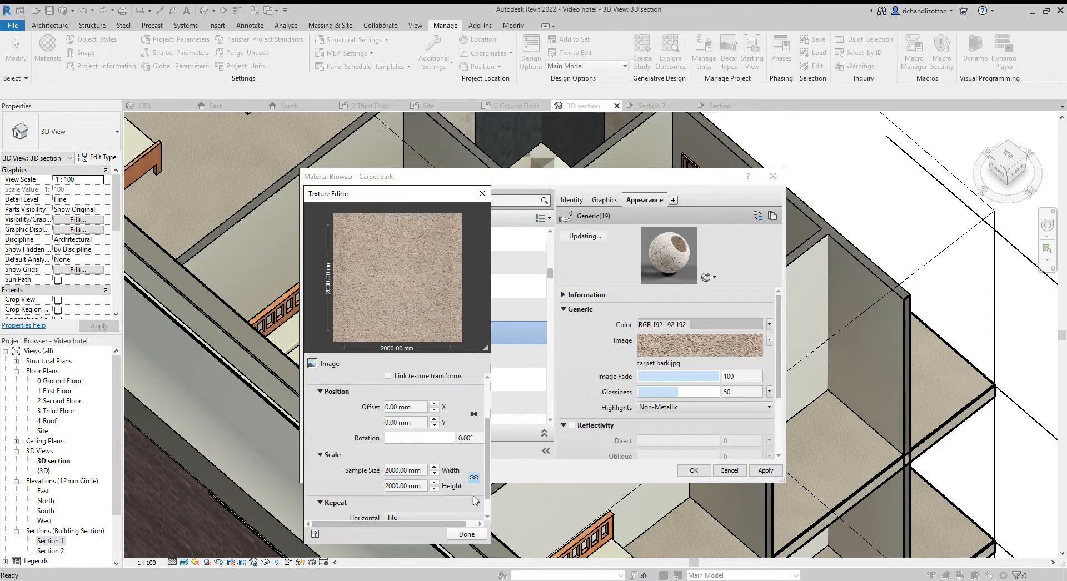
pyautogui.click(467, 538)
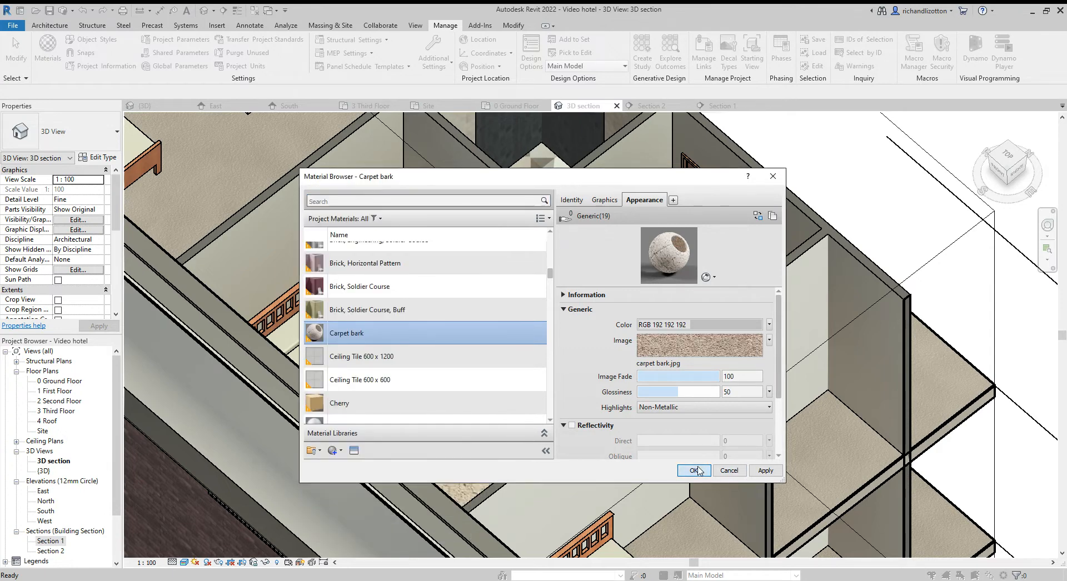
pyautogui.click(693, 470)
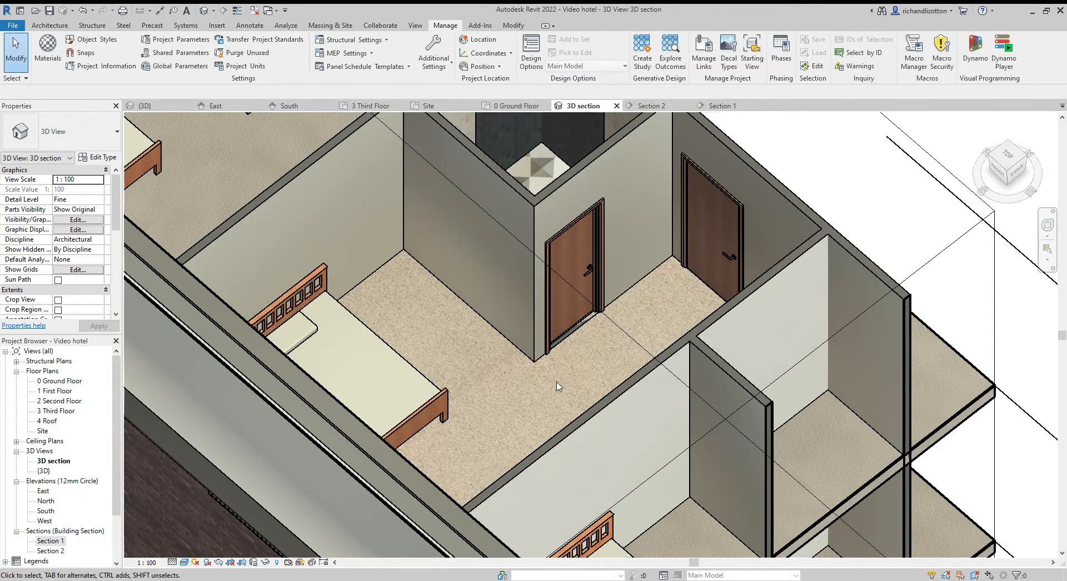
pyautogui.moveTo(482, 425)
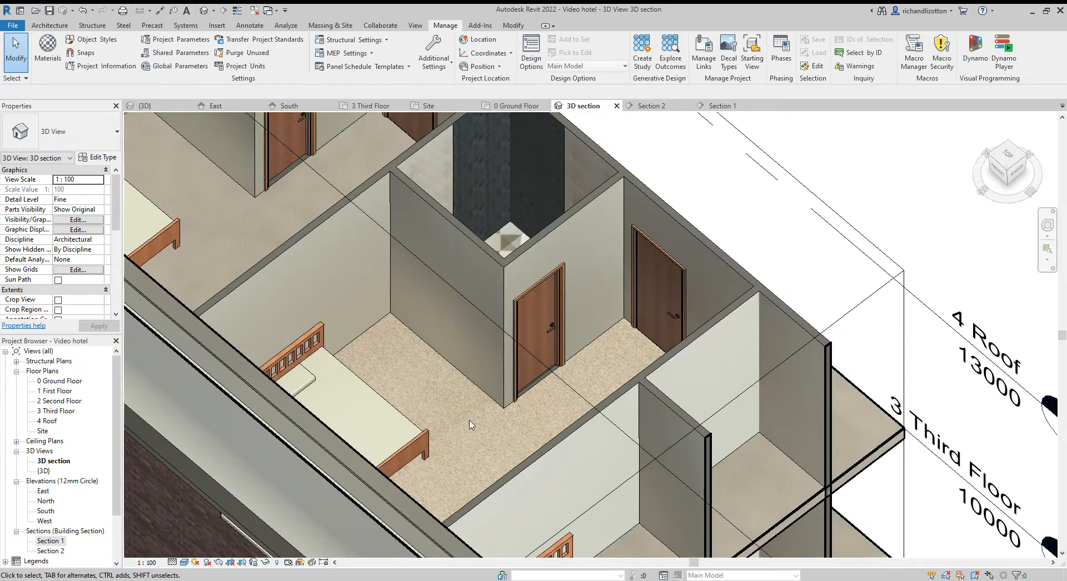
pyautogui.click(507, 480)
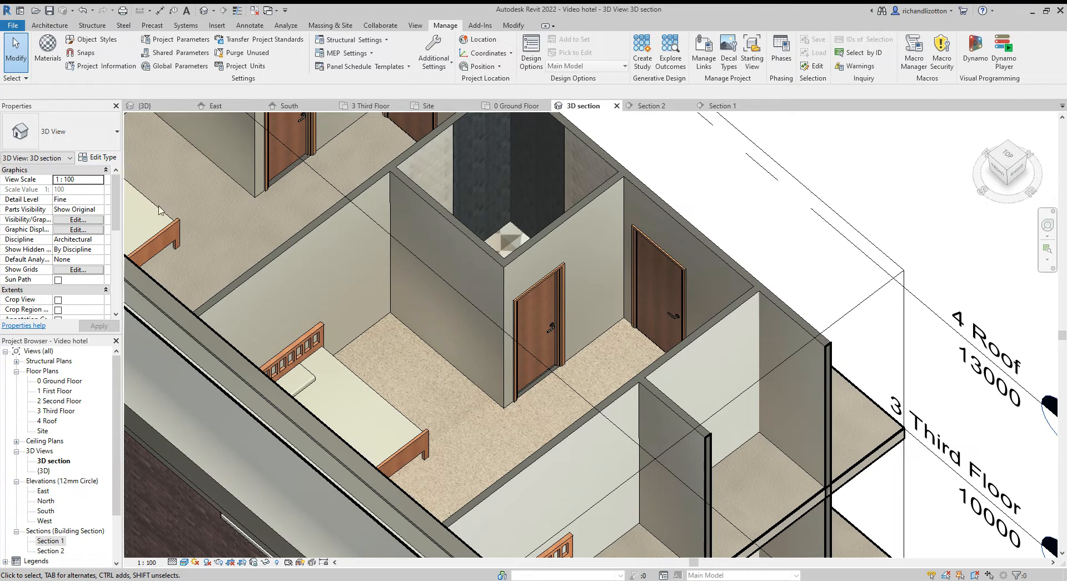
pyautogui.click(46, 52)
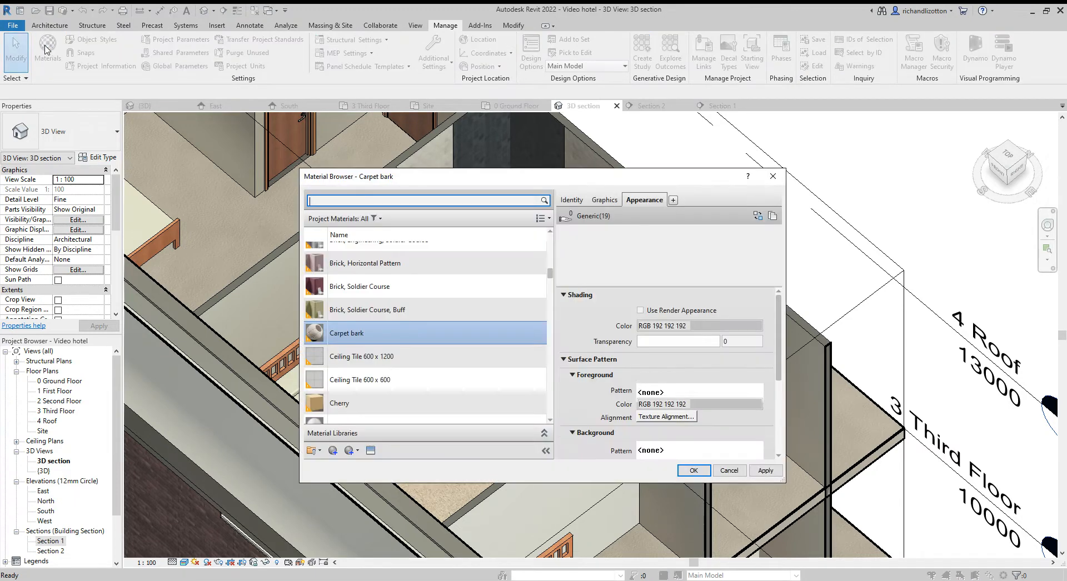
pyautogui.click(692, 470)
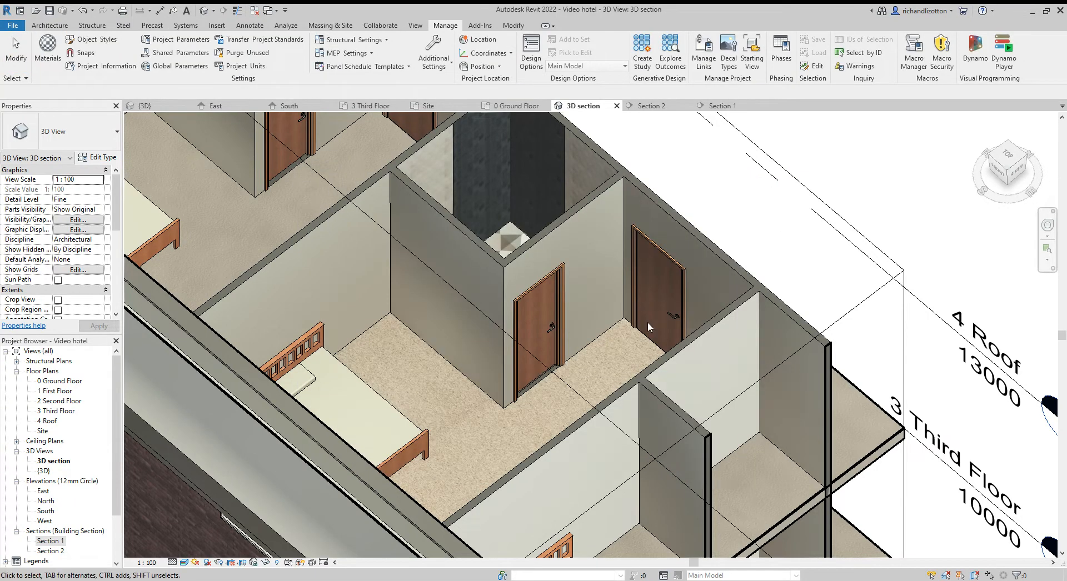
pyautogui.moveTo(646, 327); pyautogui.dragTo(639, 347)
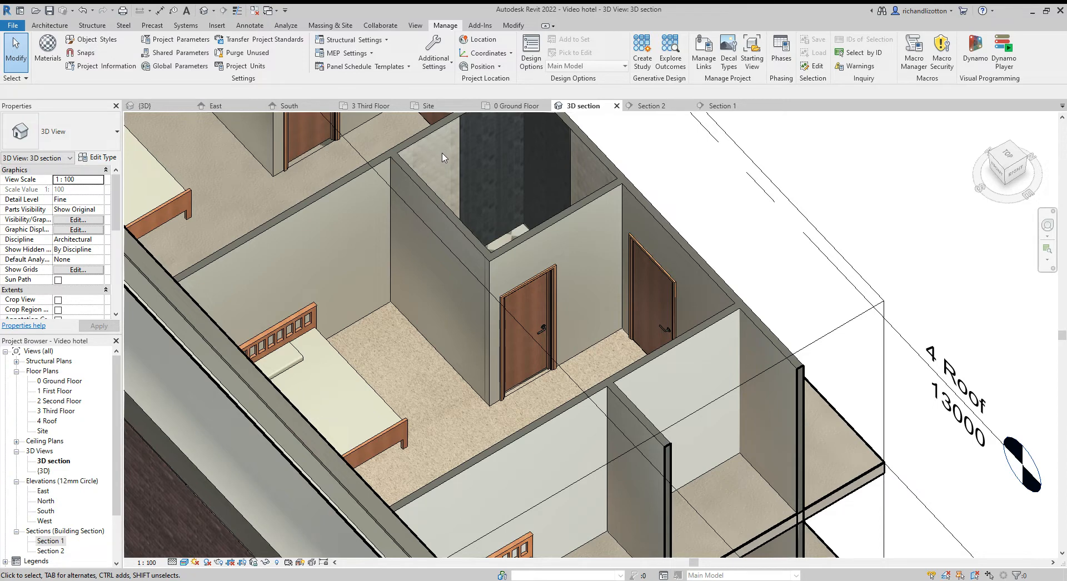
pyautogui.moveTo(437, 252)
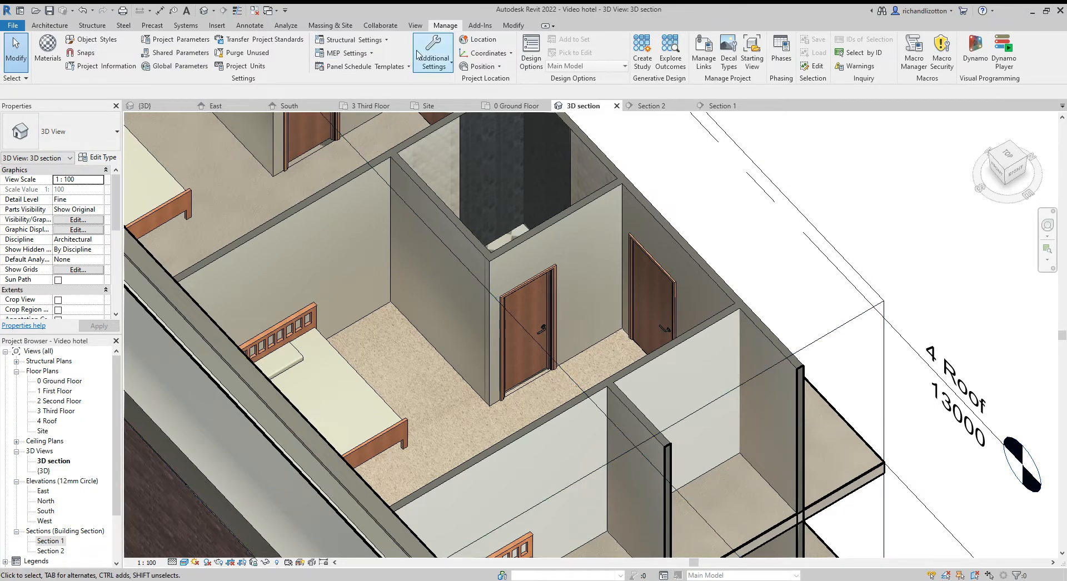
# Start the Paint tool from Modify, pick Paint Red, finish, and relaunch Paint.
pyautogui.click(513, 25)
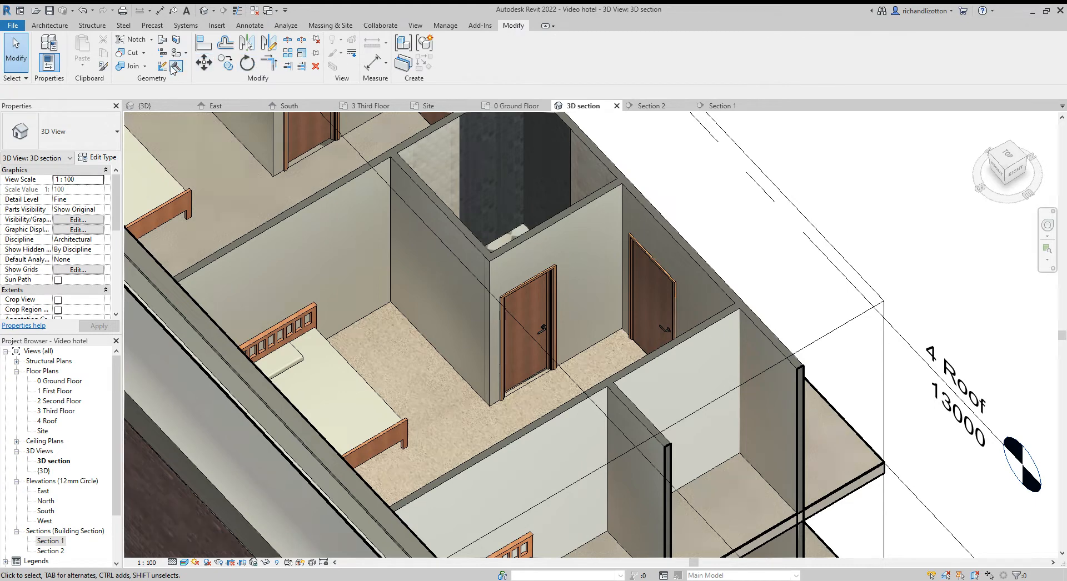
pyautogui.click(175, 66)
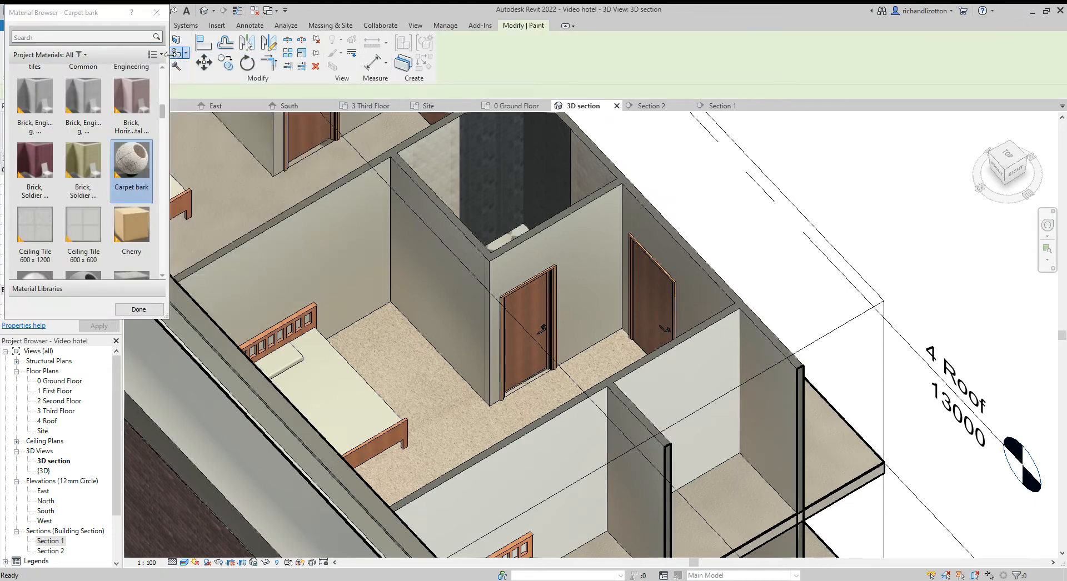
pyautogui.moveTo(168, 116)
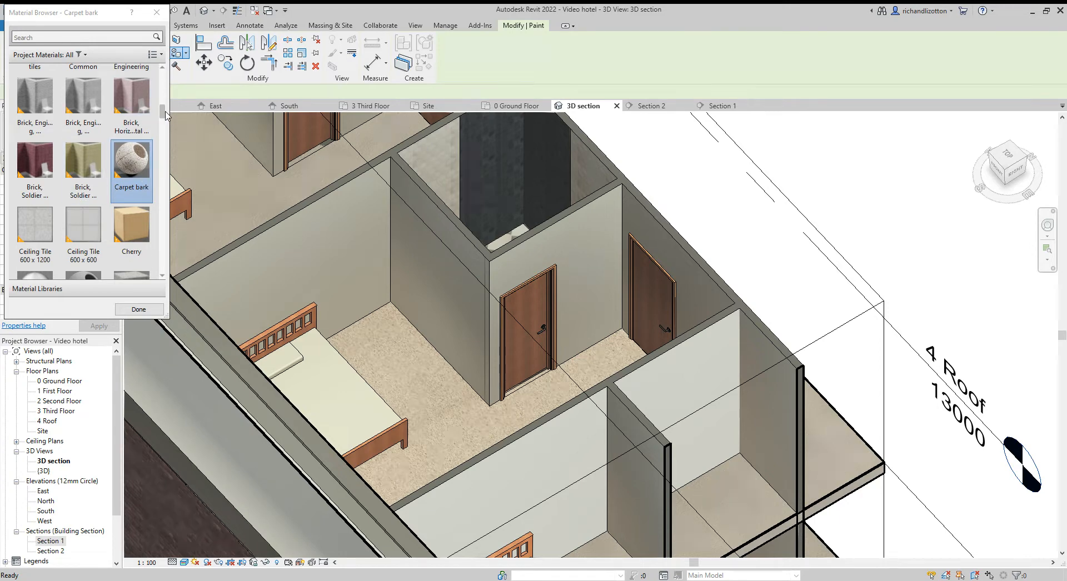
pyautogui.scroll(-3)
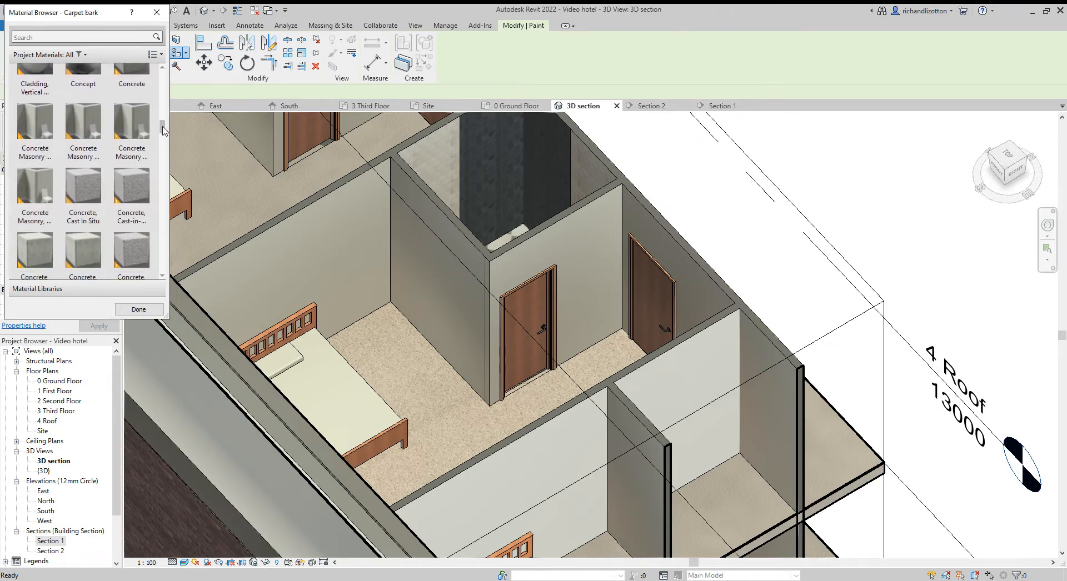
pyautogui.scroll(-3)
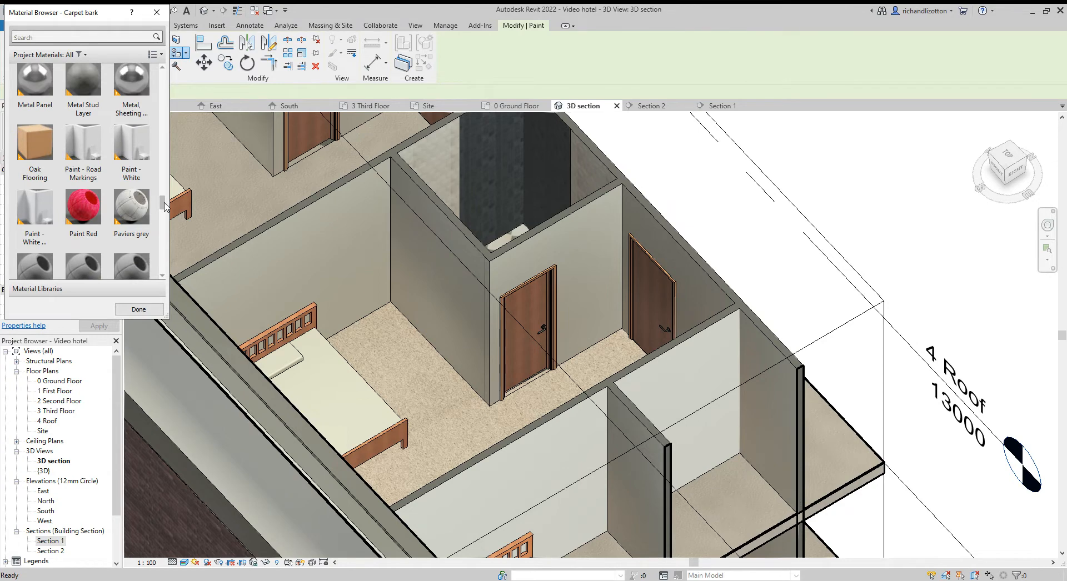
pyautogui.click(82, 204)
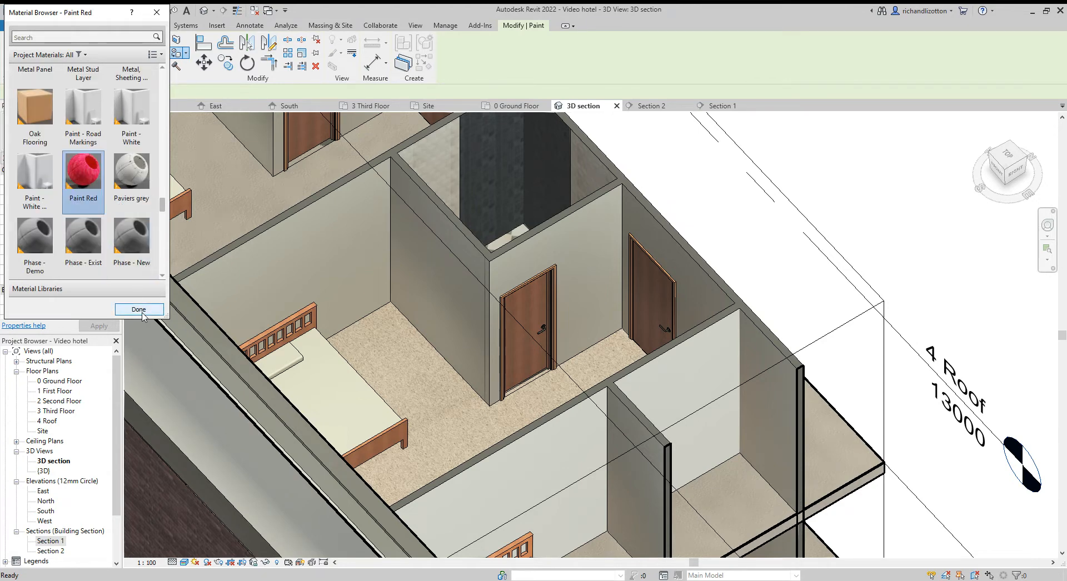
pyautogui.click(139, 308)
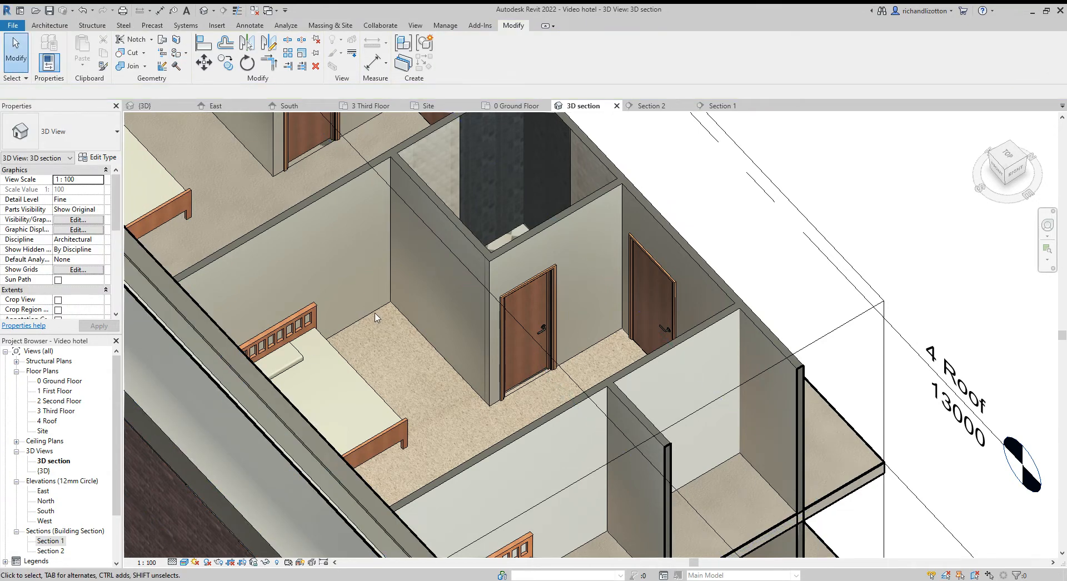
pyautogui.moveTo(423, 367)
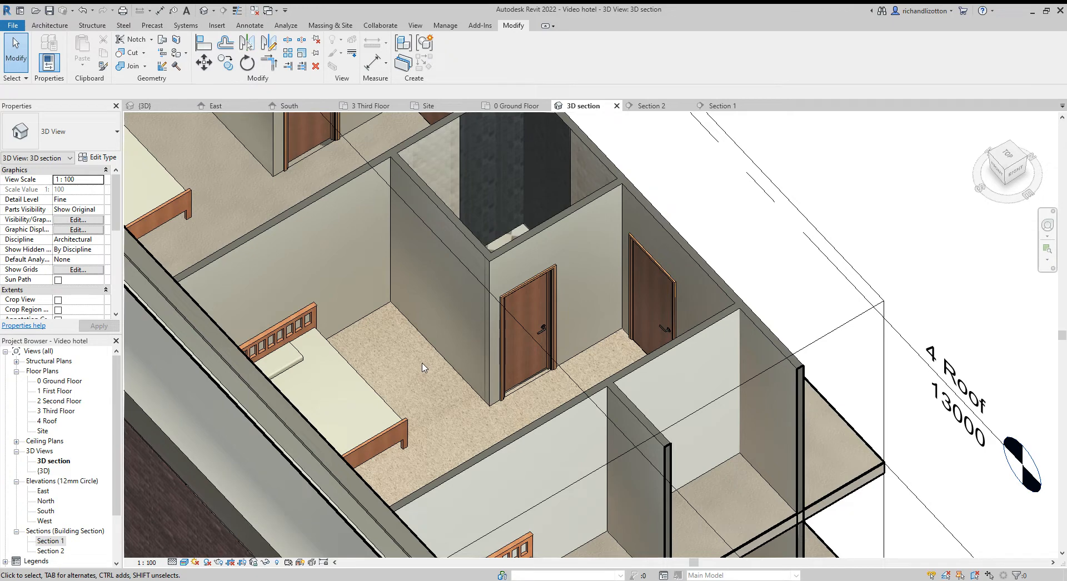
pyautogui.moveTo(421, 365)
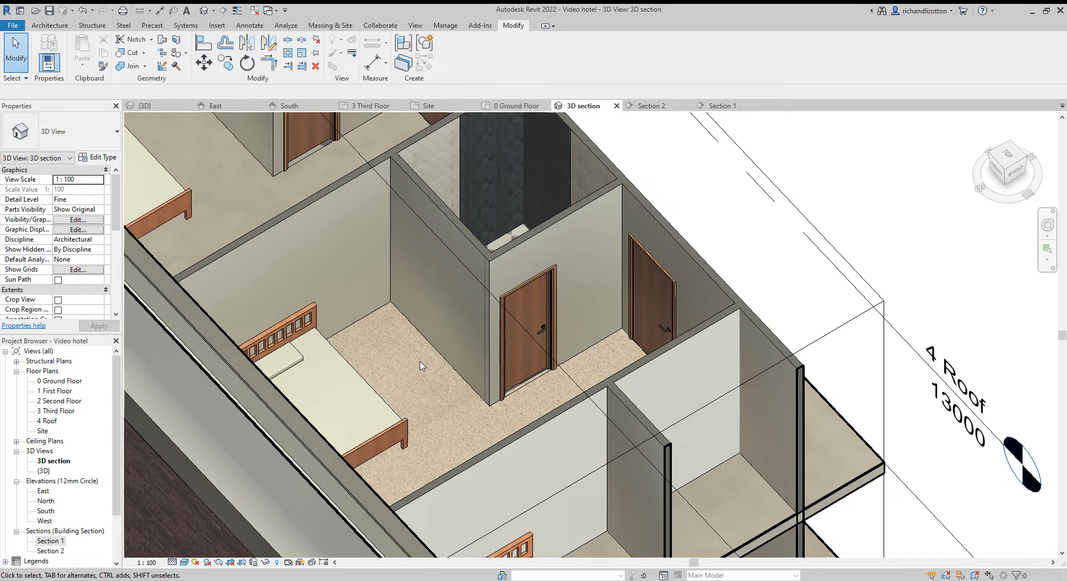
pyautogui.moveTo(466, 333)
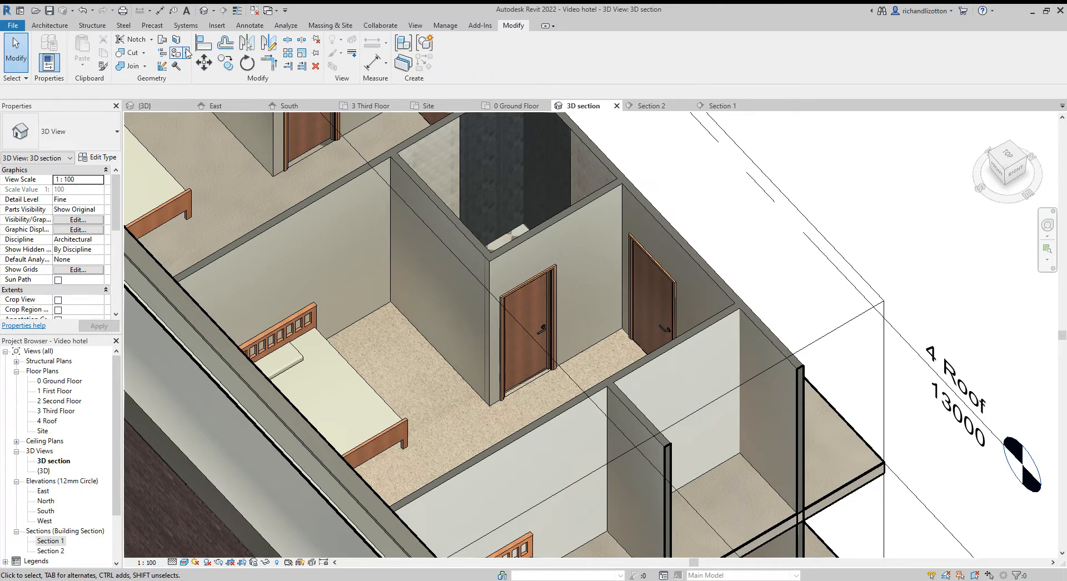
pyautogui.click(443, 272)
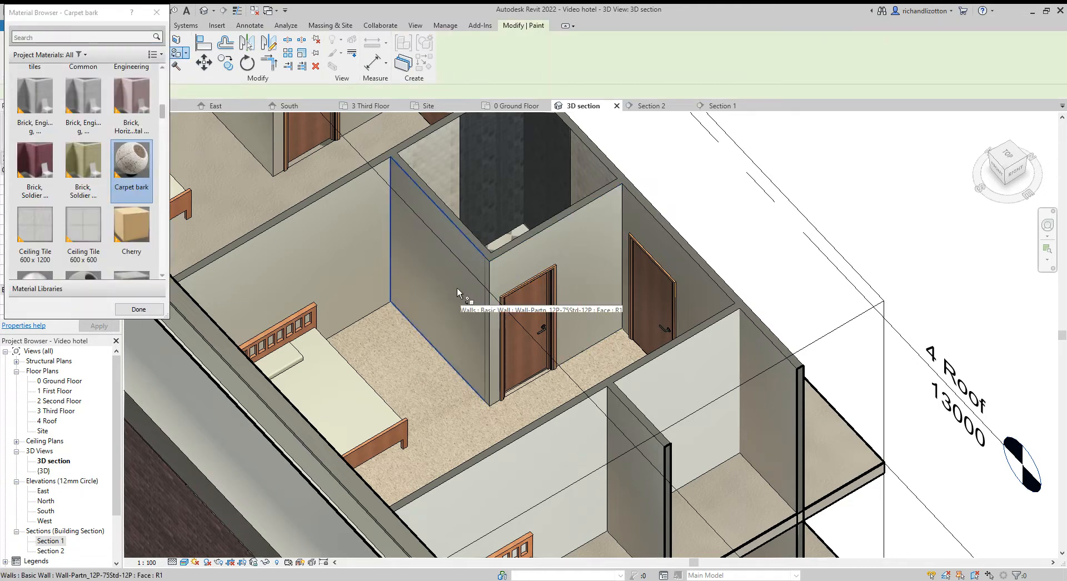
# Search 'red', paint the wall face beside the door with Paint Red, and finish.
pyautogui.click(422, 388)
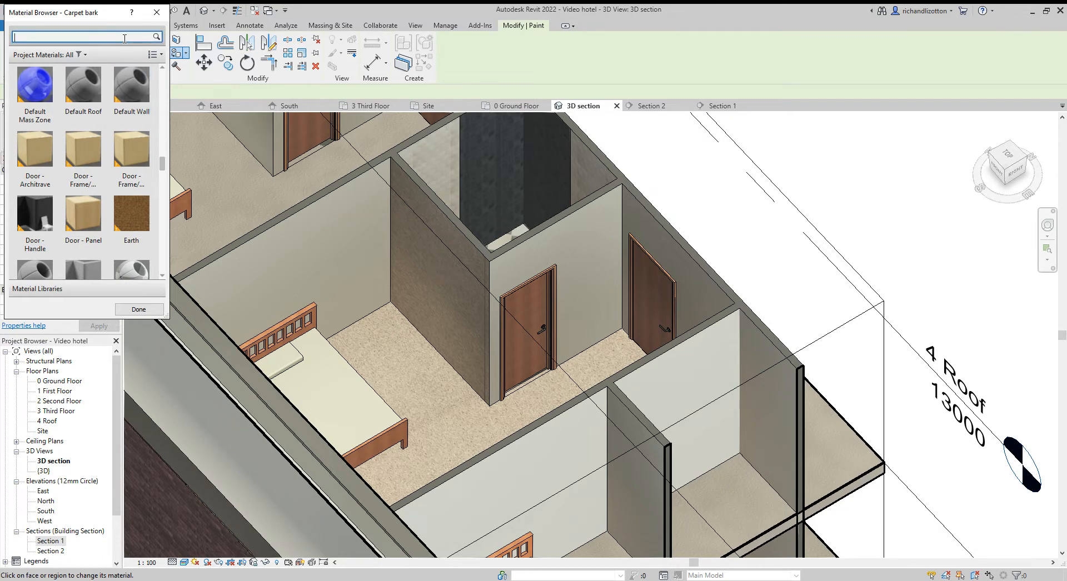
pyautogui.write('red')
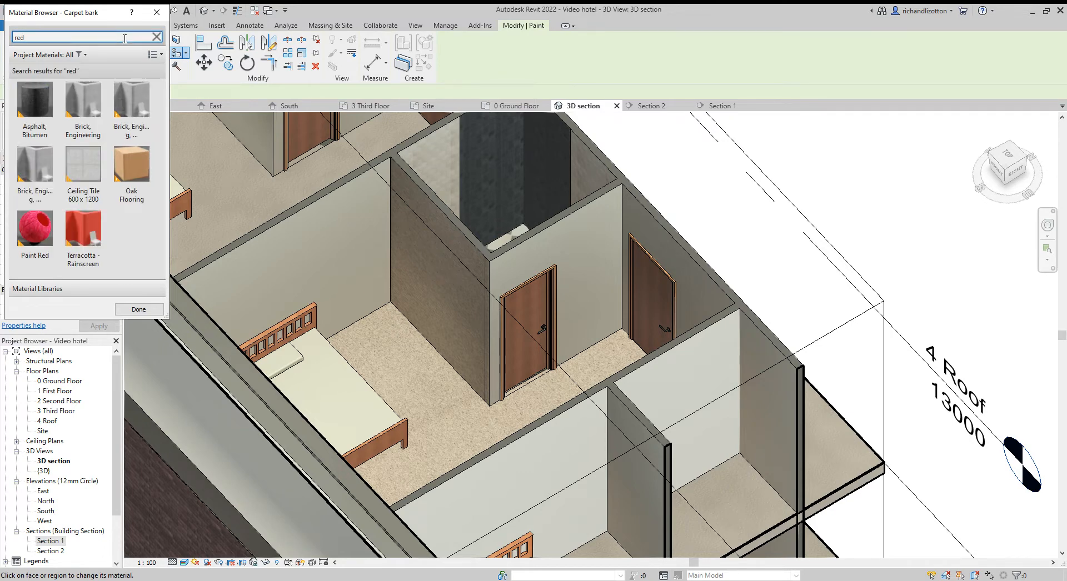
pyautogui.click(34, 228)
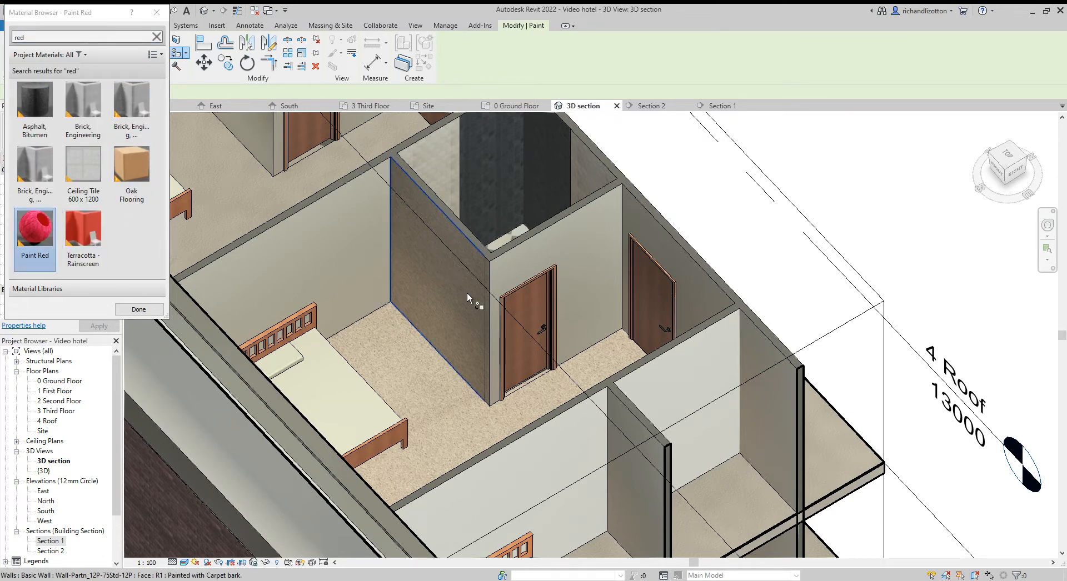
pyautogui.click(442, 238)
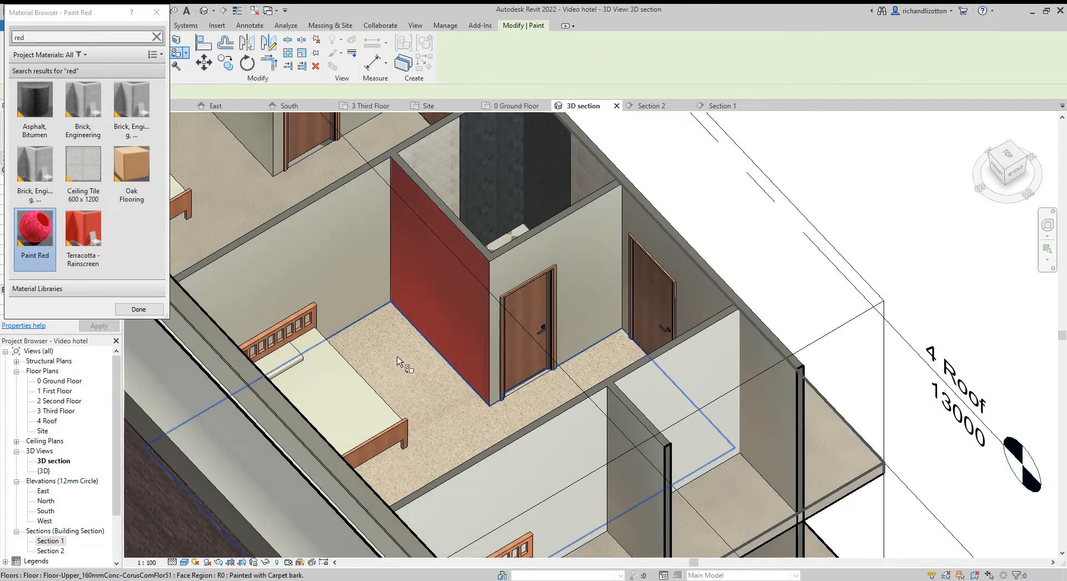
pyautogui.moveTo(393, 364)
pyautogui.write('paint')
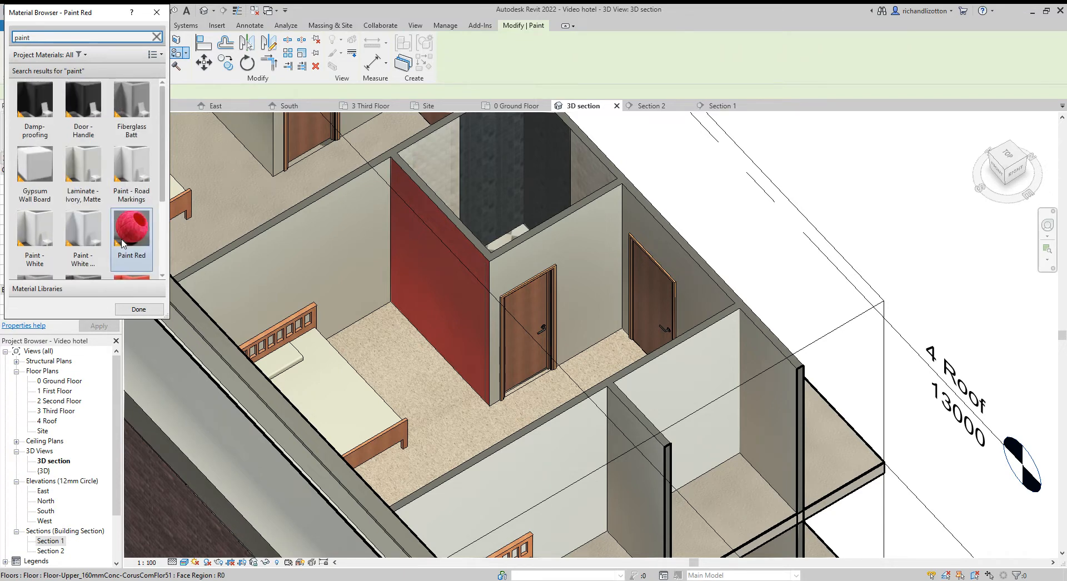
pyautogui.click(138, 309)
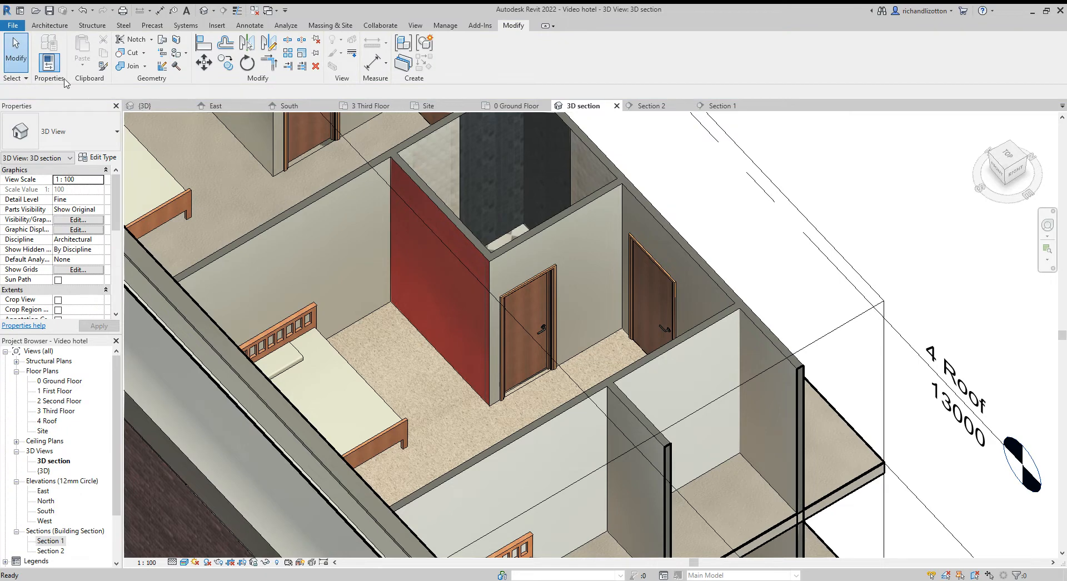
pyautogui.moveTo(480, 25)
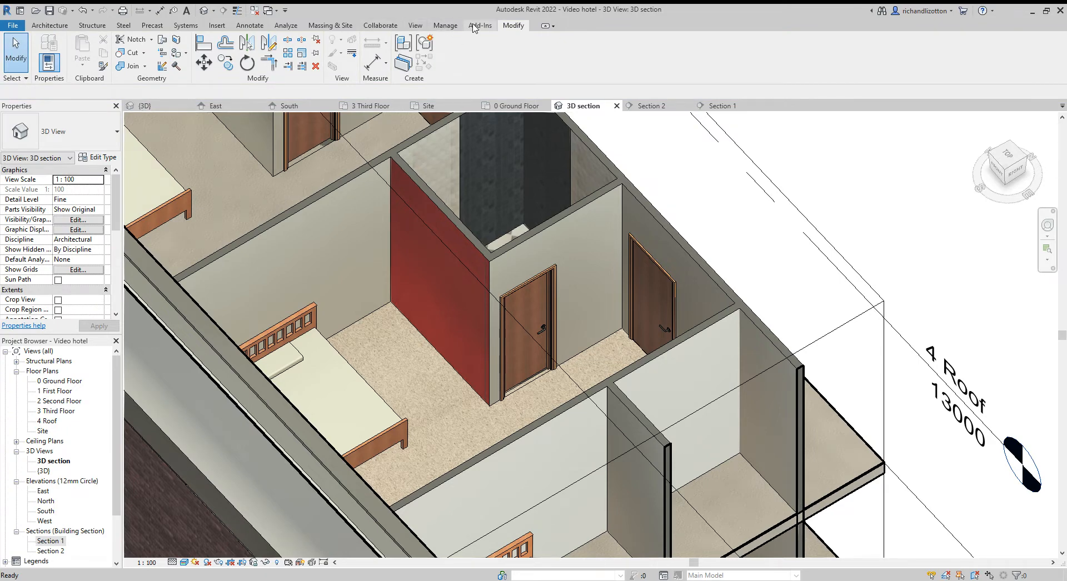
# In Manage > Materials create a new project material named Paint Cream.
pyautogui.click(445, 25)
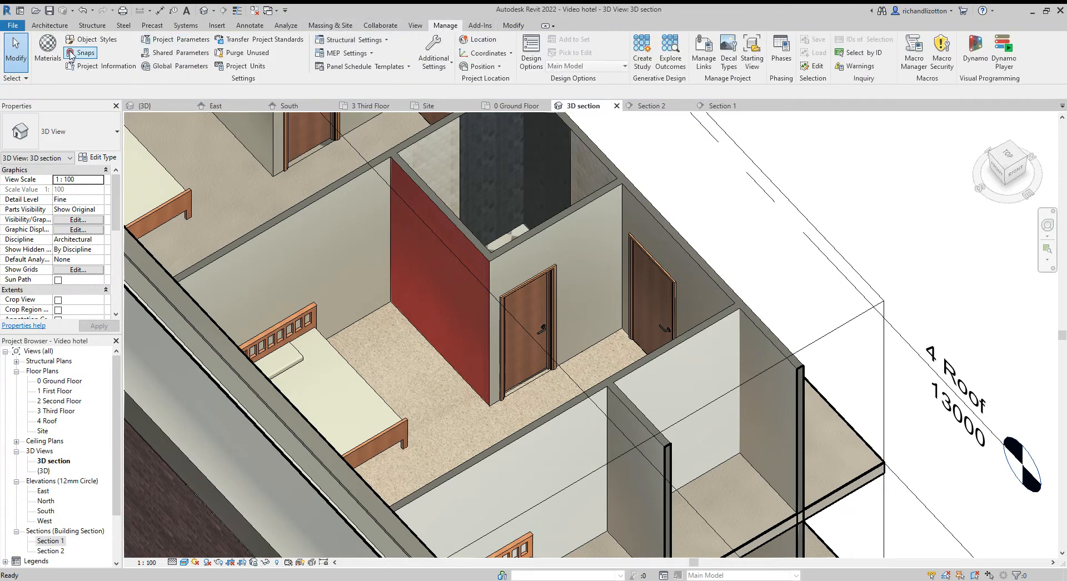
pyautogui.click(47, 52)
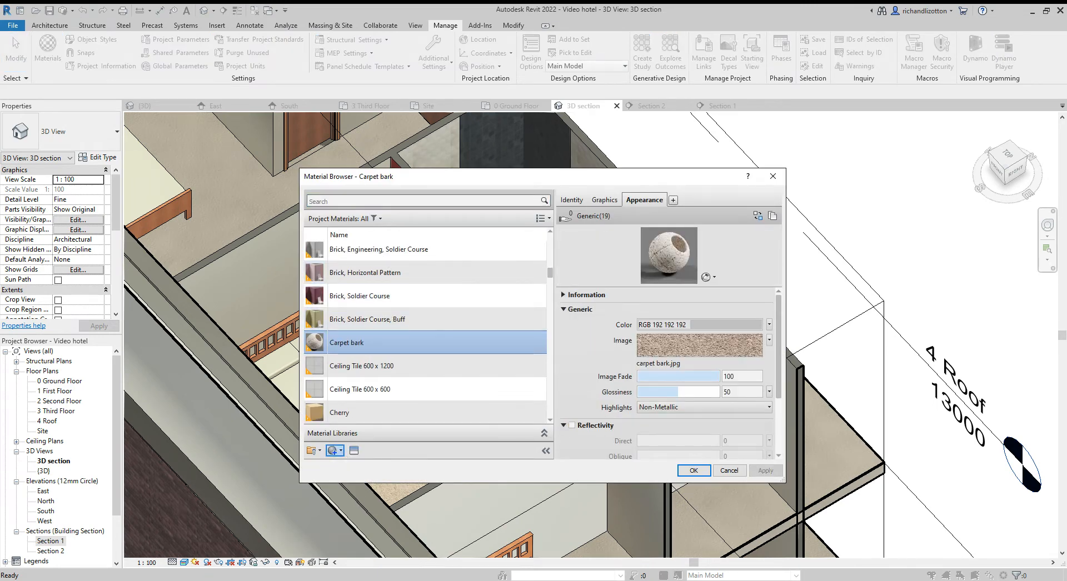
pyautogui.click(311, 451)
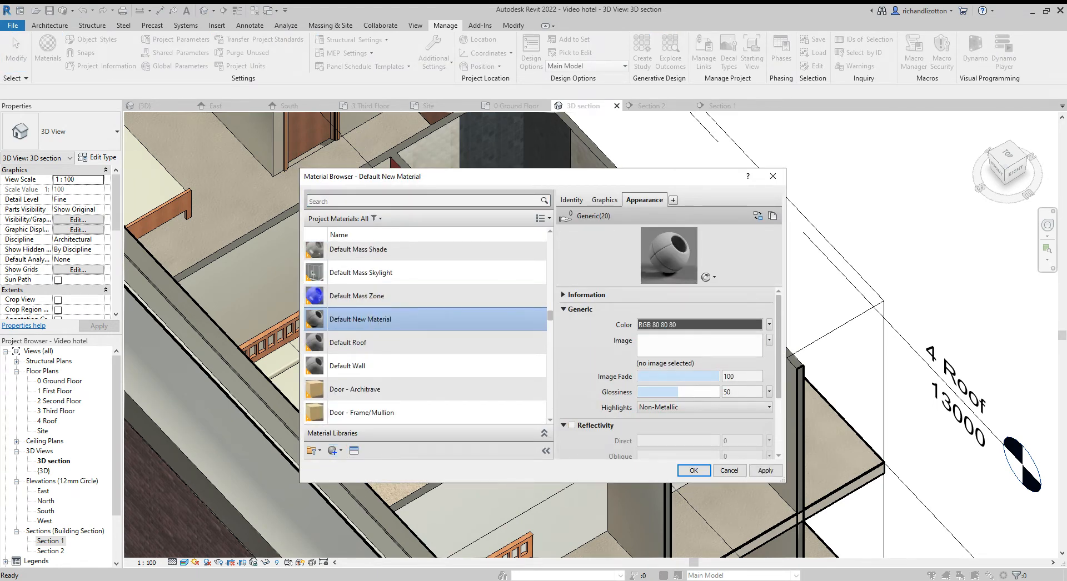
pyautogui.doubleClick(360, 319)
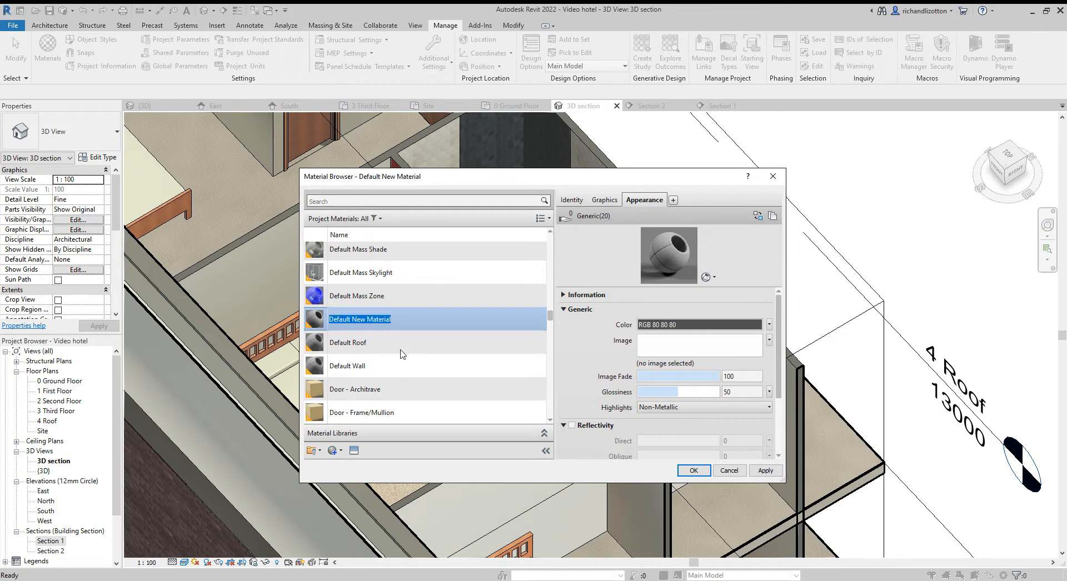
pyautogui.write('Paint Cream')
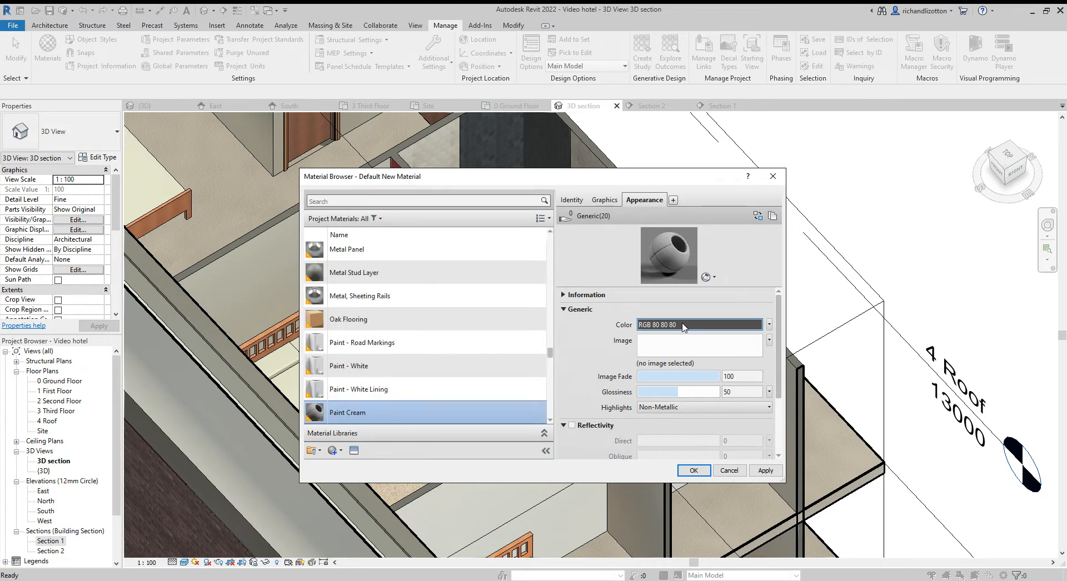
# Give Paint Cream a yellow appearance colour and the paint cream picture file.
pyautogui.click(699, 325)
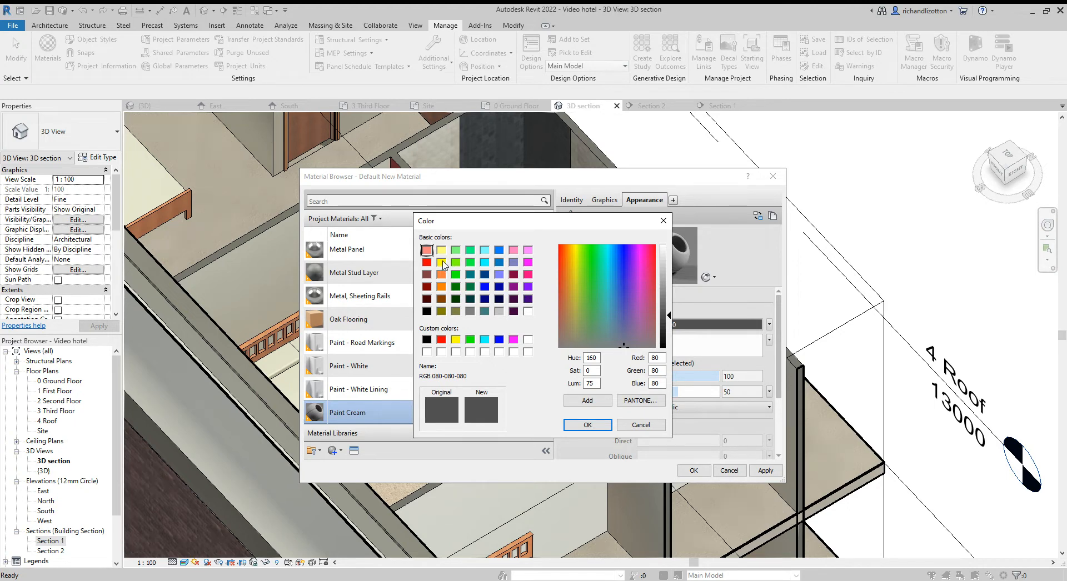
pyautogui.moveTo(458, 343)
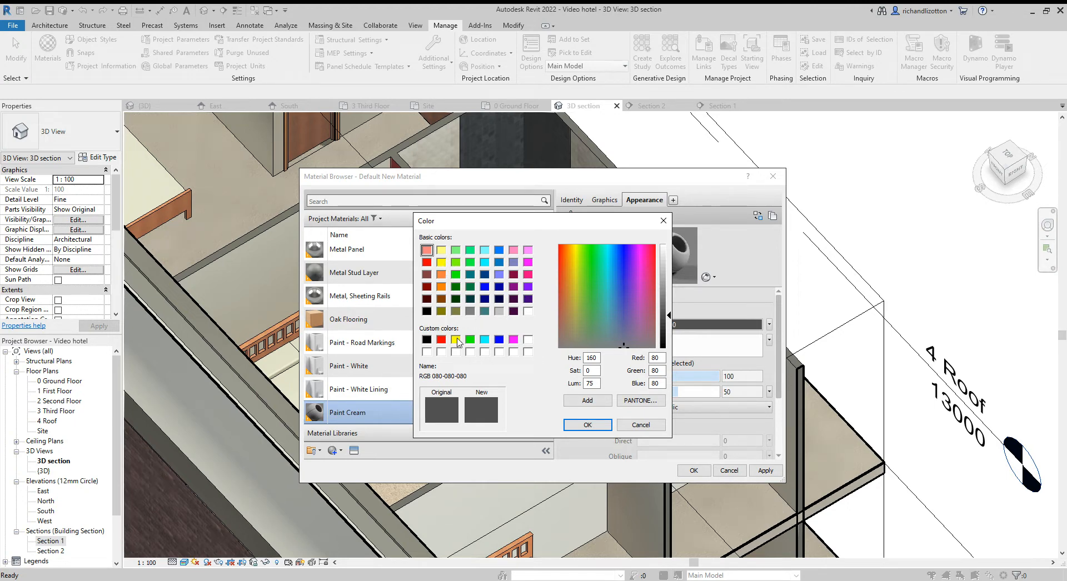
pyautogui.click(455, 340)
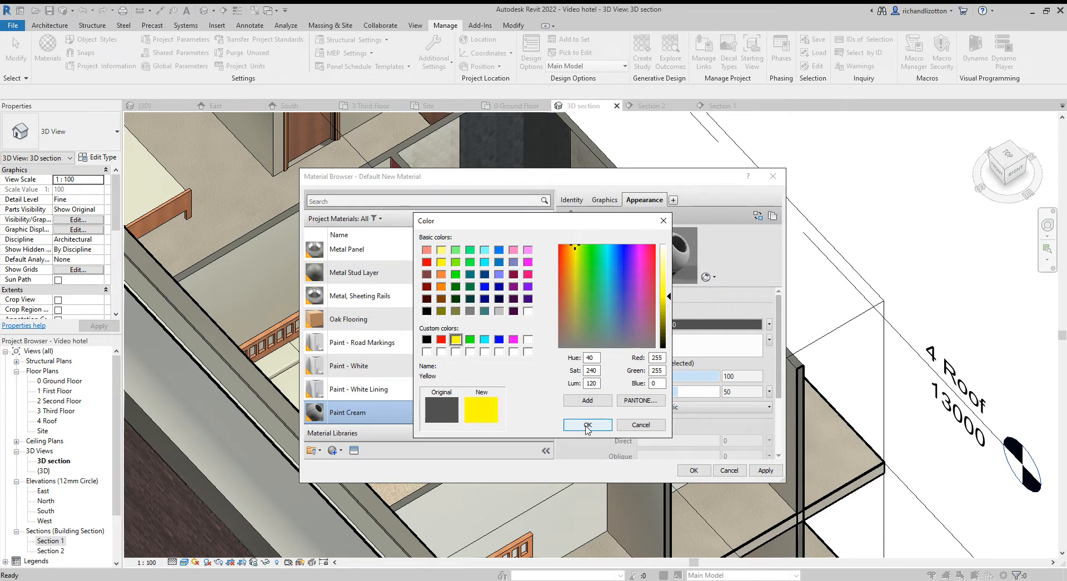
pyautogui.click(587, 425)
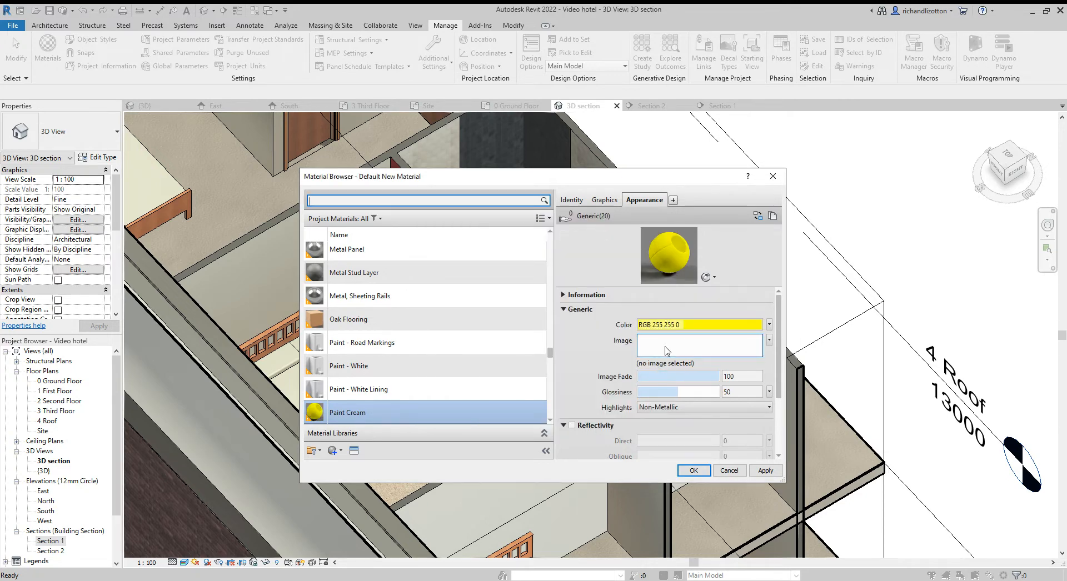
pyautogui.click(769, 340)
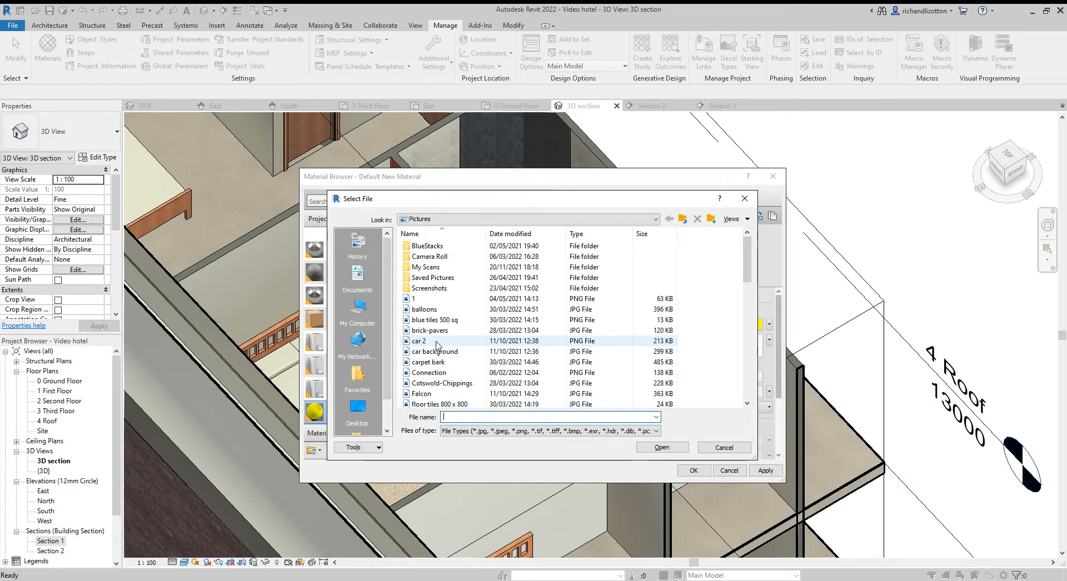
pyautogui.scroll(-3)
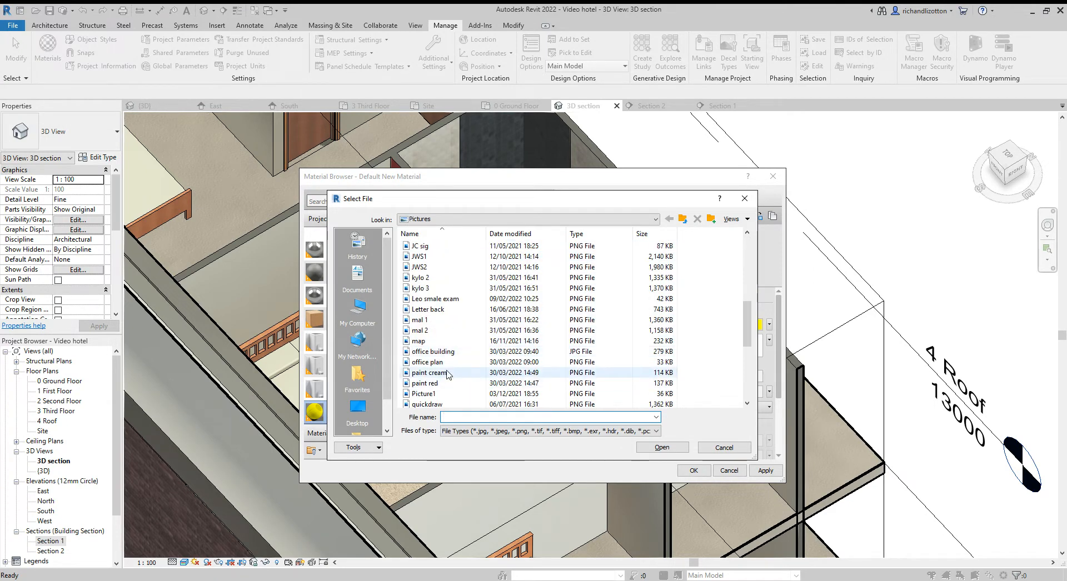
pyautogui.click(660, 447)
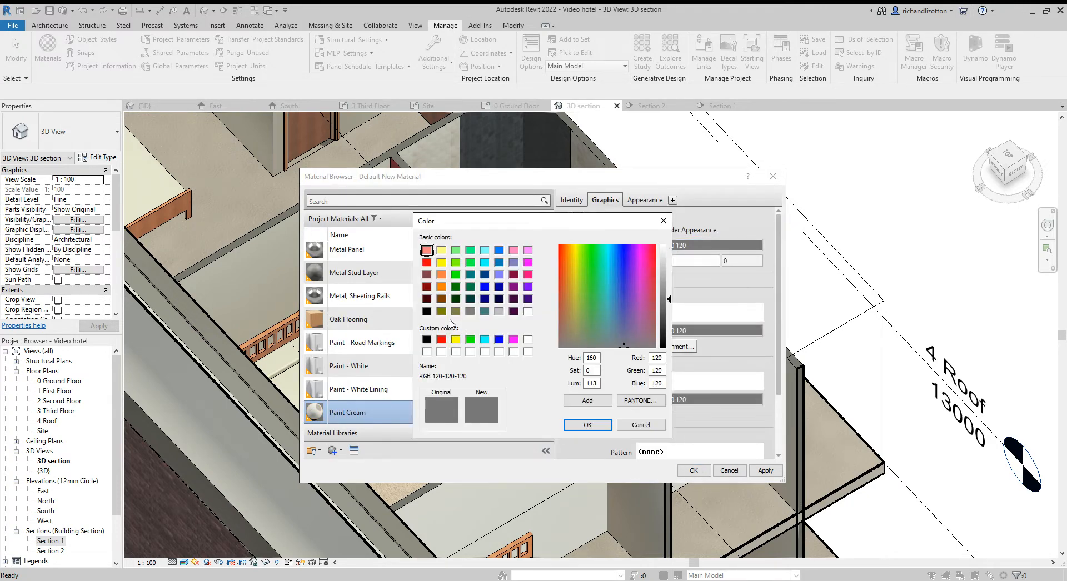
pyautogui.click(587, 424)
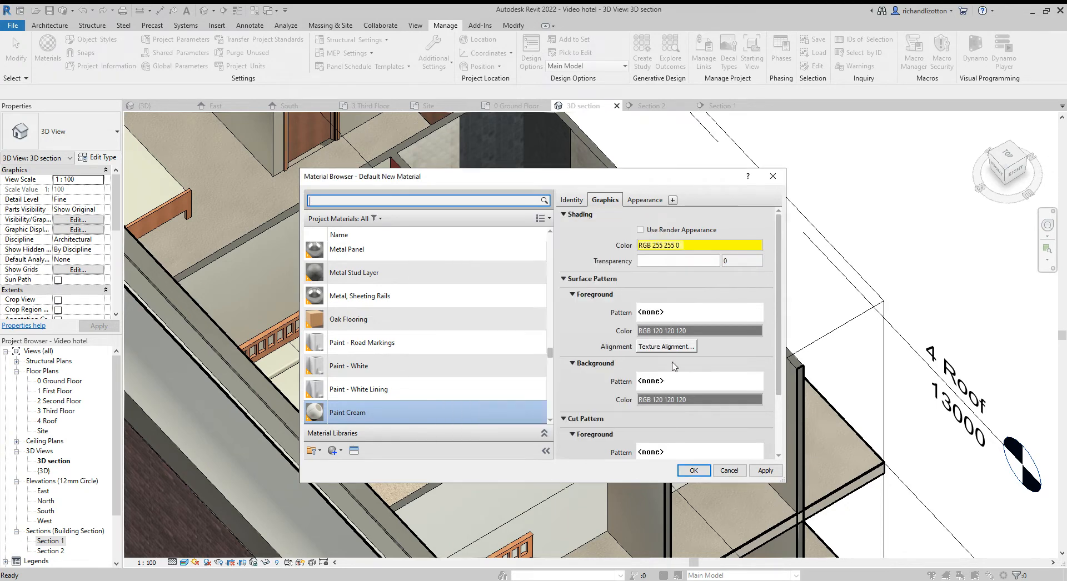
# Set Paint Cream's graphics pattern colours to yellow and save the material.
pyautogui.click(698, 245)
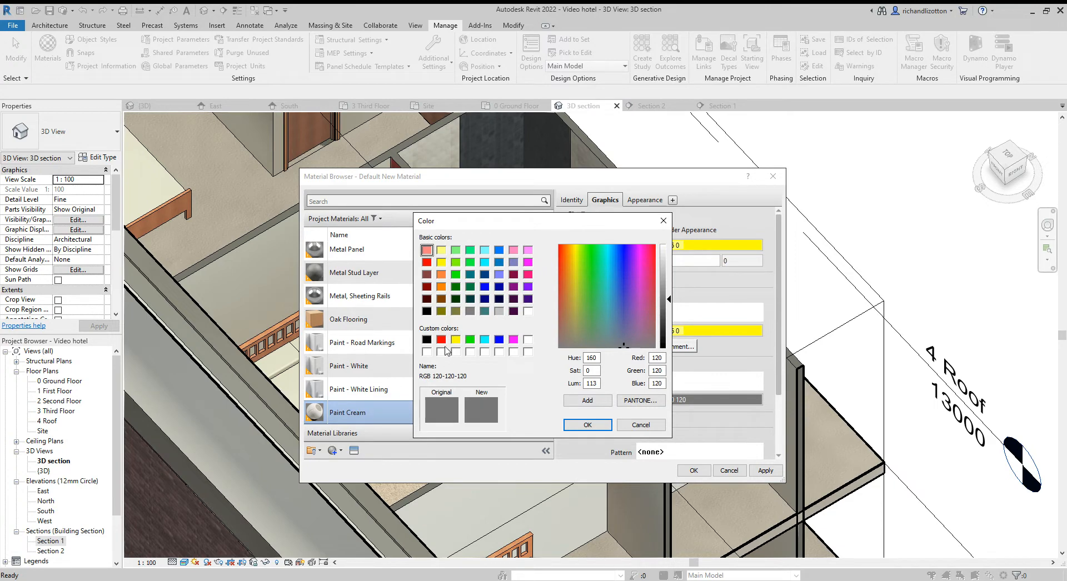
pyautogui.click(587, 424)
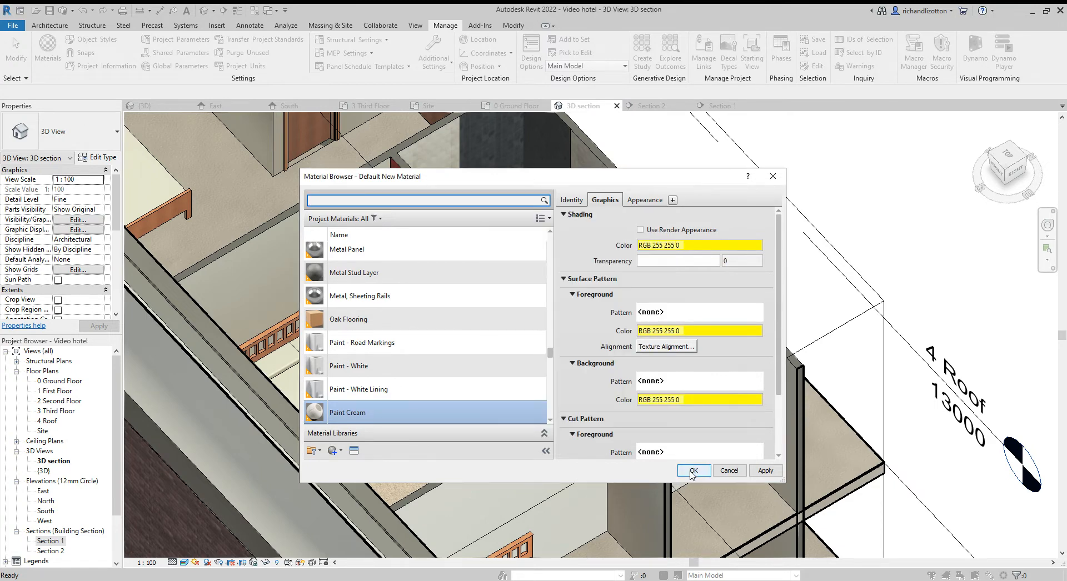
pyautogui.click(693, 470)
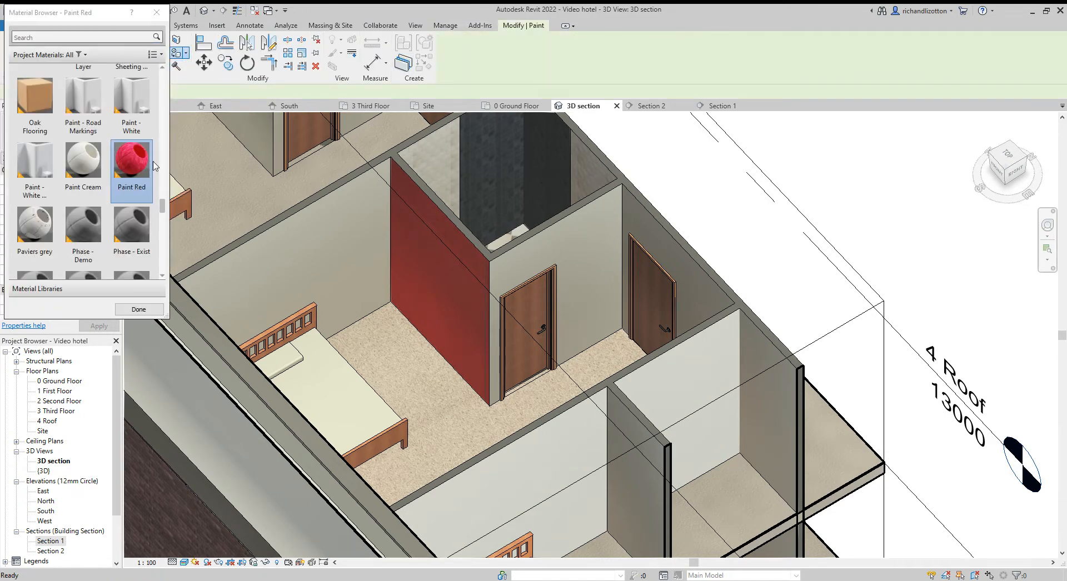
# Paint the wall beside the bathroom door with Paint Cream, view another room, and finish.
pyautogui.click(82, 160)
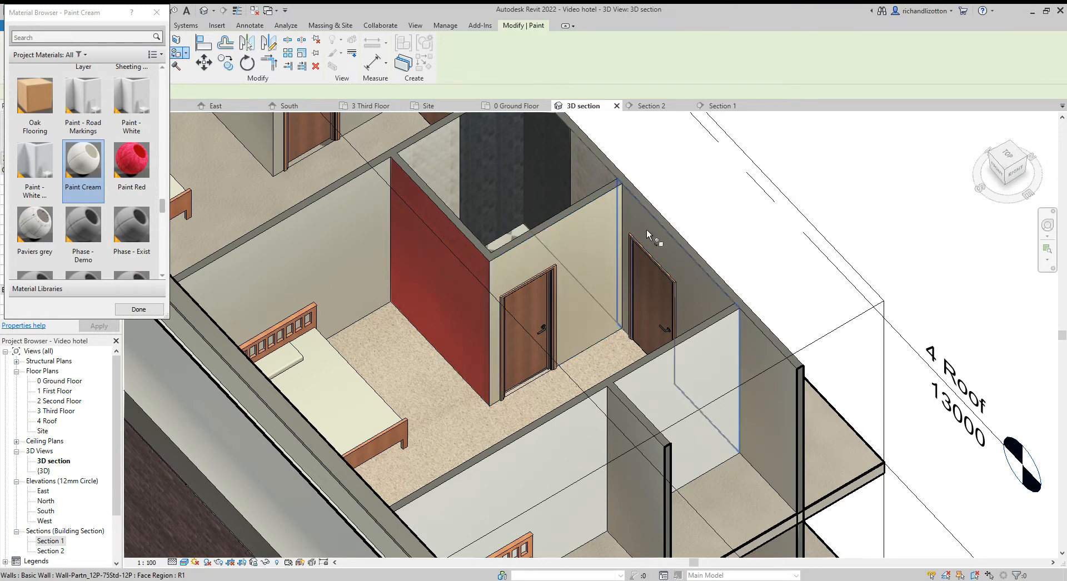
pyautogui.click(572, 351)
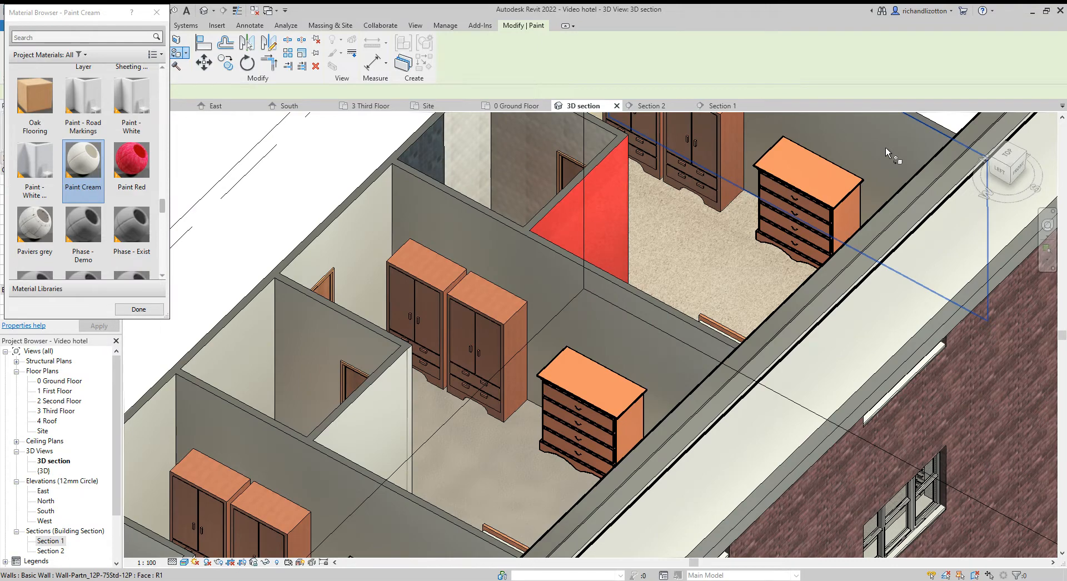
pyautogui.moveTo(612, 273); pyautogui.dragTo(499, 174)
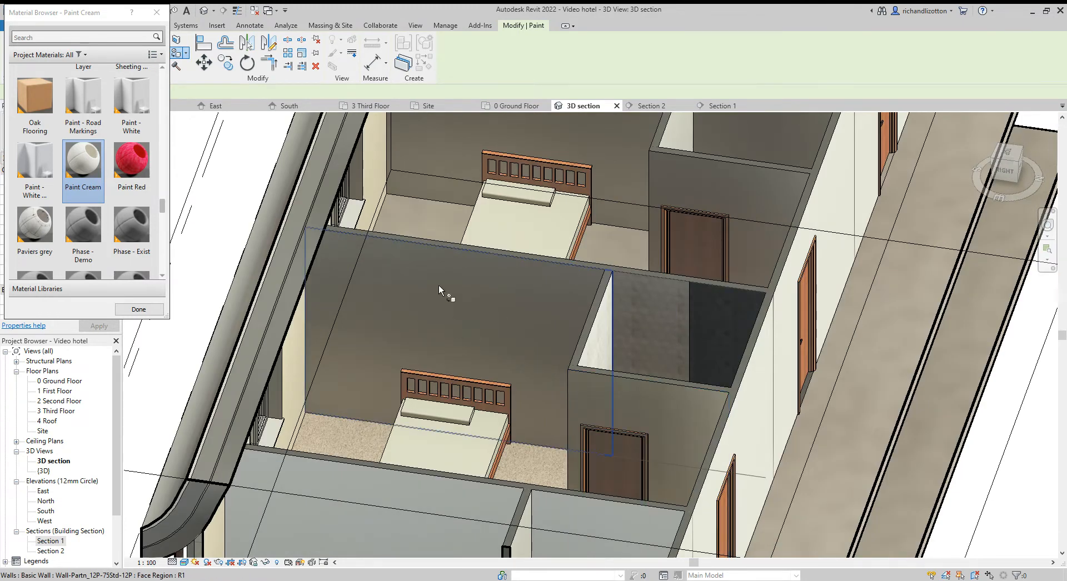
pyautogui.moveTo(439, 290); pyautogui.dragTo(469, 321)
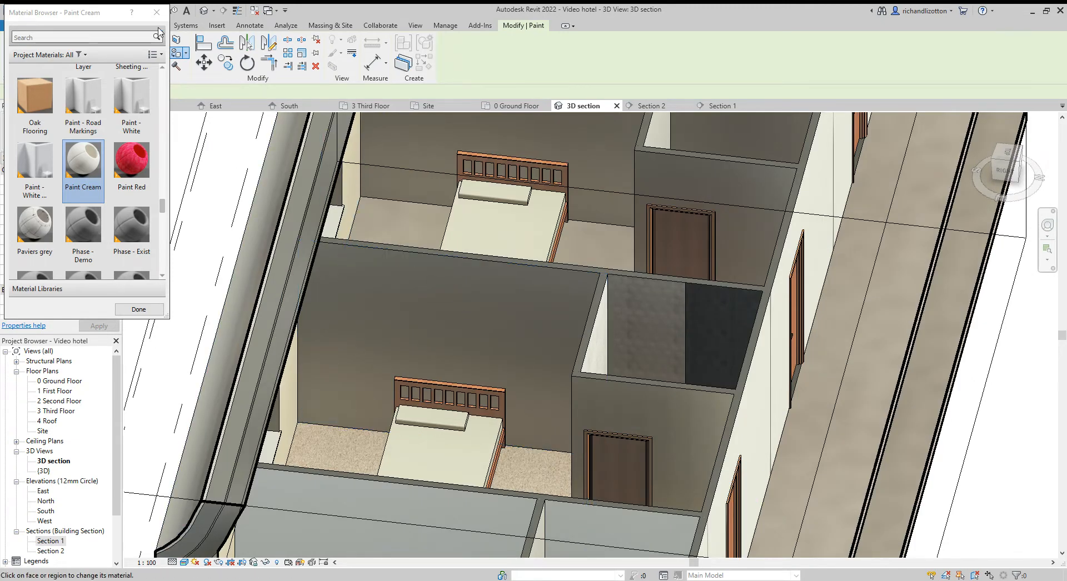
pyautogui.click(138, 309)
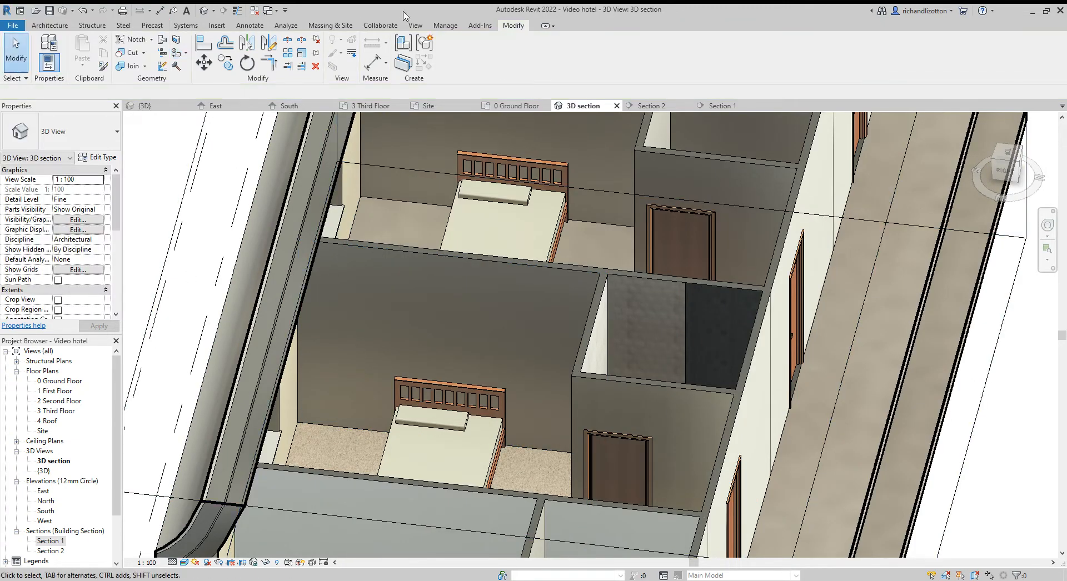
pyautogui.moveTo(593, 145)
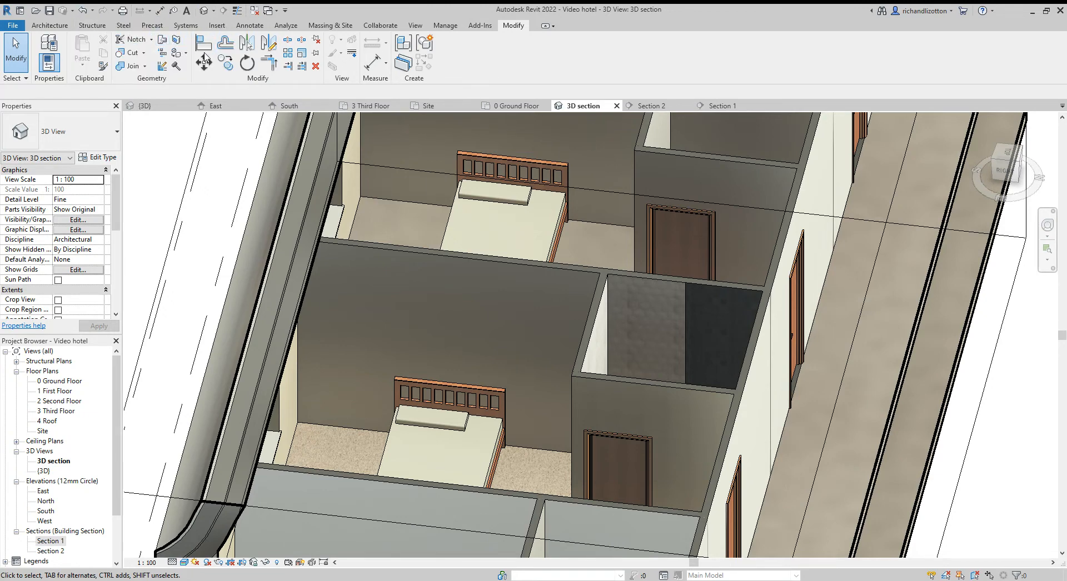
pyautogui.moveTo(557, 308)
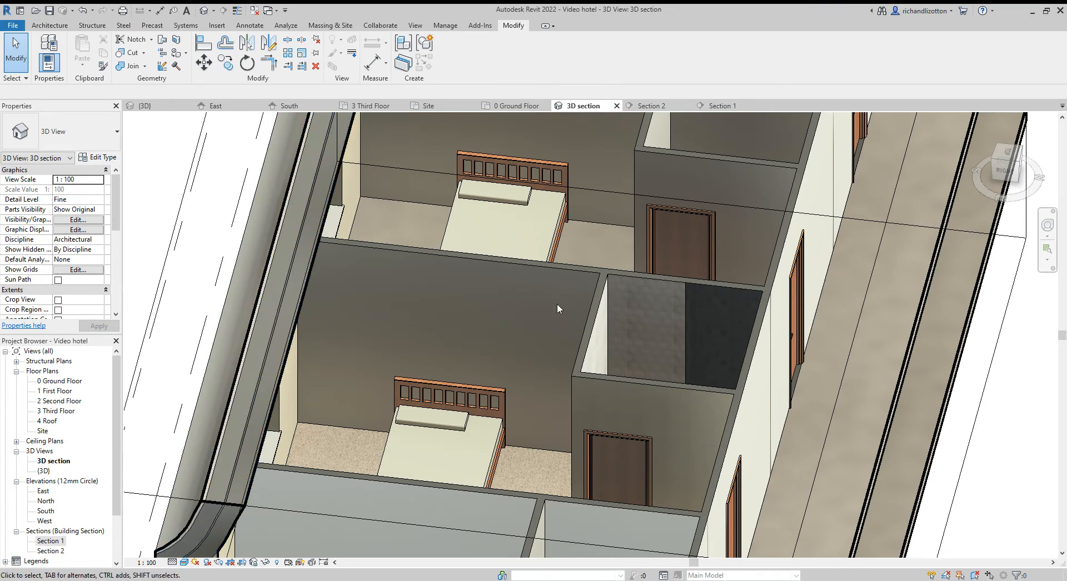
pyautogui.moveTo(536, 141)
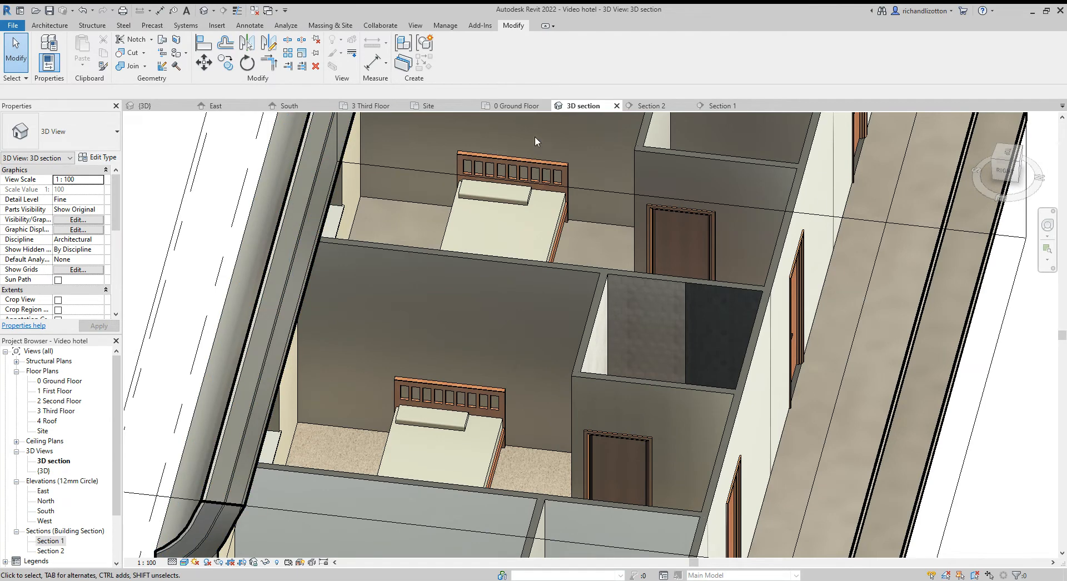
# Switch from the 3D section through Section 2 to the Section 1 view, then show Manage.
pyautogui.click(654, 106)
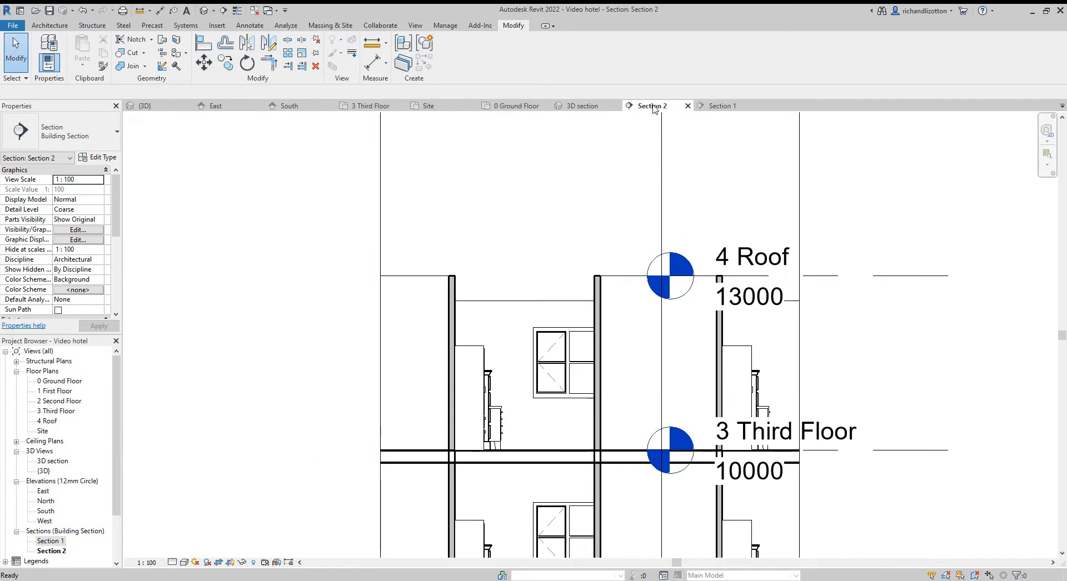
pyautogui.click(724, 105)
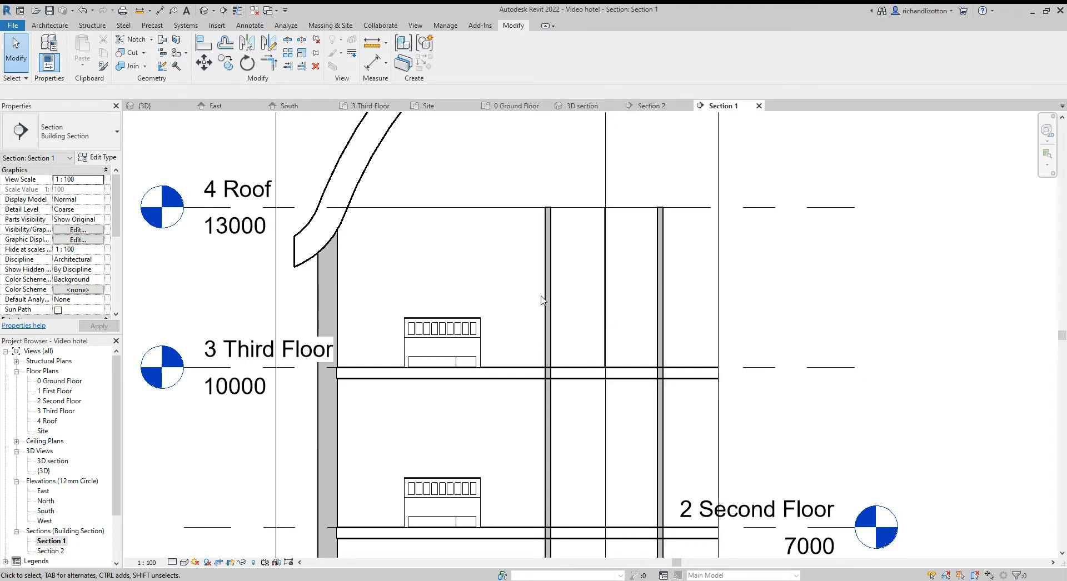
pyautogui.moveTo(502, 145)
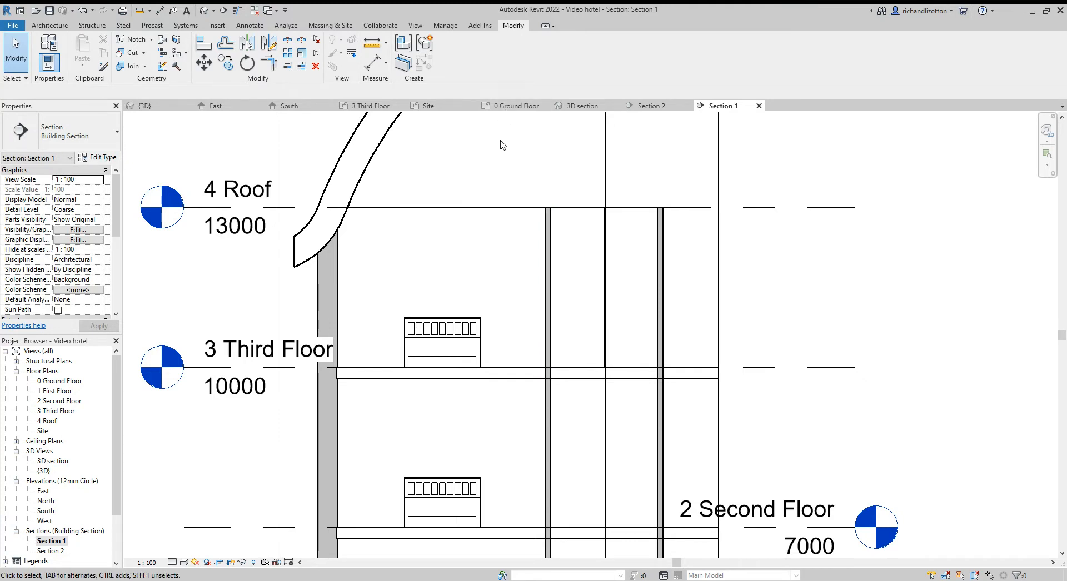
pyautogui.click(445, 25)
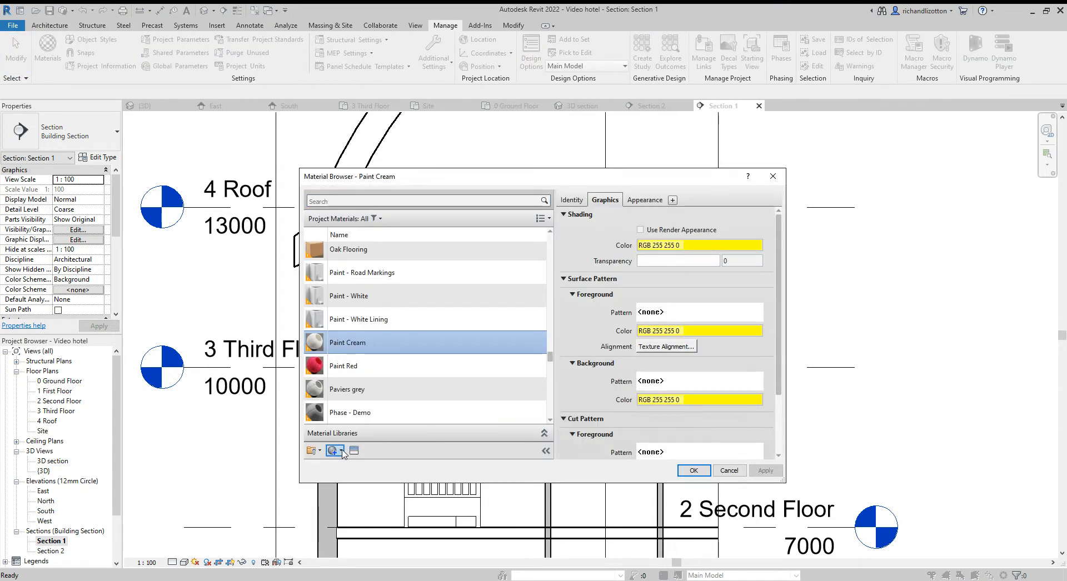
# Rename the new material Feature Wall paper and set its graphics colours to RGB 128 255 255.
pyautogui.click(334, 450)
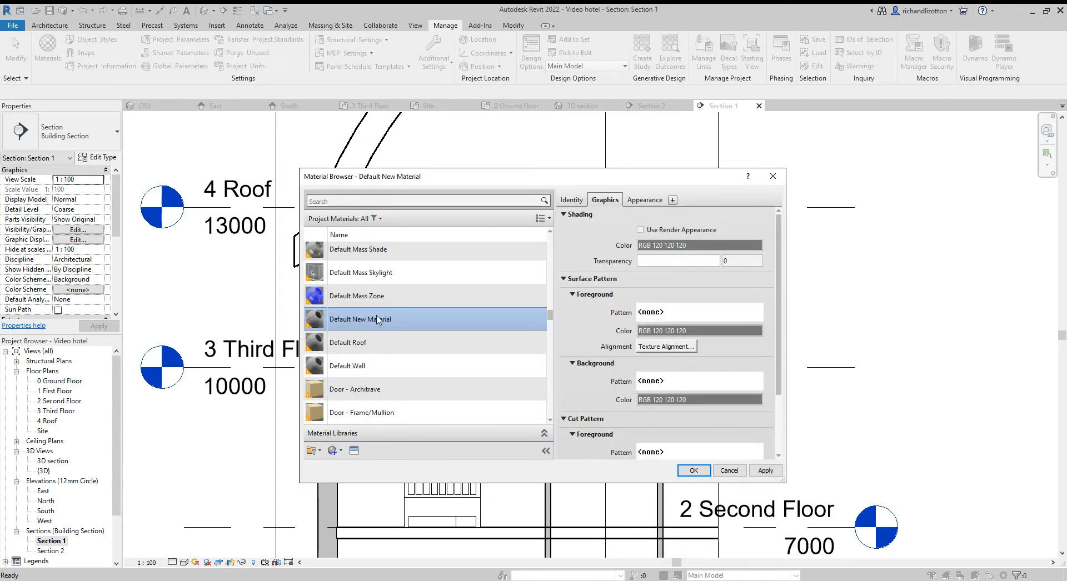
pyautogui.doubleClick(359, 318)
pyautogui.write('Feature Wall paper')
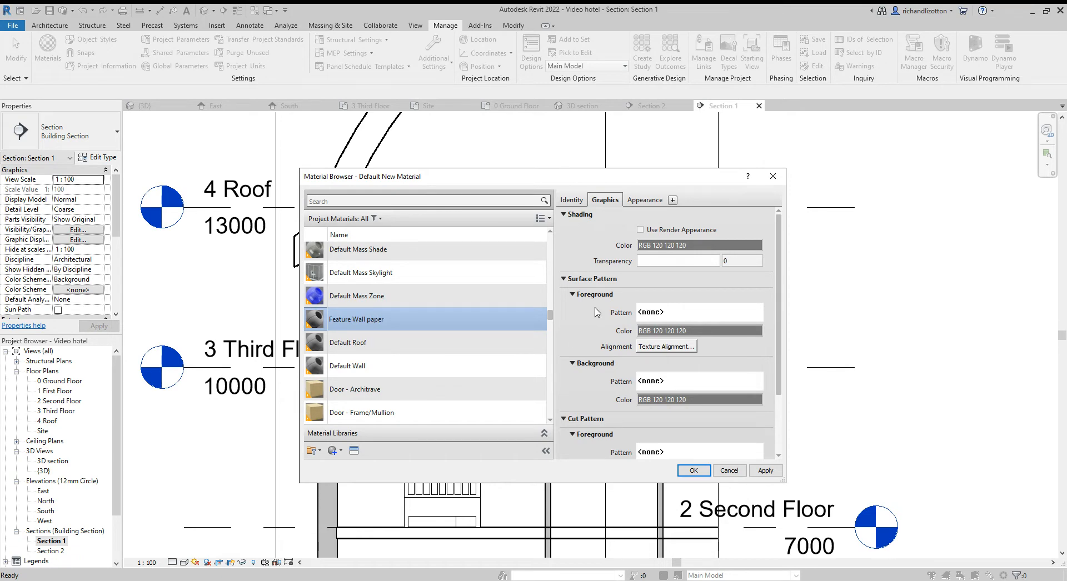
pyautogui.click(699, 245)
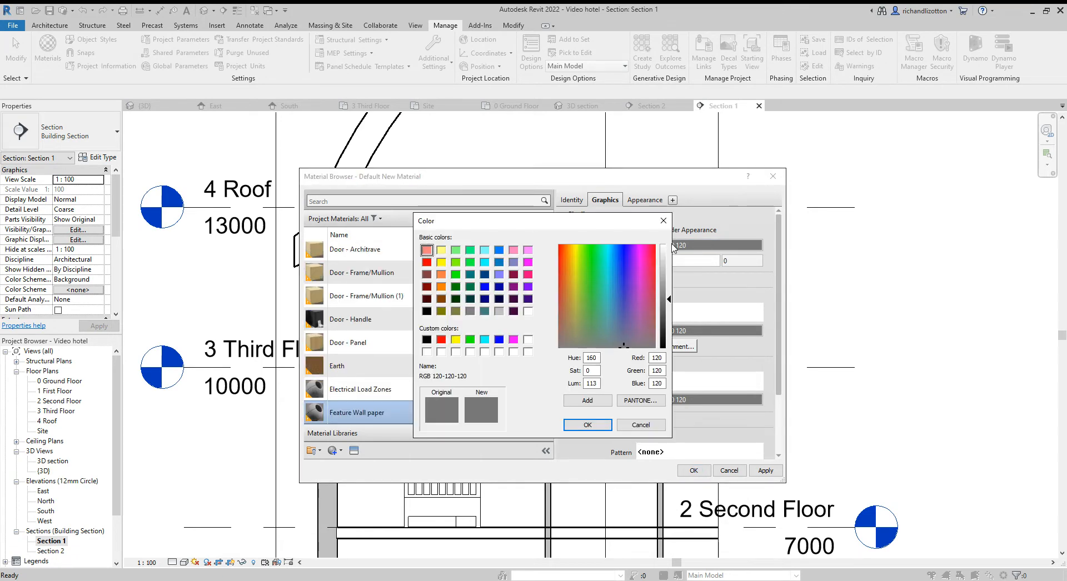
pyautogui.click(485, 250)
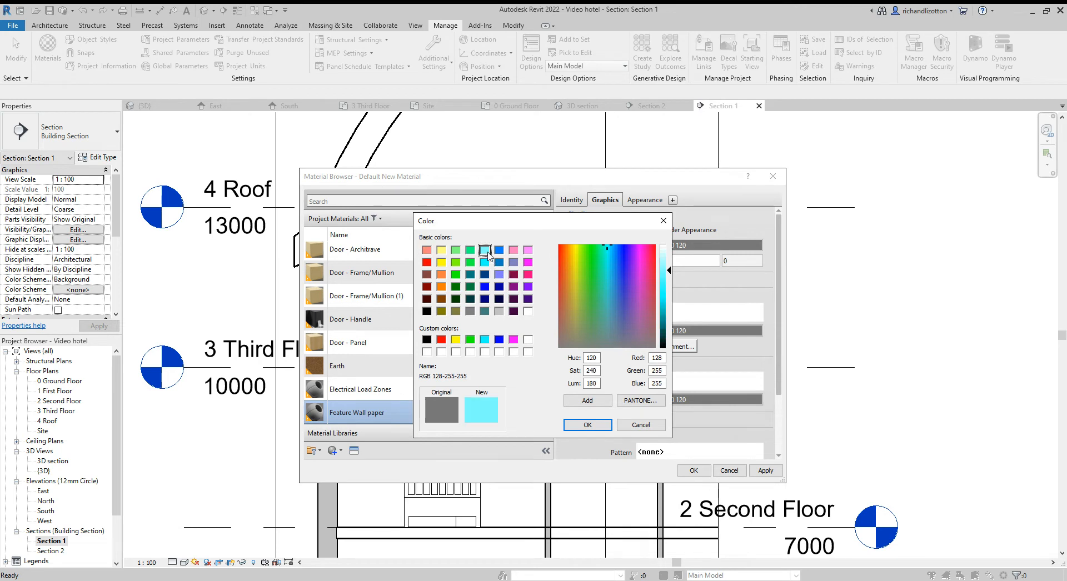
pyautogui.click(426, 250)
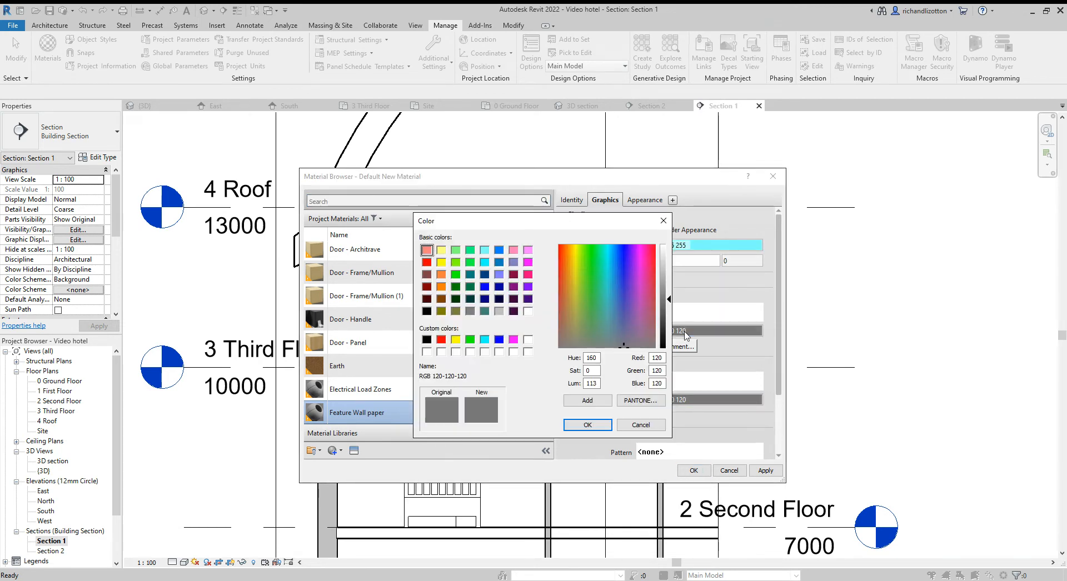
pyautogui.click(587, 424)
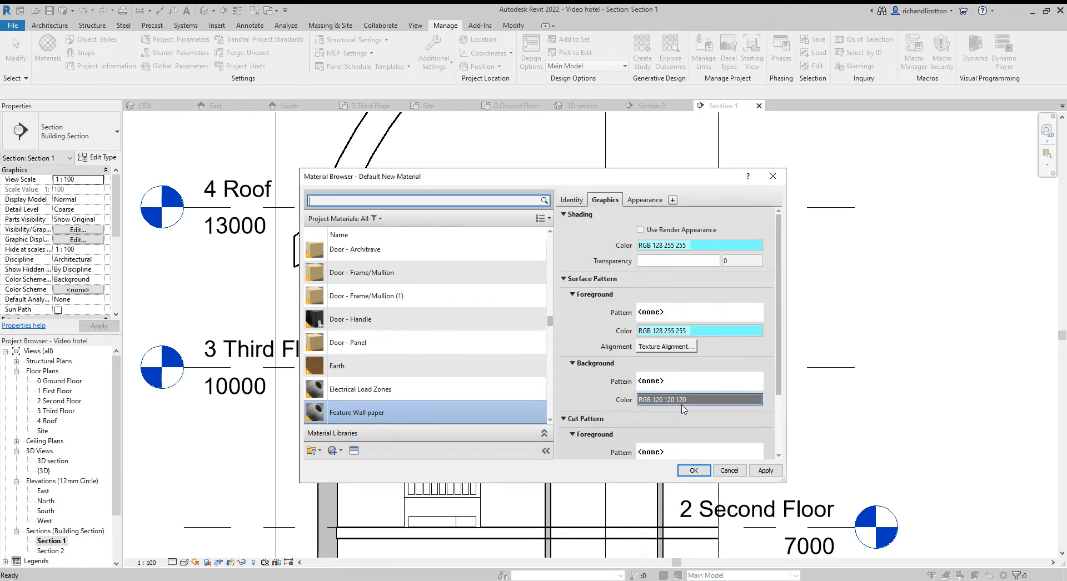
pyautogui.click(697, 399)
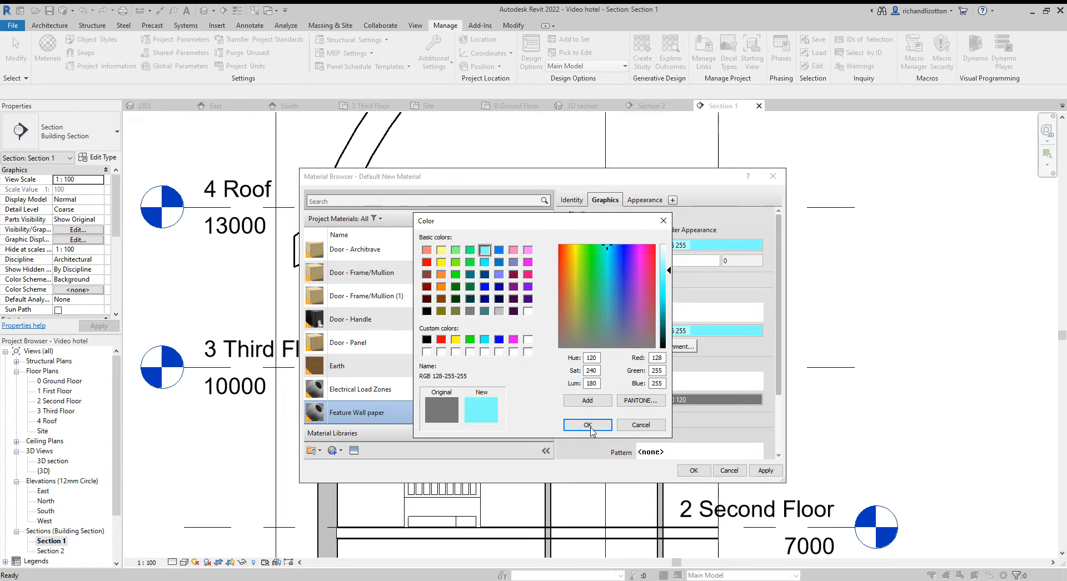
# Set the appearance colour to light cyan and load balloons.jpg as its image.
pyautogui.click(586, 424)
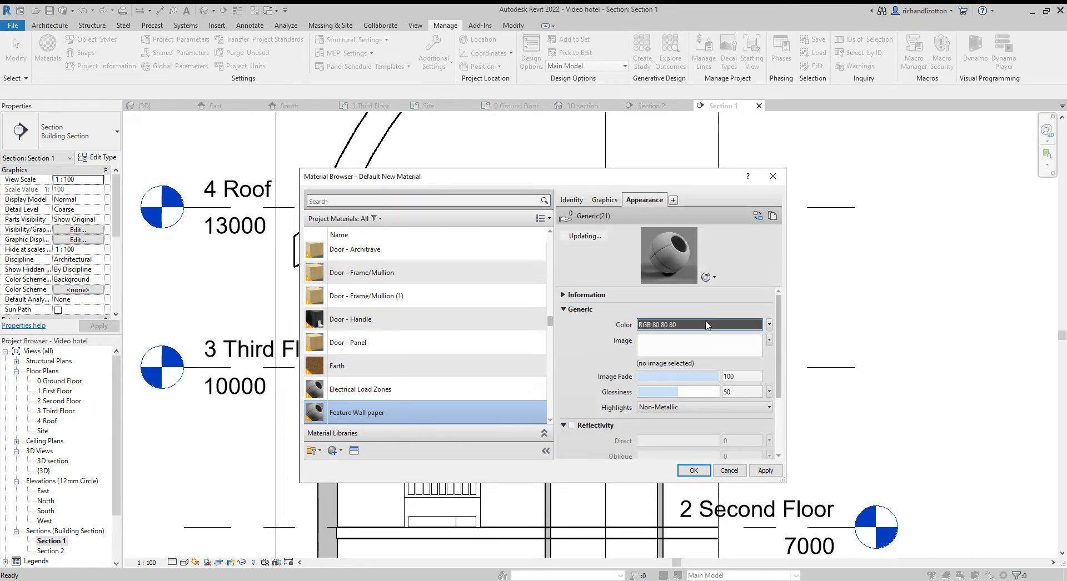
pyautogui.click(698, 324)
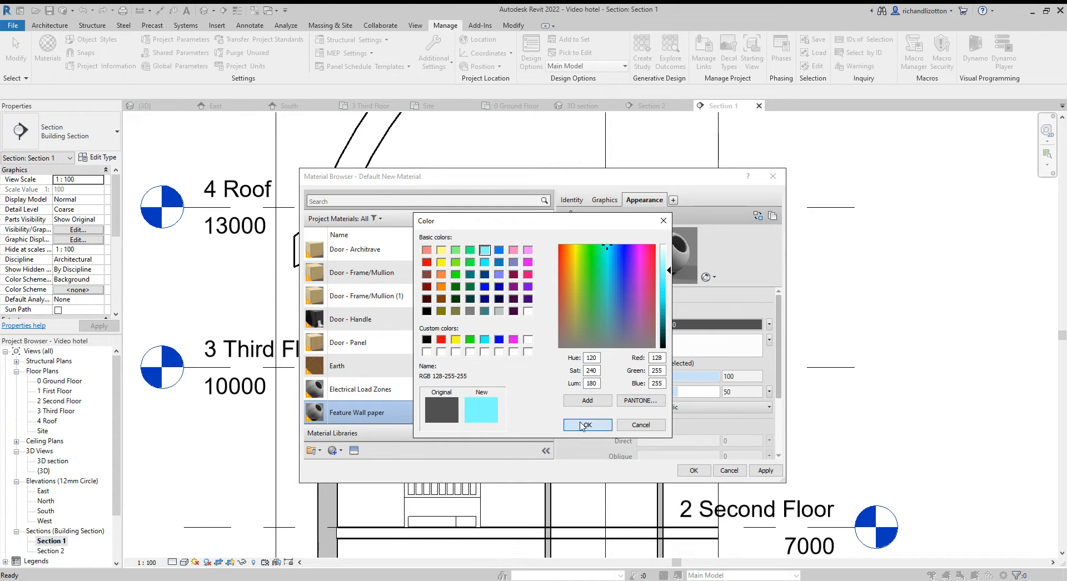
pyautogui.click(586, 424)
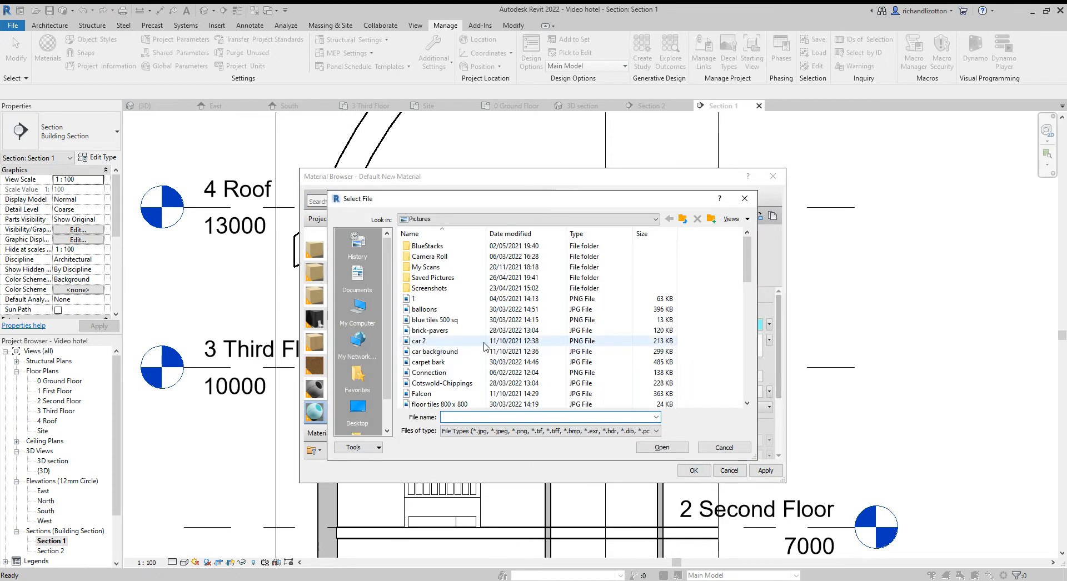
pyautogui.scroll(-3)
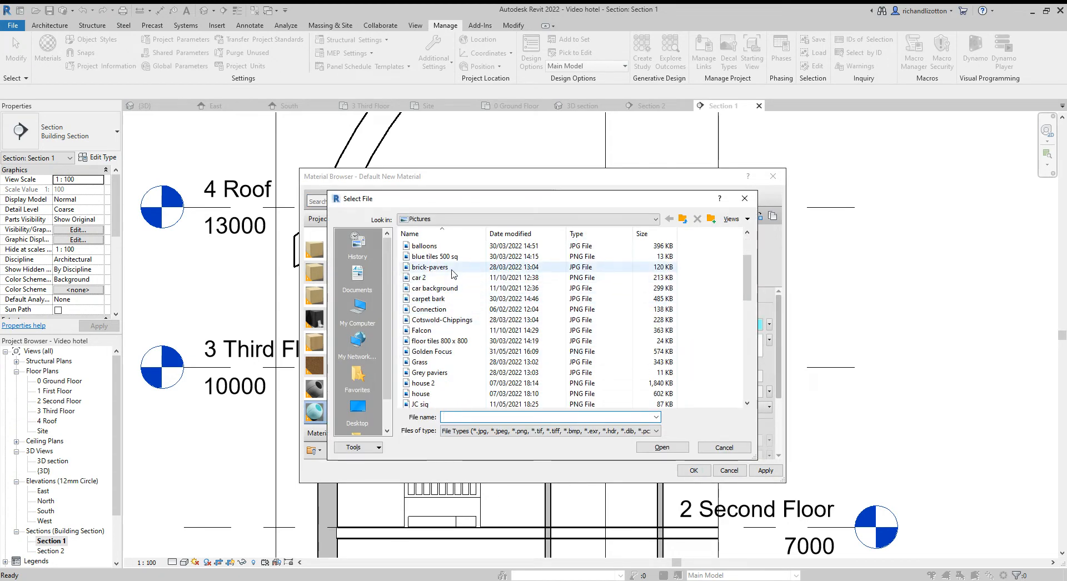
pyautogui.click(424, 245)
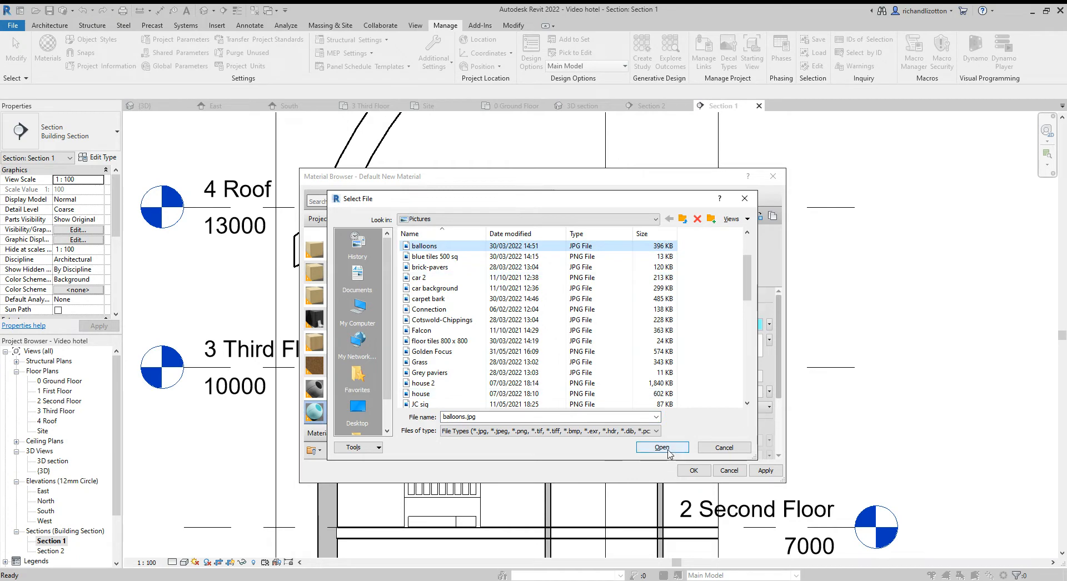
pyautogui.click(661, 448)
pyautogui.write('3000')
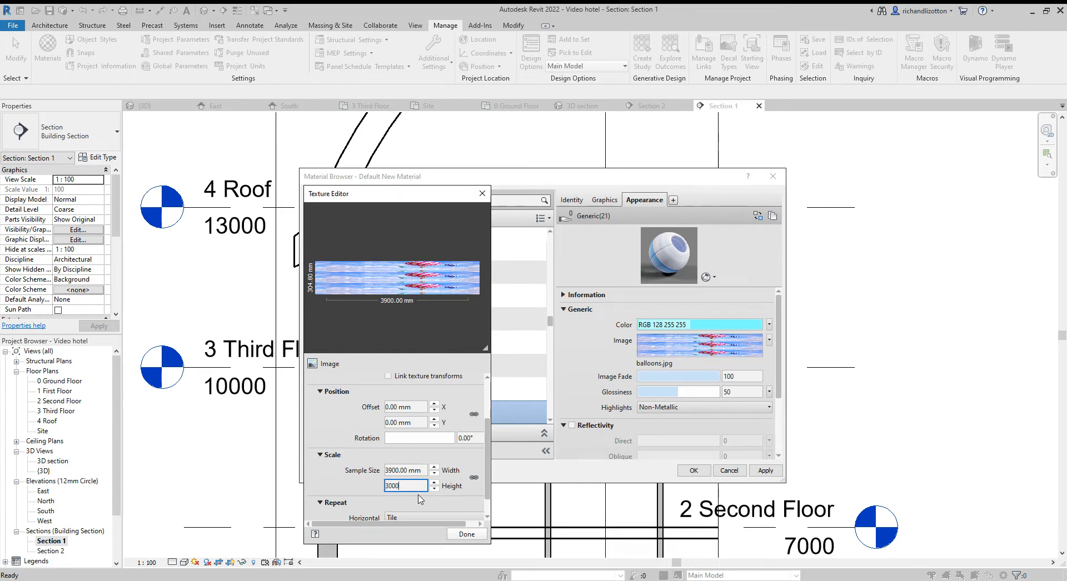
# Confirm the 3900 × 3000 mm texture size, save Feature Wall paper, and return to the 3D section.
pyautogui.press('Return')
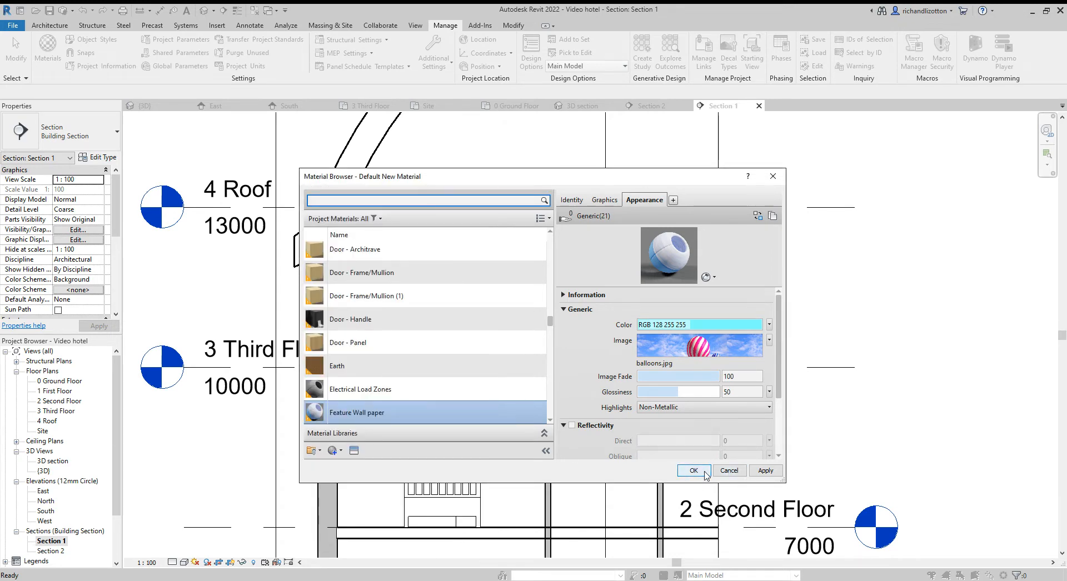
pyautogui.click(692, 470)
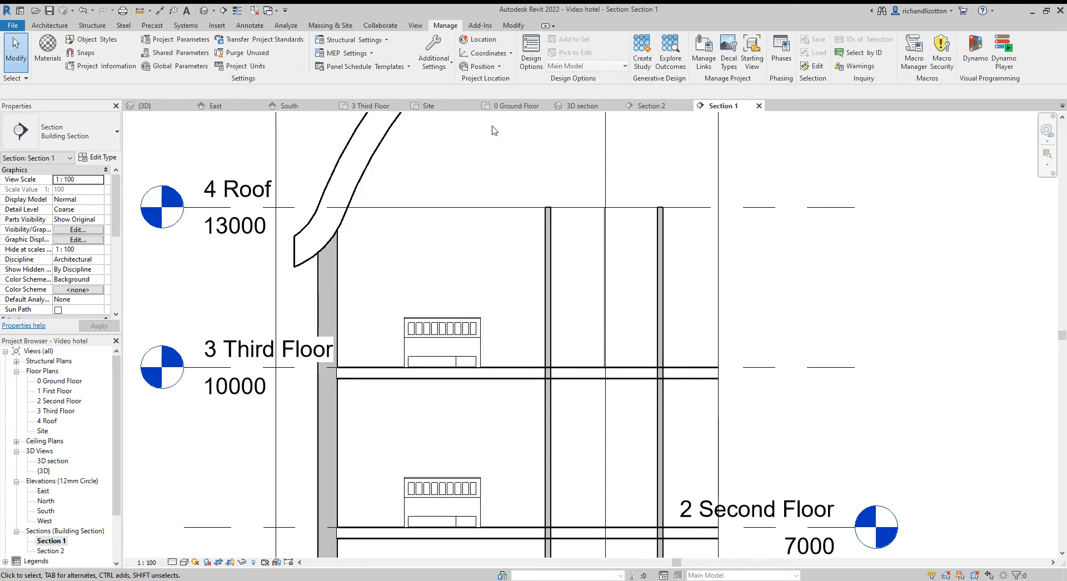
pyautogui.click(582, 106)
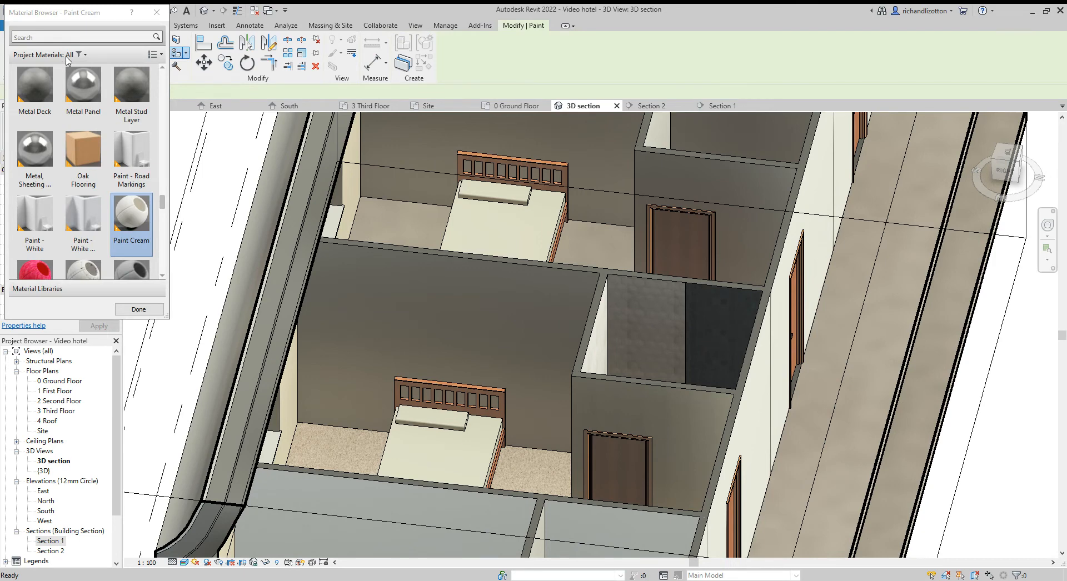
# Search 'pap', paint the bedroom wall with Feature Wall paper, and finish.
pyautogui.click(85, 37)
pyautogui.write('pap')
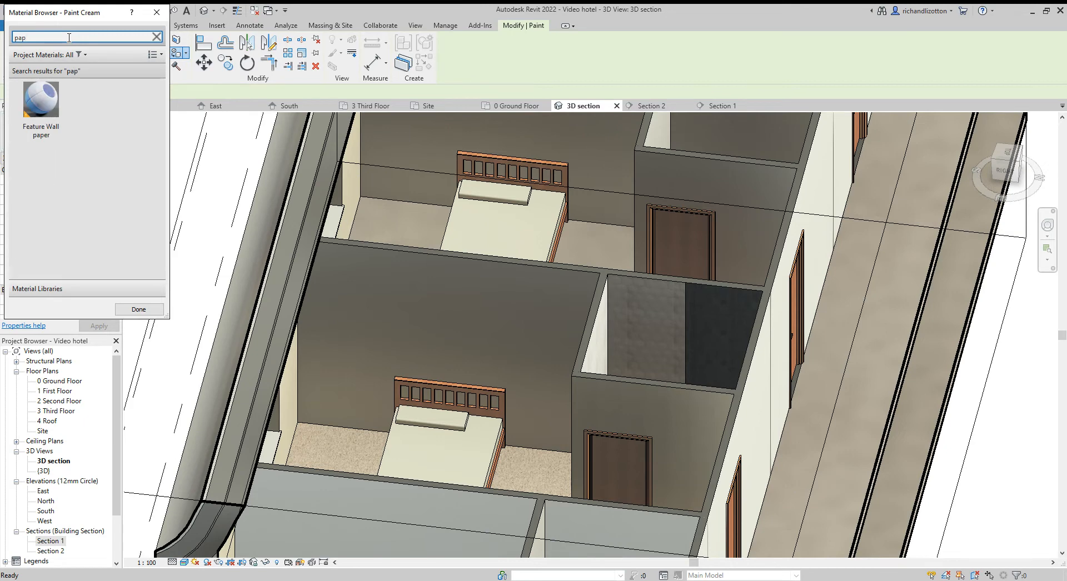
pyautogui.click(40, 103)
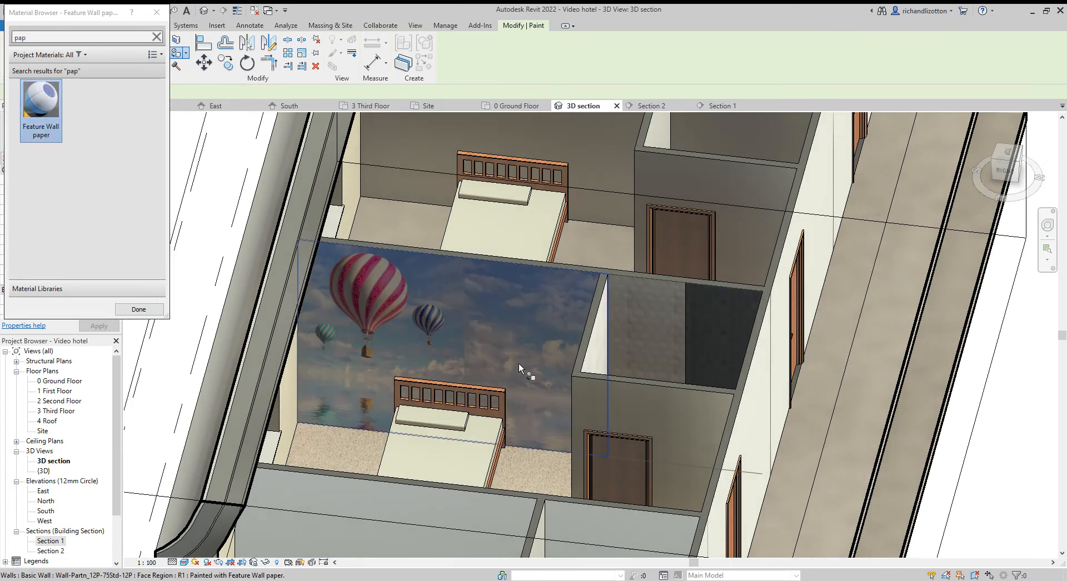
pyautogui.moveTo(548, 432)
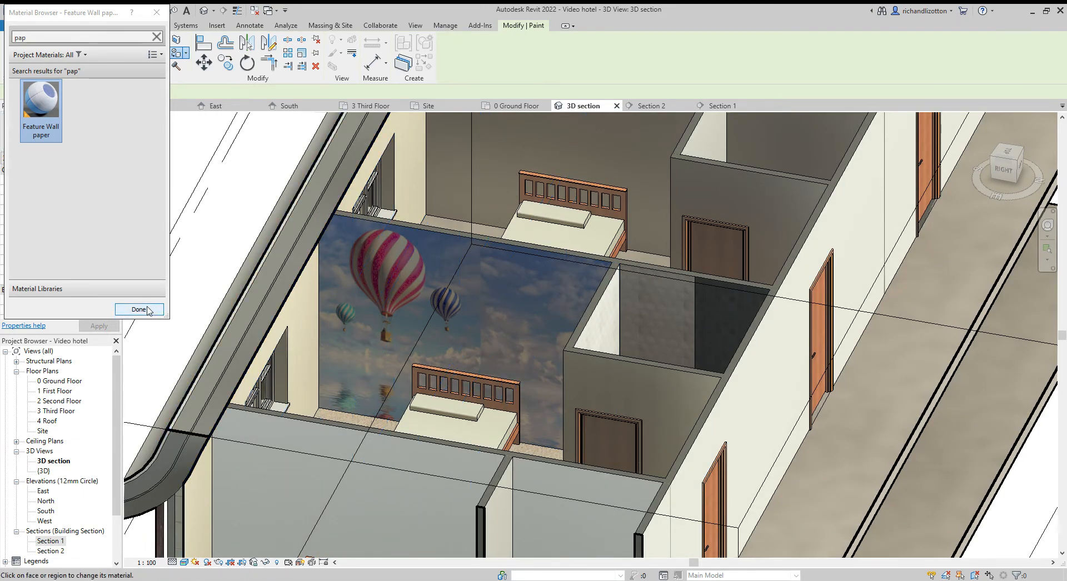
pyautogui.click(139, 309)
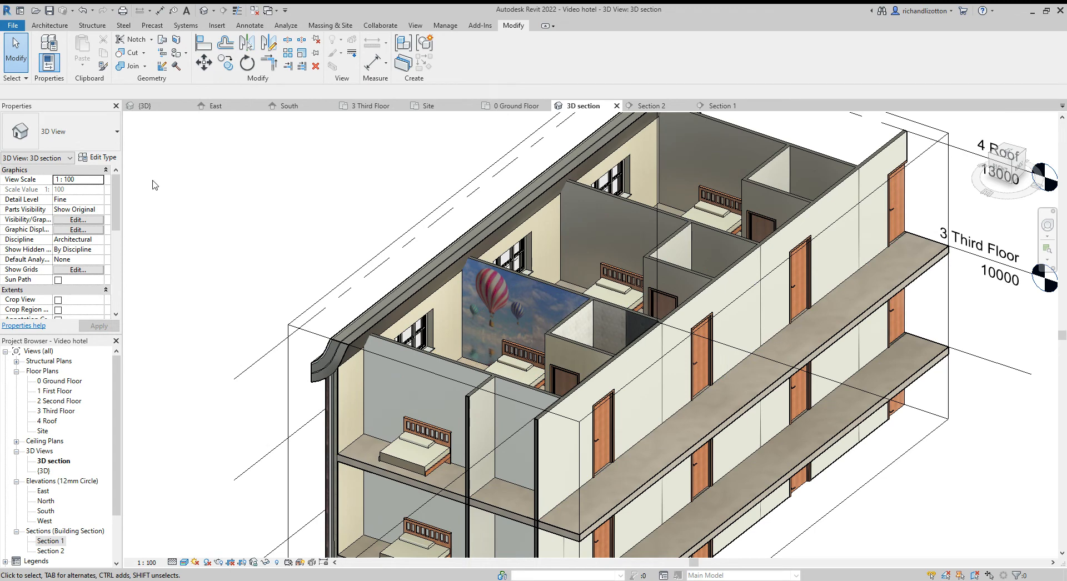
pyautogui.moveTo(496, 354)
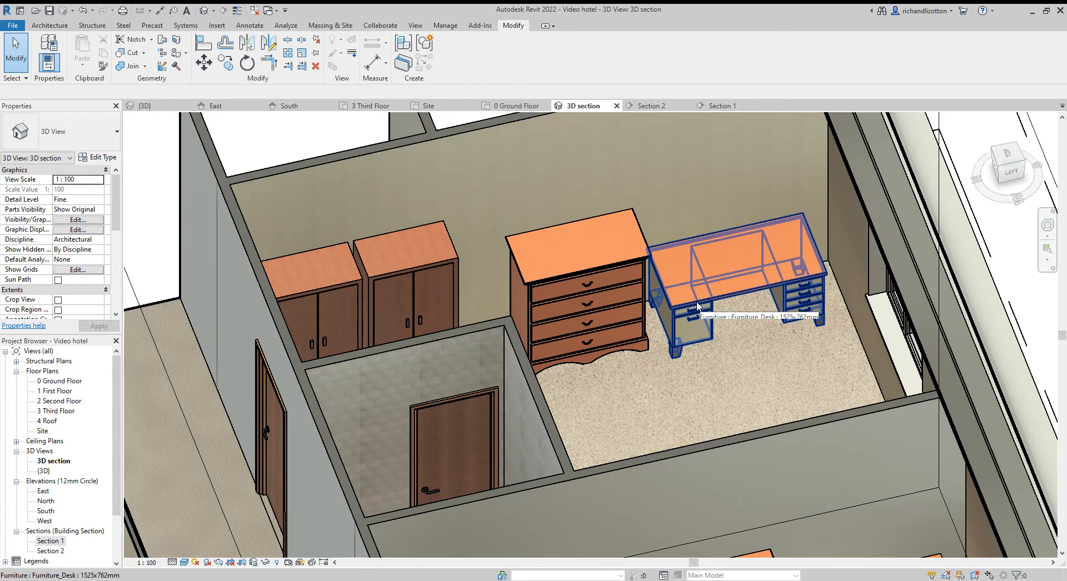
# Select the desk and duplicate its type in Type Properties.
pyautogui.click(741, 279)
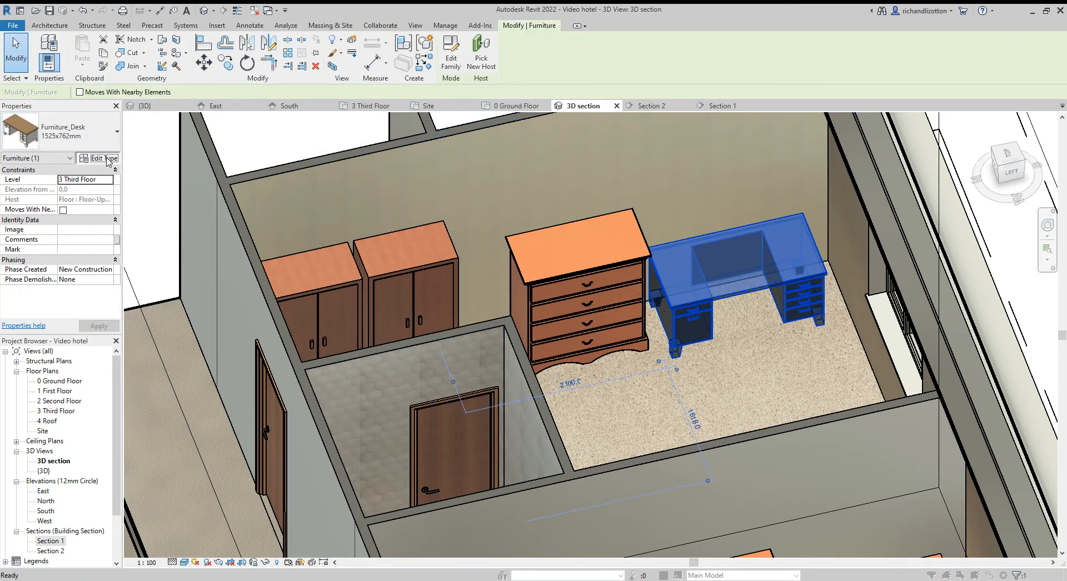
pyautogui.click(554, 207)
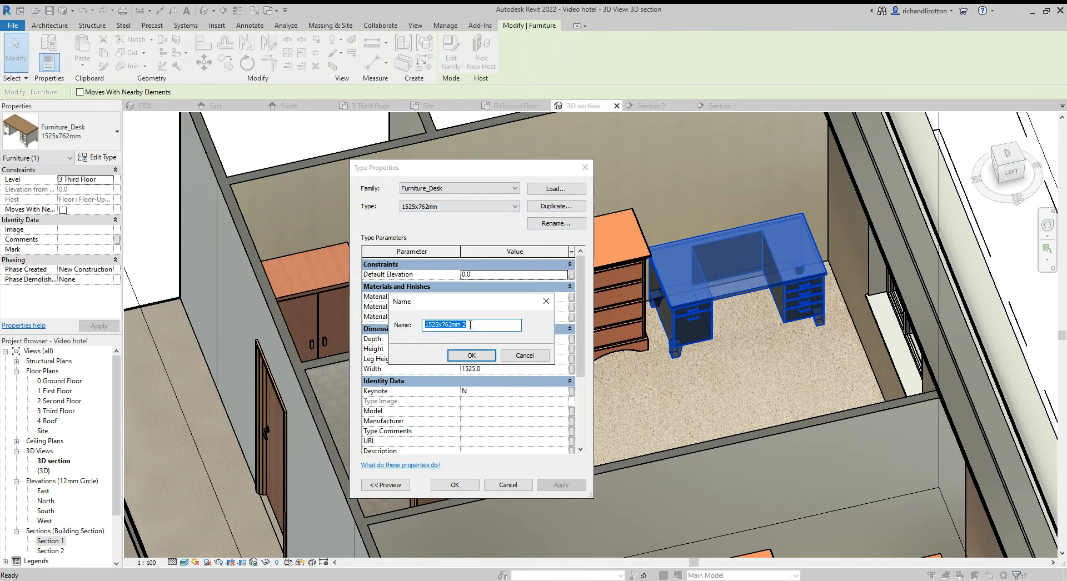
pyautogui.click(471, 355)
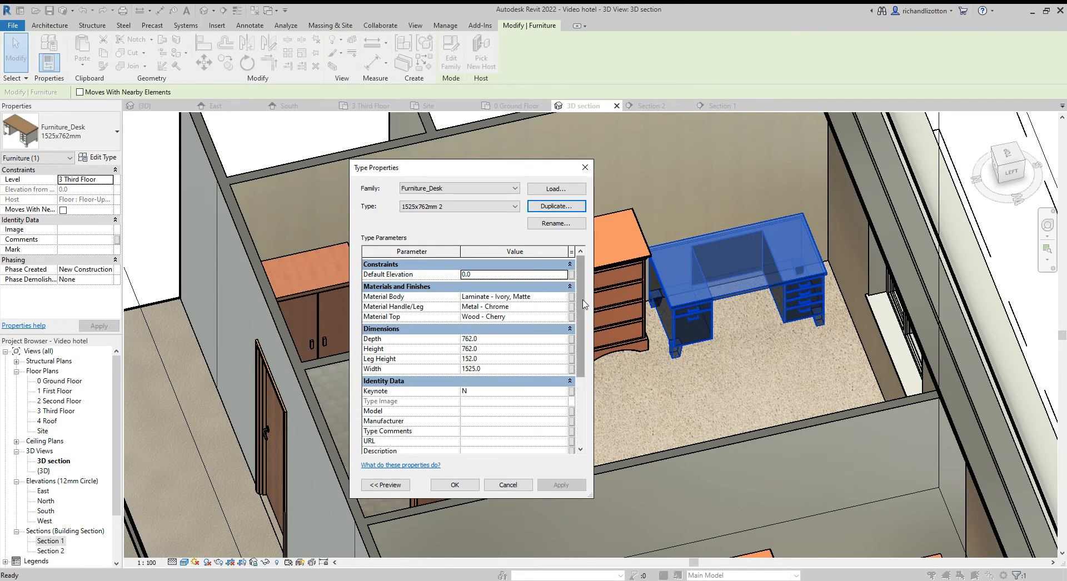
pyautogui.moveTo(549, 301)
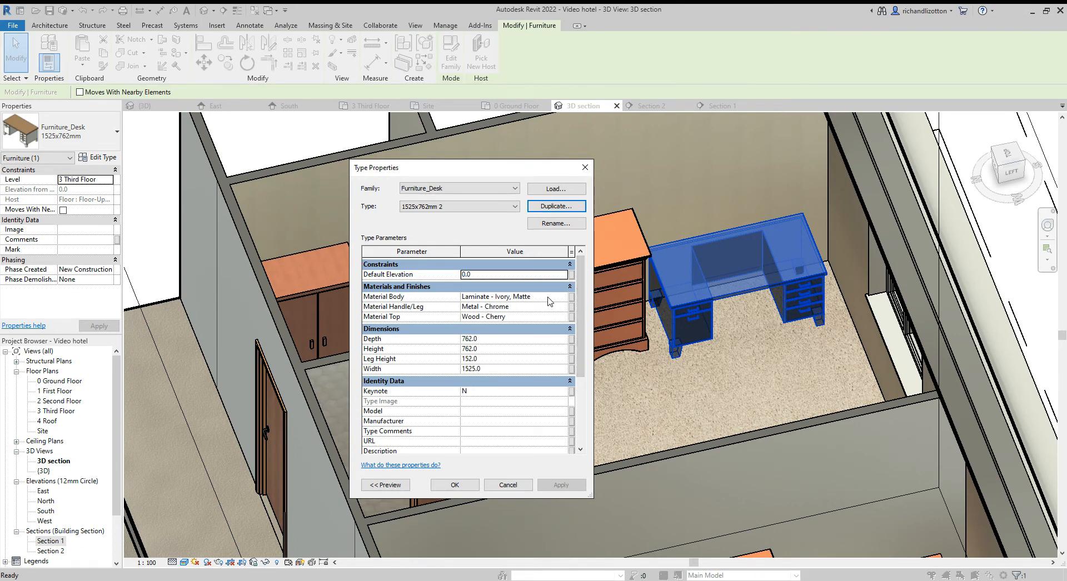
pyautogui.moveTo(474, 323)
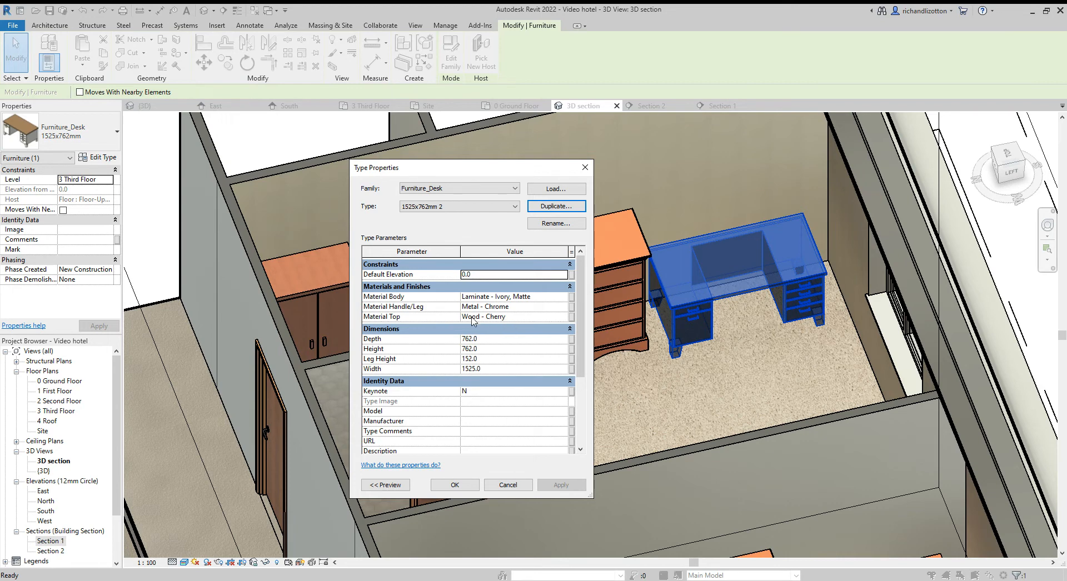
pyautogui.moveTo(567, 302)
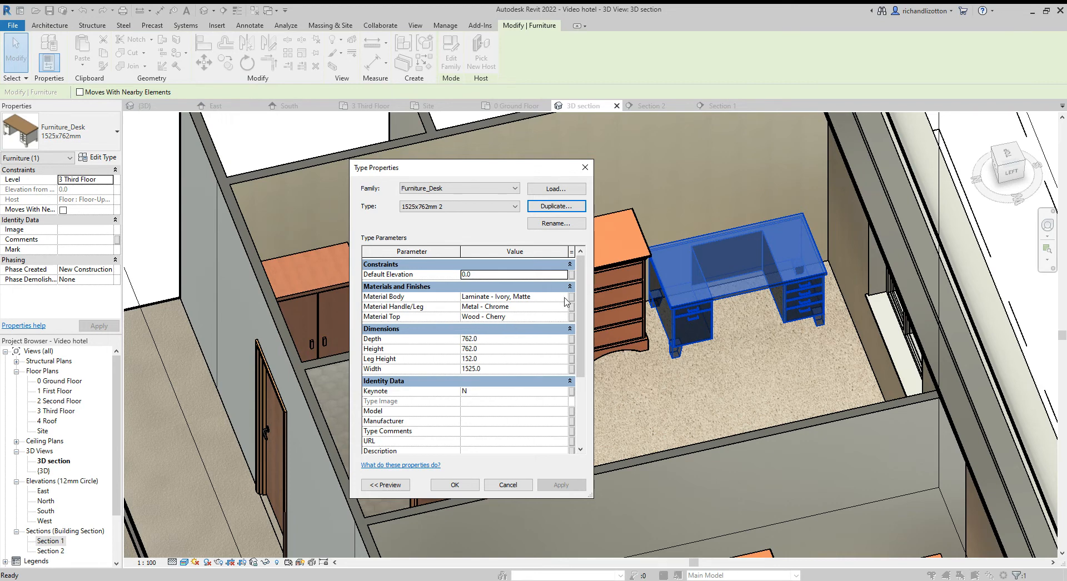
# Set the desk body and top to Wood - Cherry and handles/legs to Metal - Copper, and apply.
pyautogui.click(570, 297)
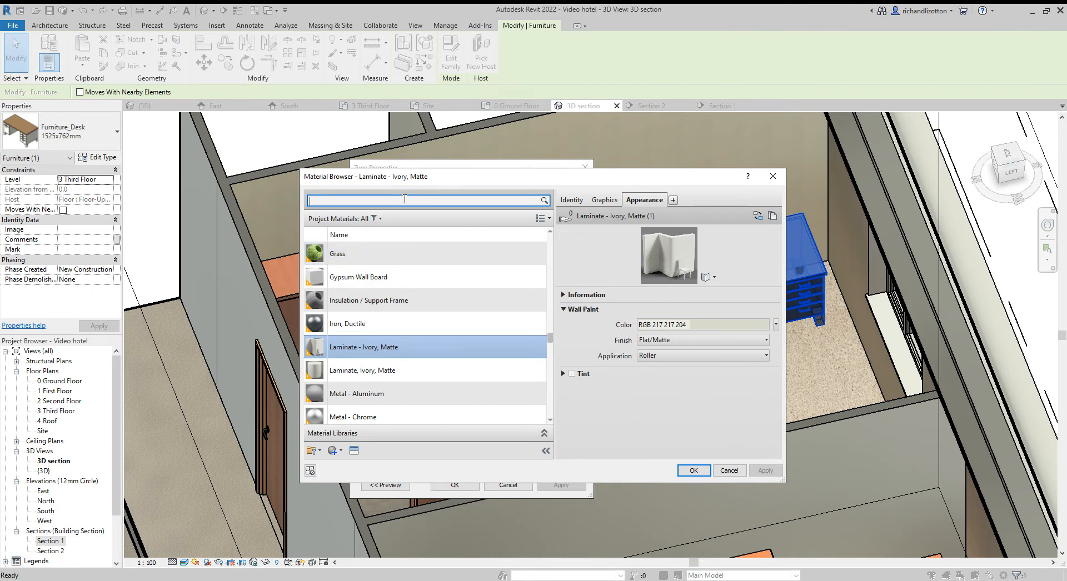
pyautogui.write('cherry')
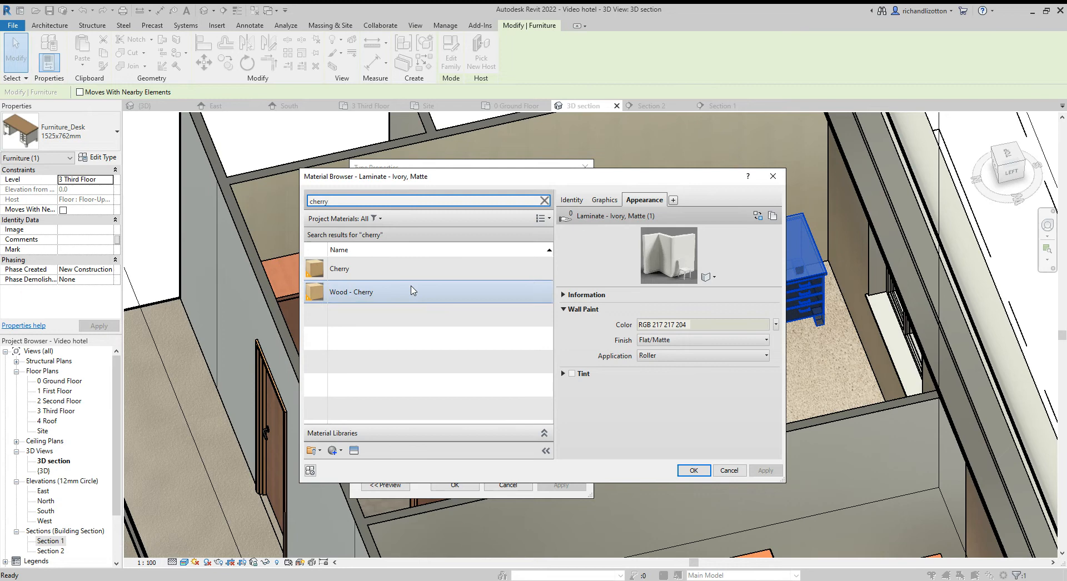
pyautogui.click(350, 291)
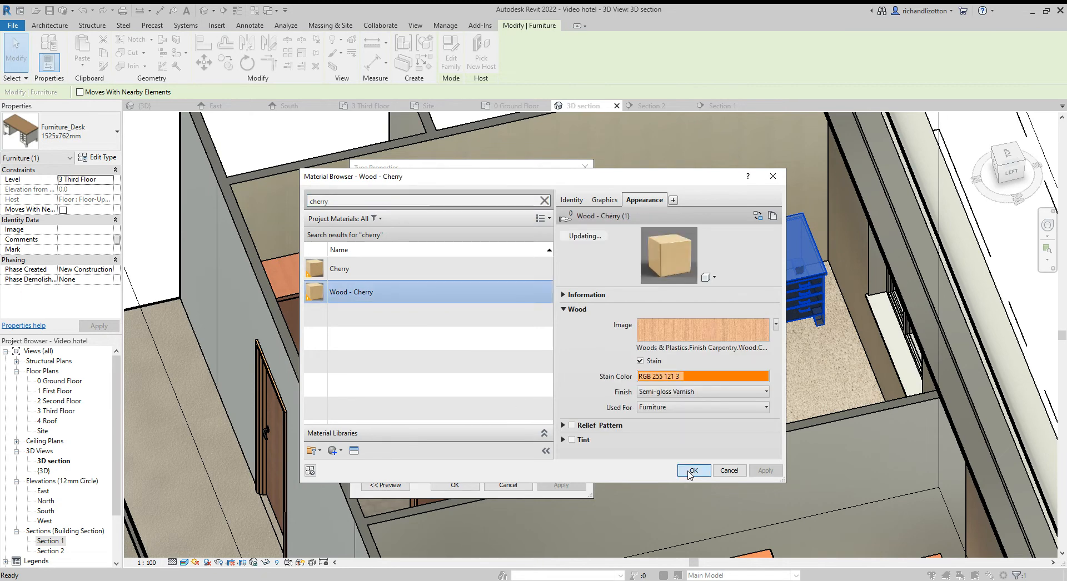
pyautogui.click(693, 470)
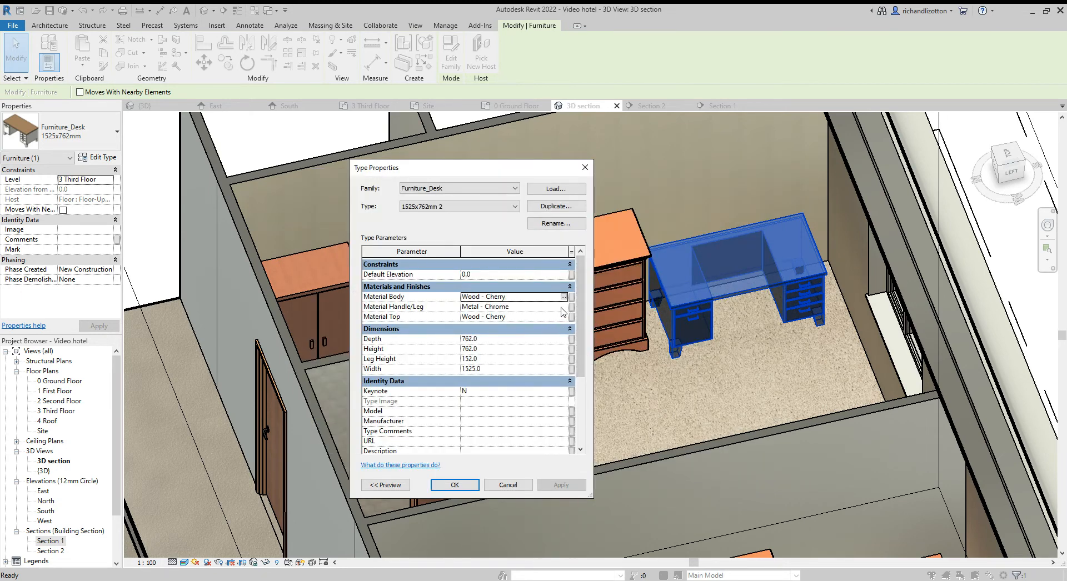
pyautogui.click(564, 308)
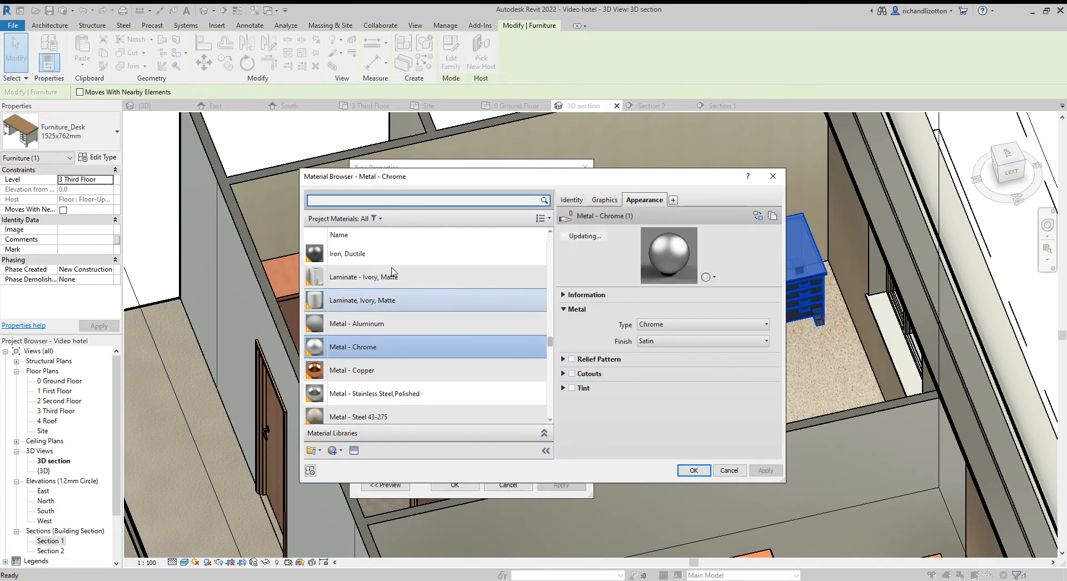
pyautogui.click(352, 370)
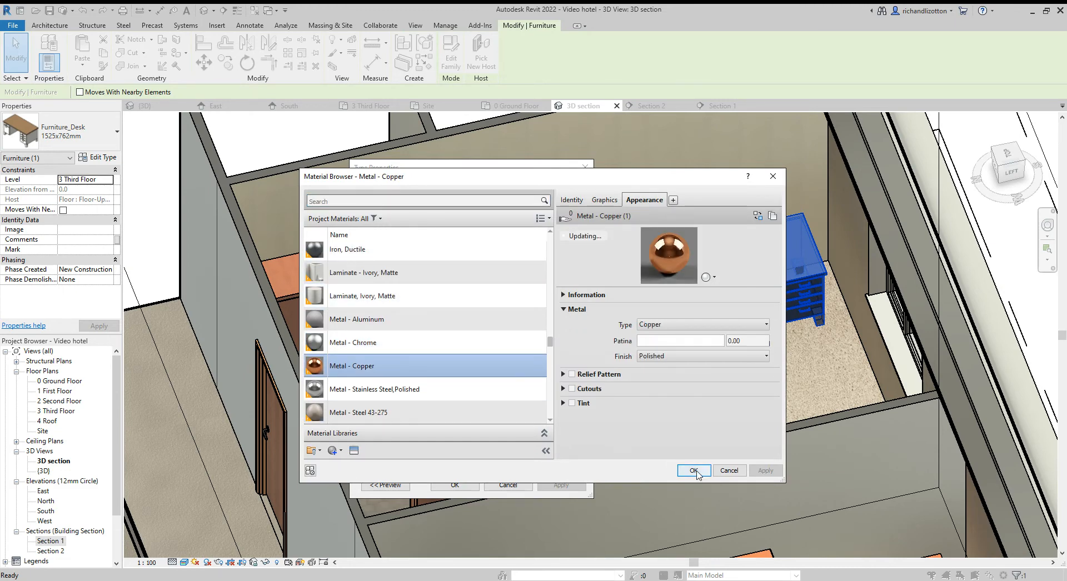
pyautogui.click(693, 470)
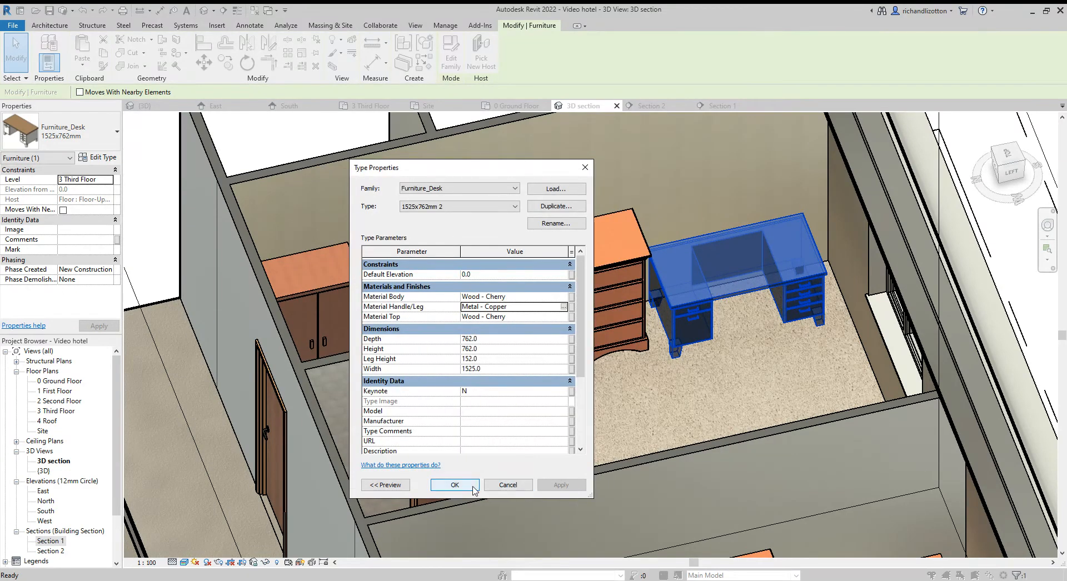
pyautogui.click(455, 485)
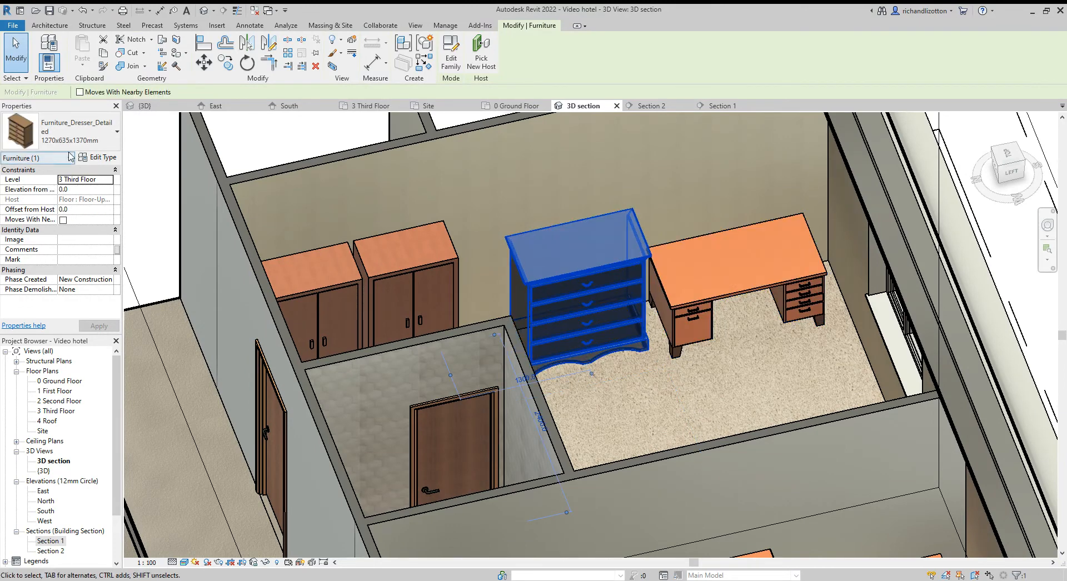
# Review the dresser type unchanged, then duplicate the wardrobe type.
pyautogui.click(102, 157)
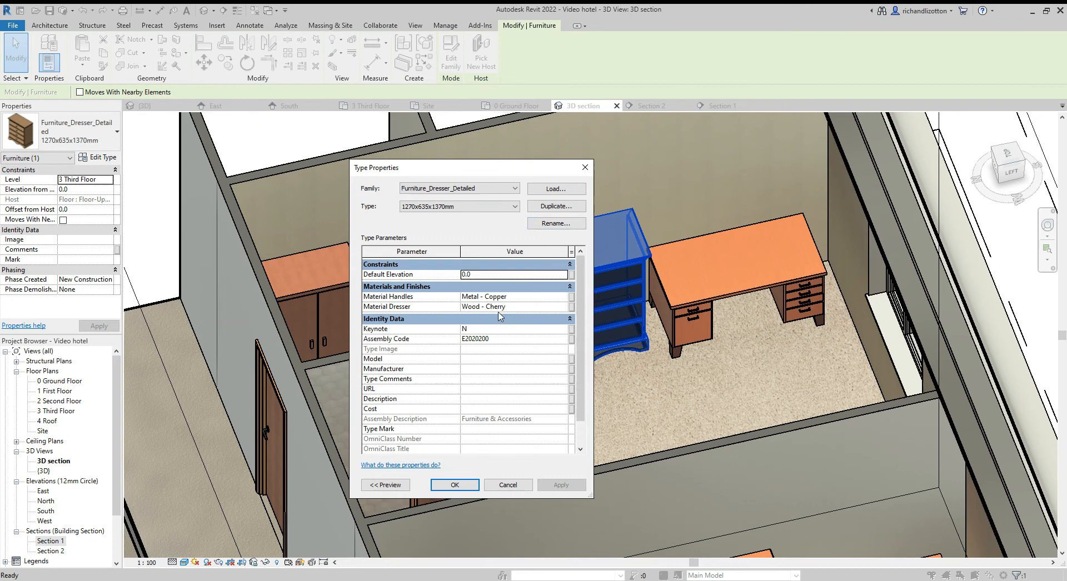
pyautogui.moveTo(555, 206)
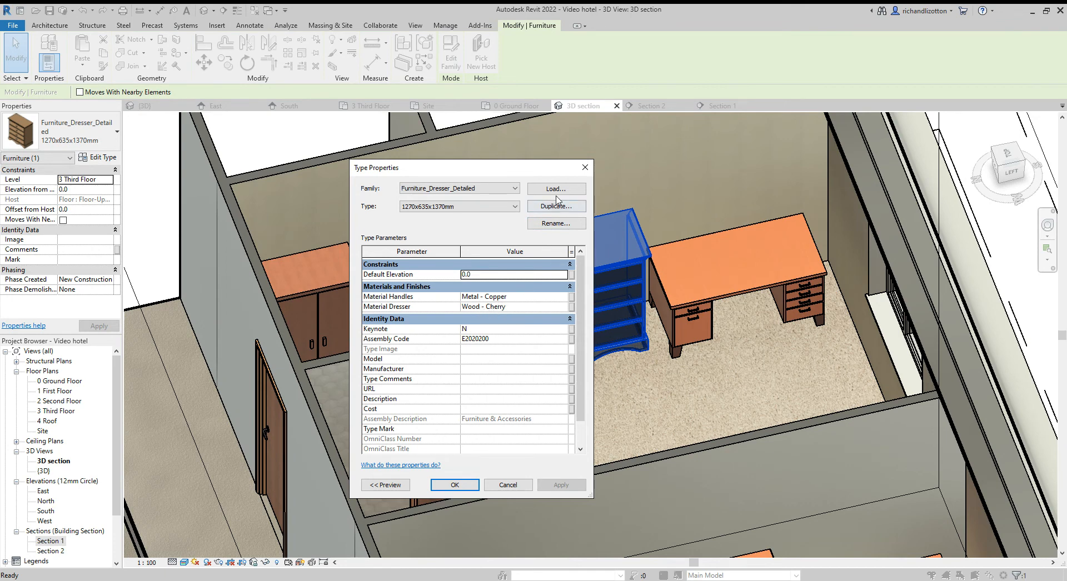
pyautogui.click(454, 485)
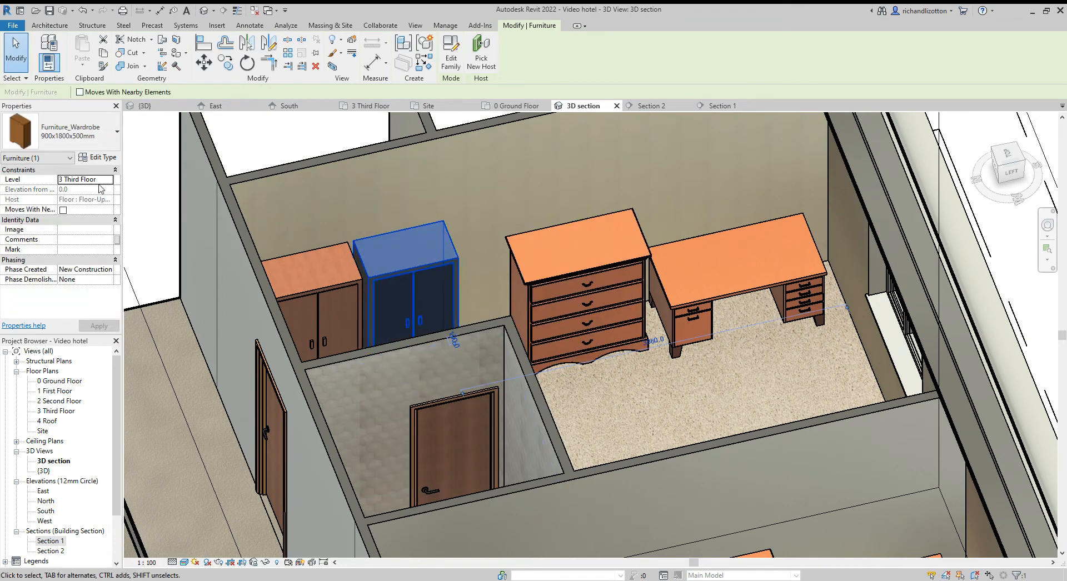
pyautogui.click(101, 157)
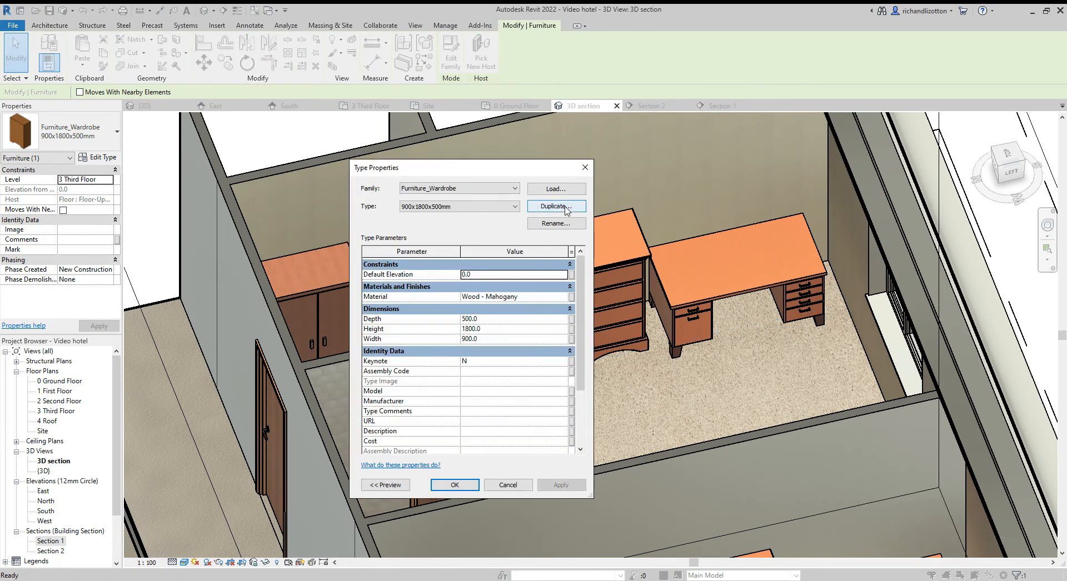
pyautogui.click(555, 207)
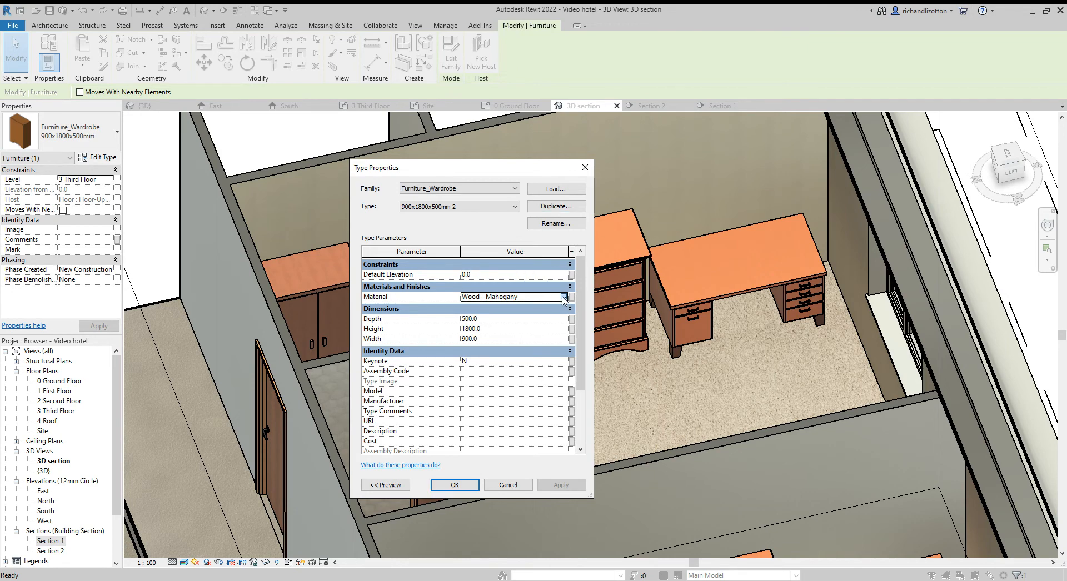
# Set the new 900x1800x500mm 2 wardrobe type's material to Wood - Cherry and apply.
pyautogui.click(564, 297)
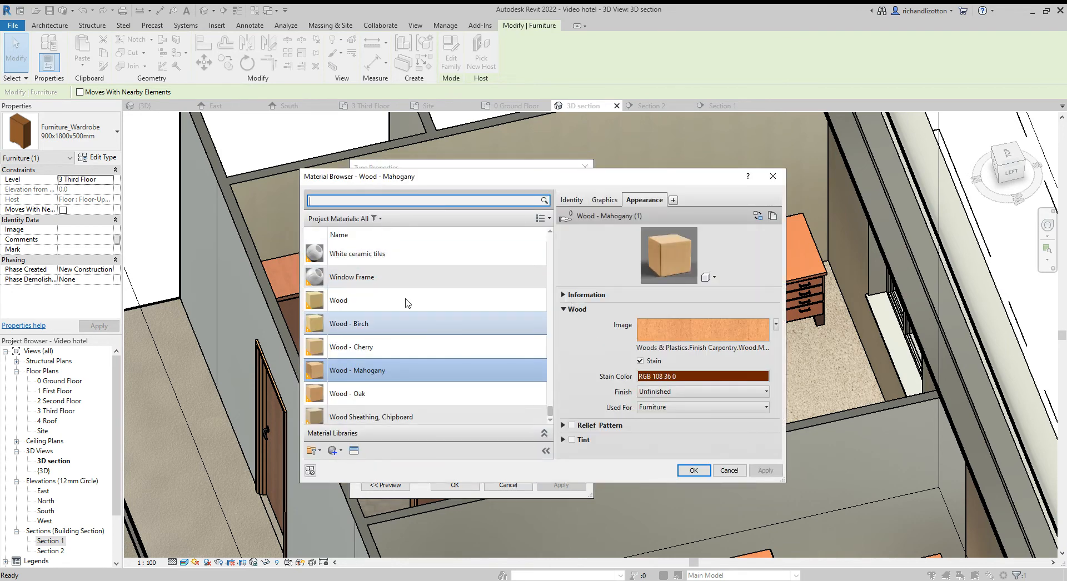
pyautogui.click(351, 346)
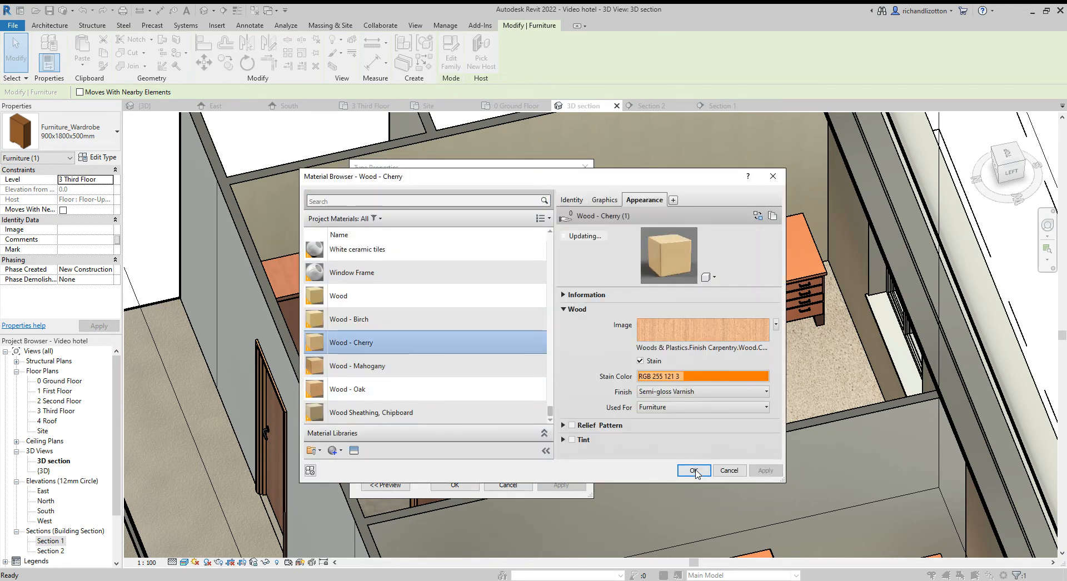
pyautogui.click(693, 470)
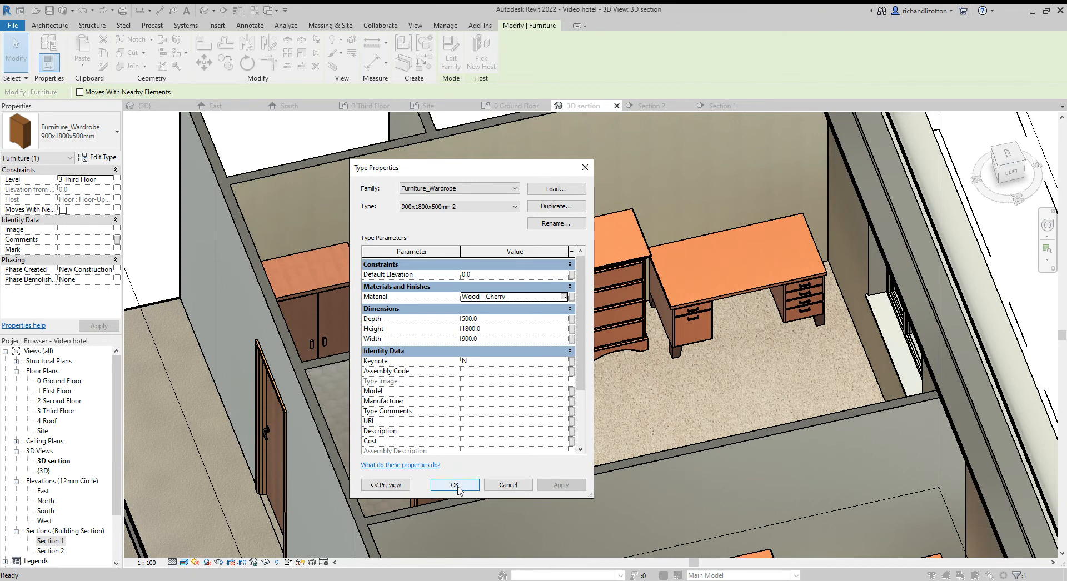
pyautogui.moveTo(468, 349)
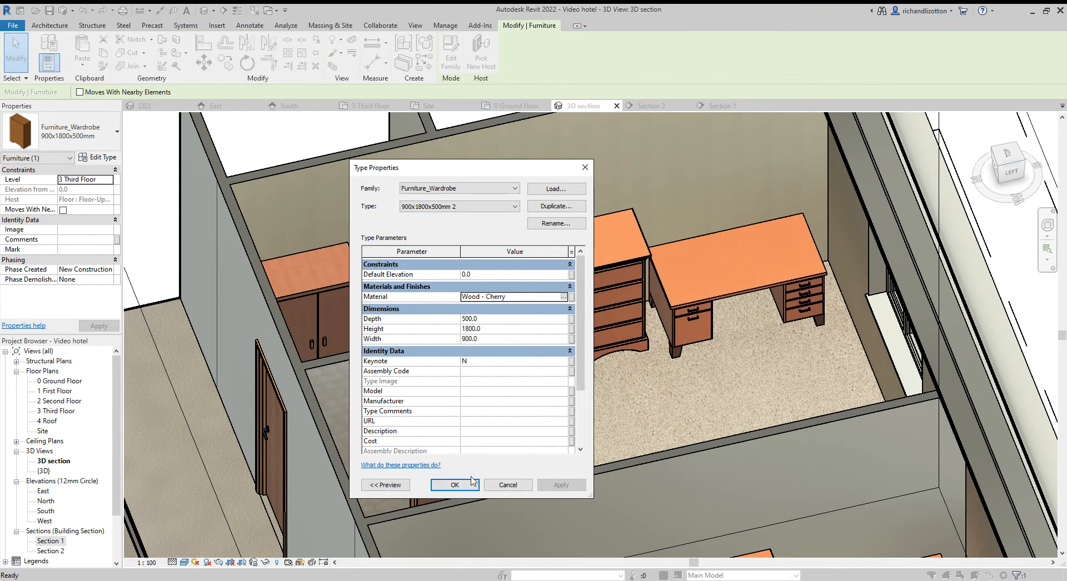
pyautogui.click(455, 486)
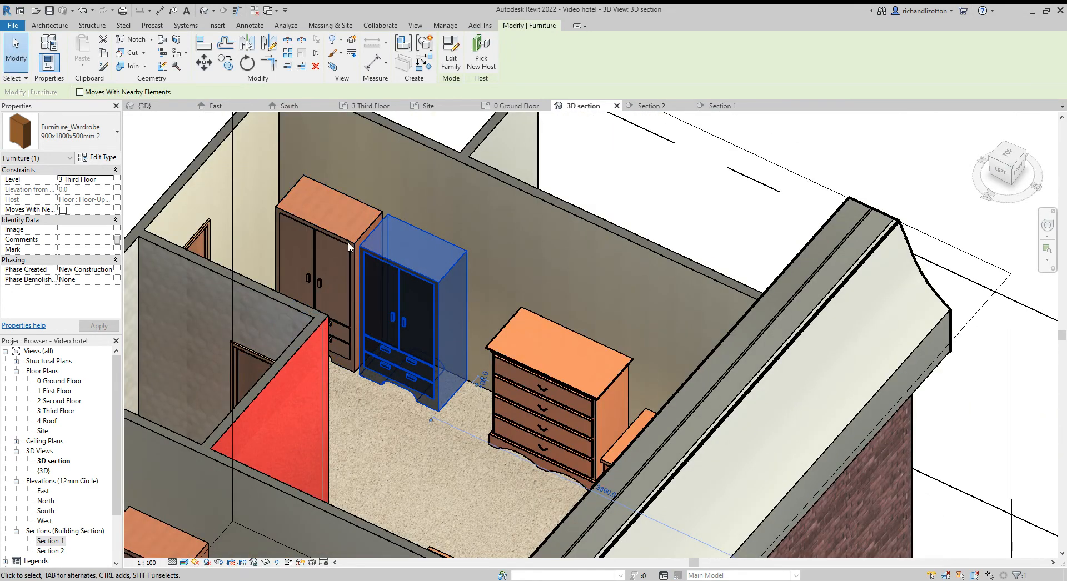
# Change the second wardrobe to the cherry 900x1800x500mm 2 type and deselect.
pyautogui.moveTo(405, 292); pyautogui.dragTo(320, 258)
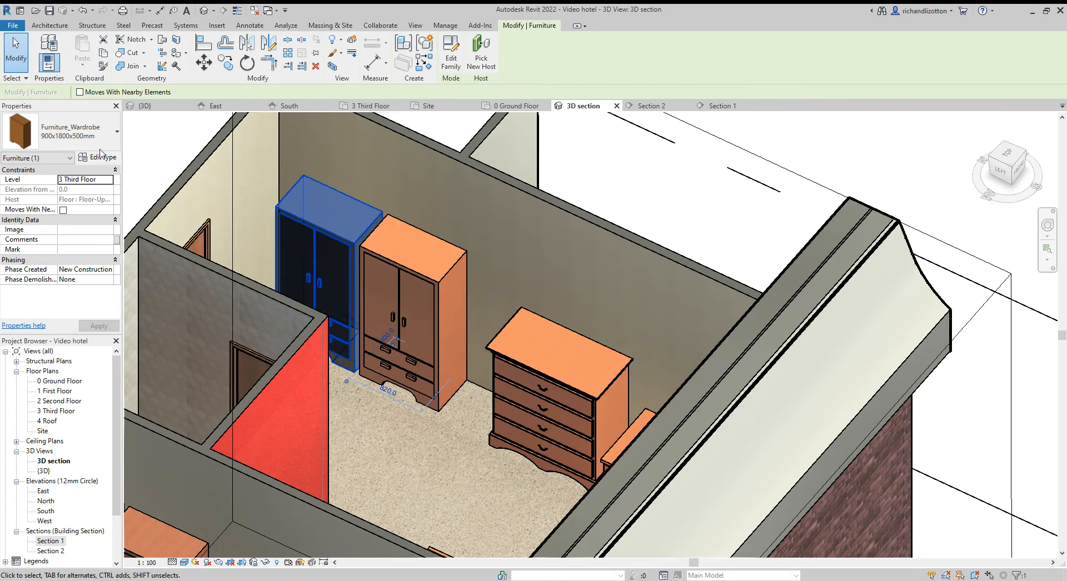
pyautogui.click(106, 130)
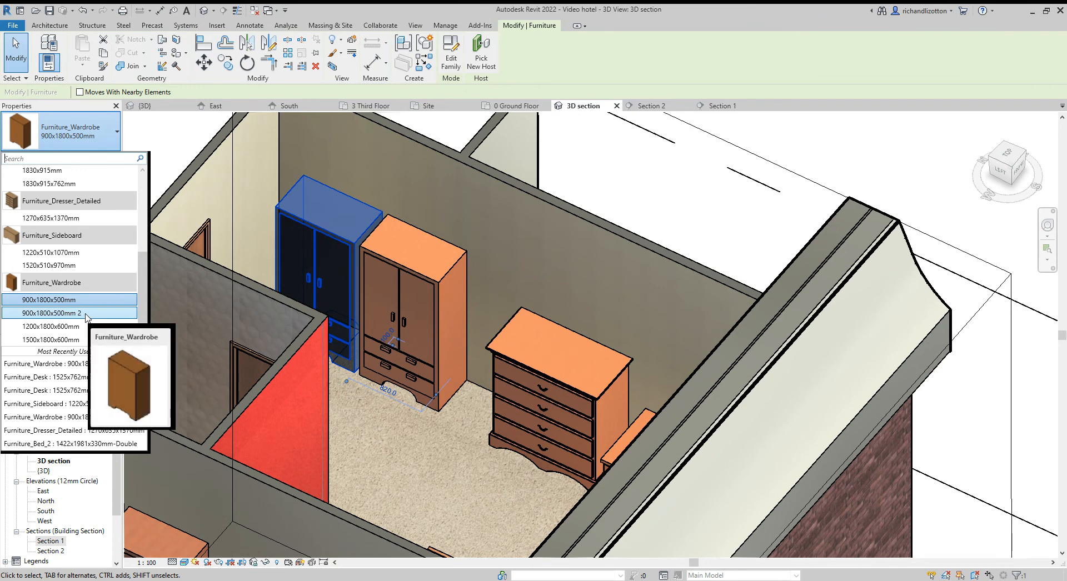
pyautogui.click(54, 313)
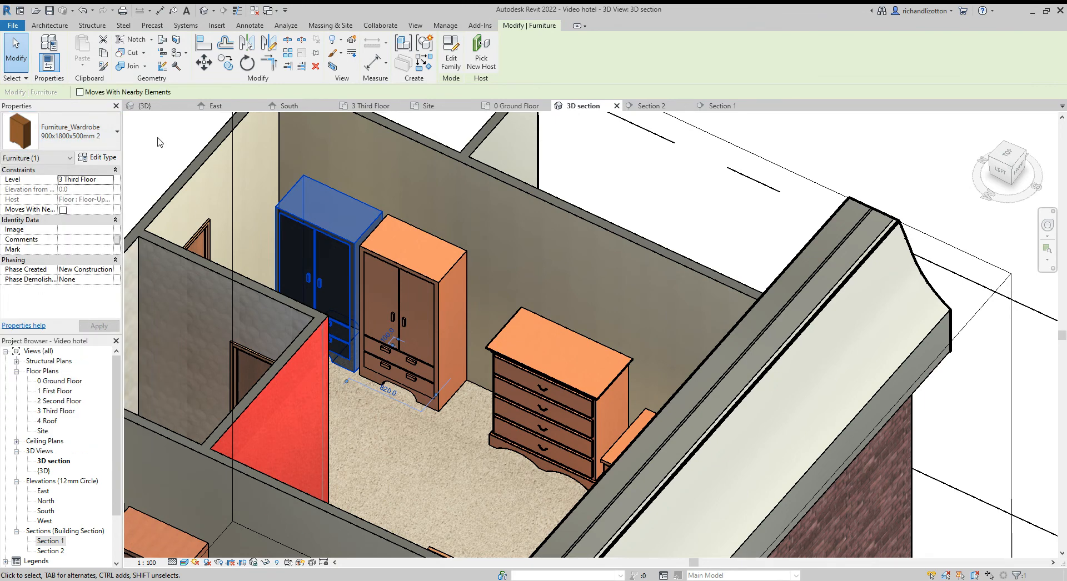
pyautogui.click(157, 169)
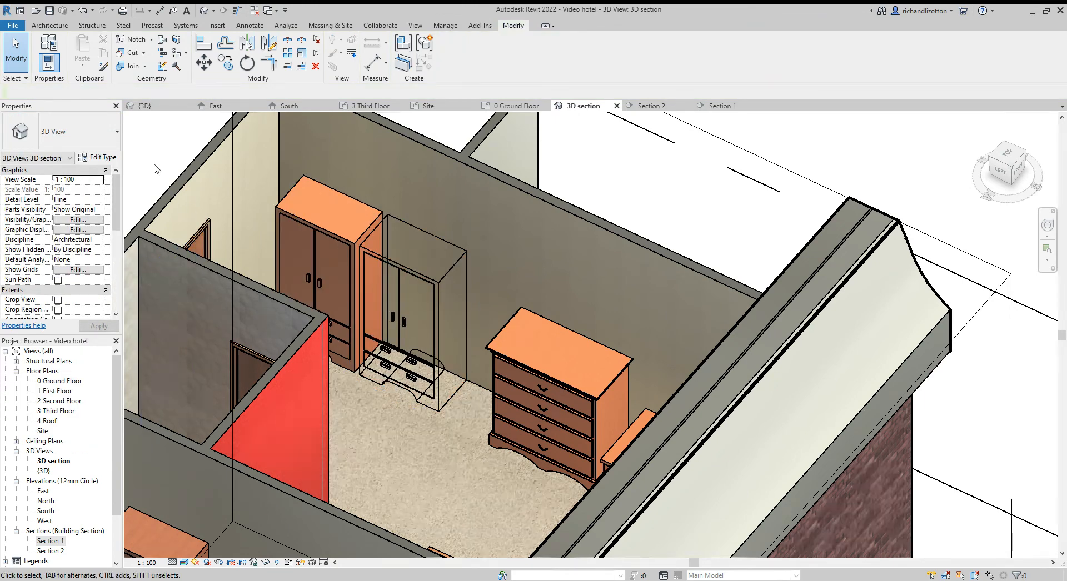
pyautogui.moveTo(757, 216)
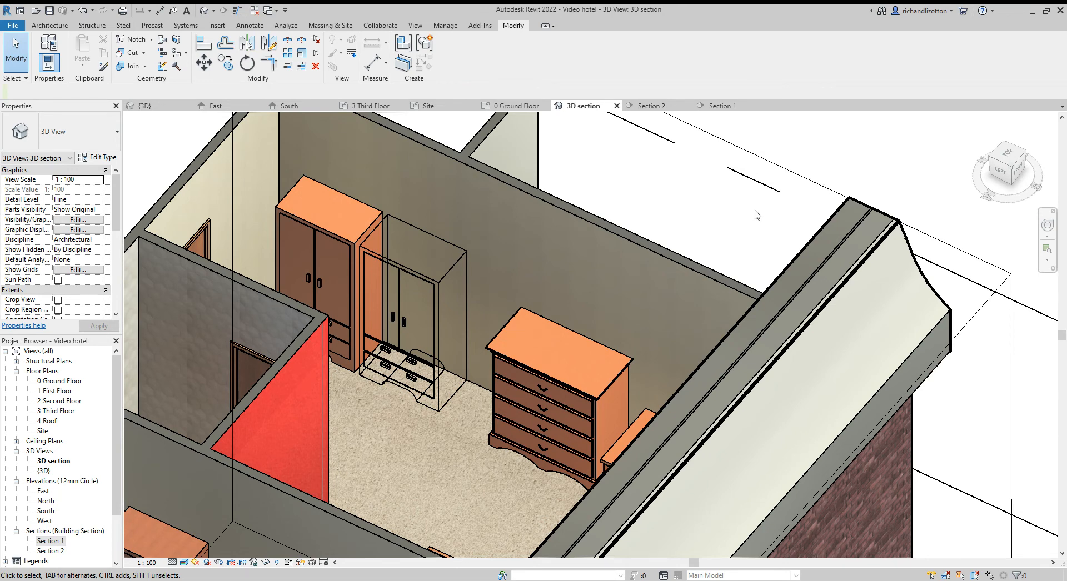
# Select the wardrobe again and check its type in the Type Selector.
pyautogui.click(434, 284)
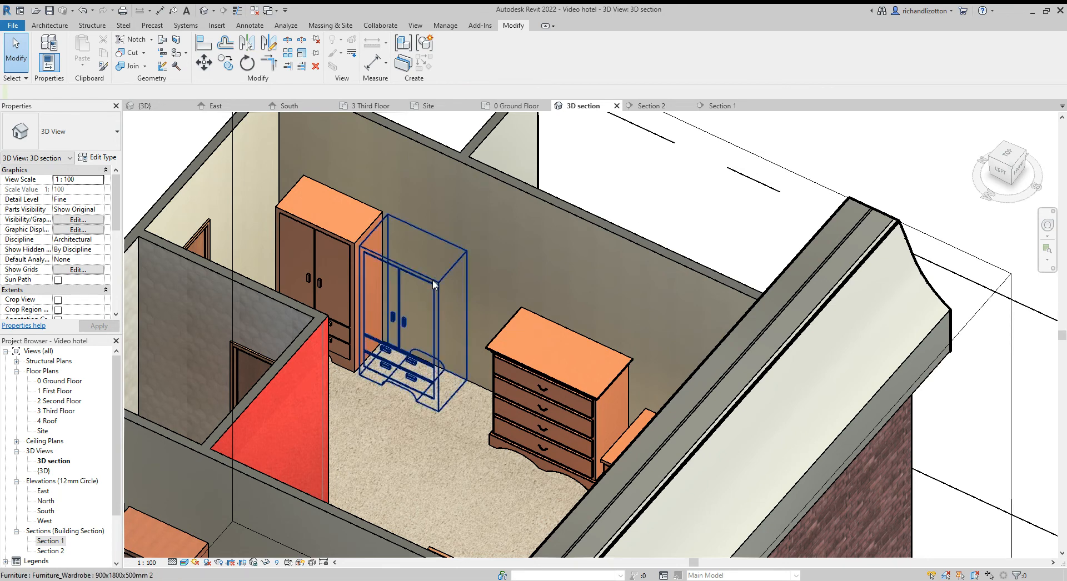
pyautogui.click(408, 285)
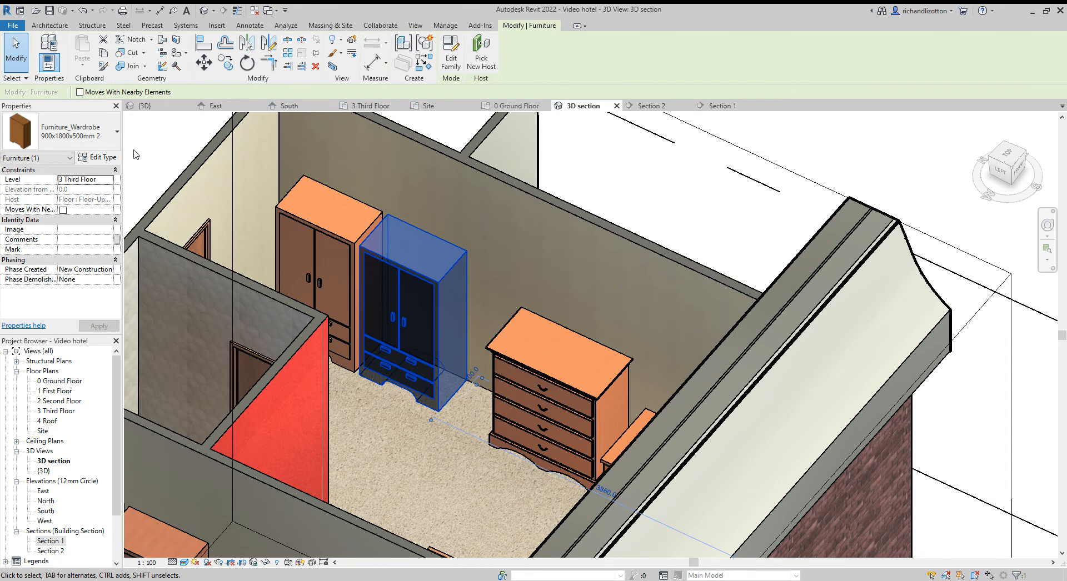
pyautogui.click(114, 133)
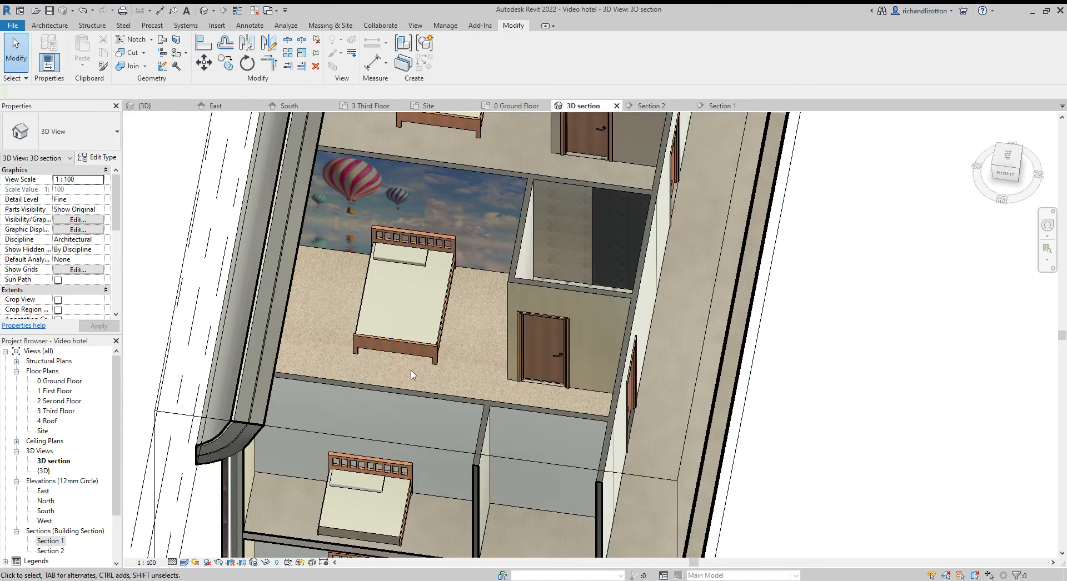
# Duplicate the double bed's type as 1422x1981x330mm-Double 2.
pyautogui.click(408, 306)
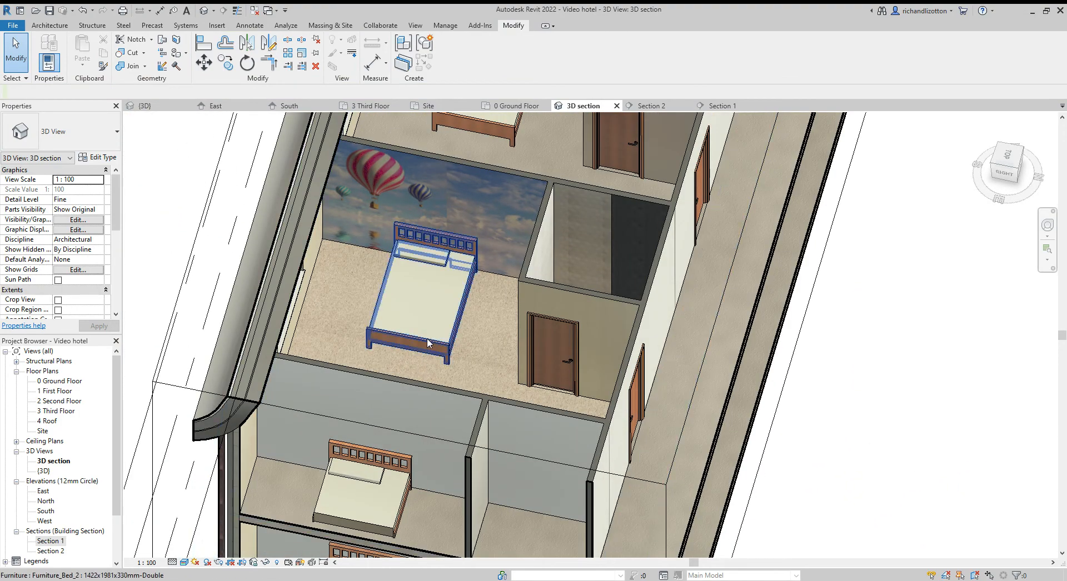
pyautogui.click(425, 293)
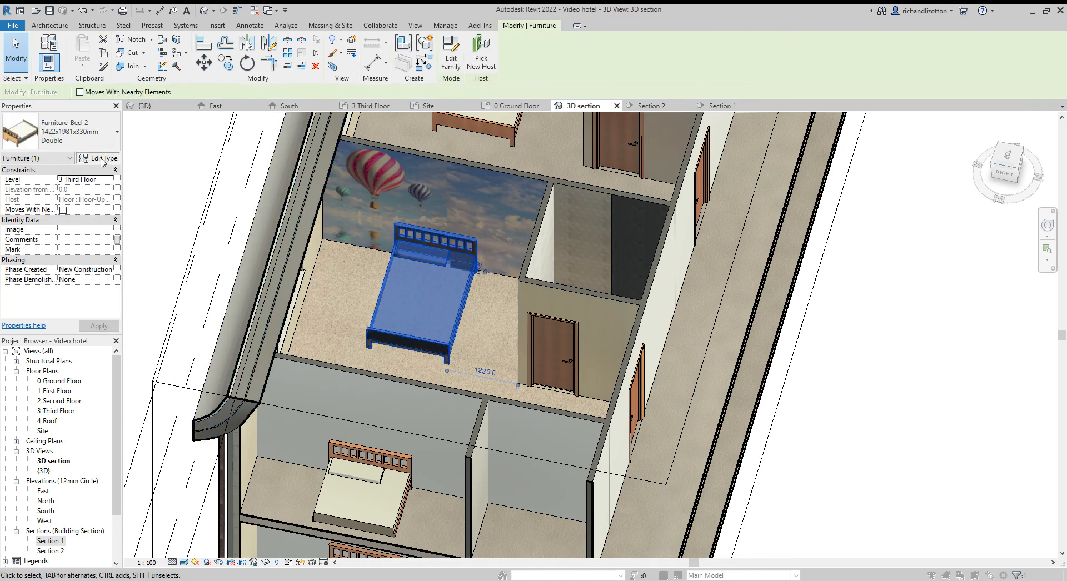
pyautogui.click(101, 158)
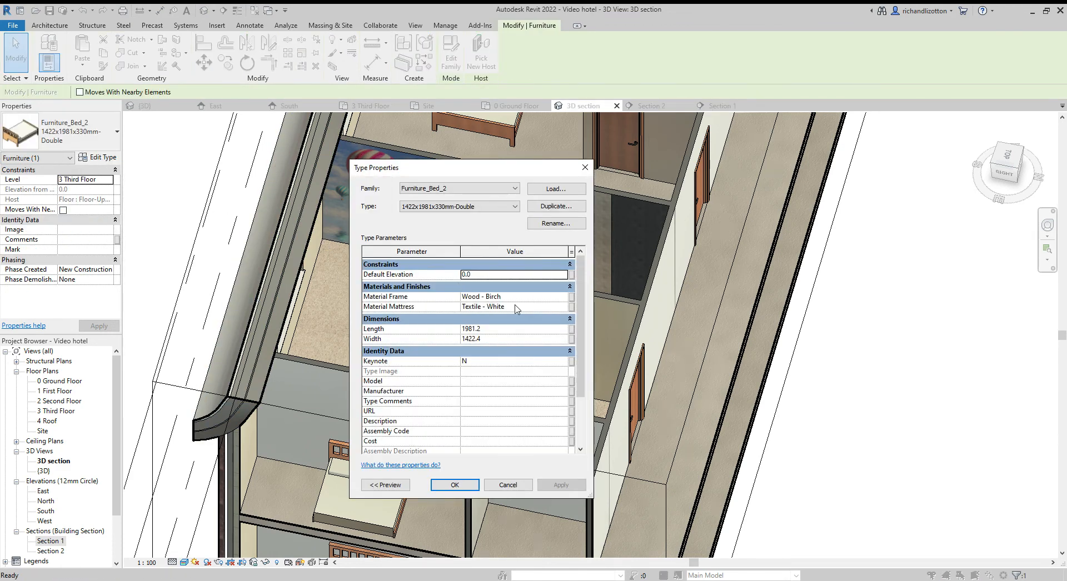
pyautogui.click(555, 206)
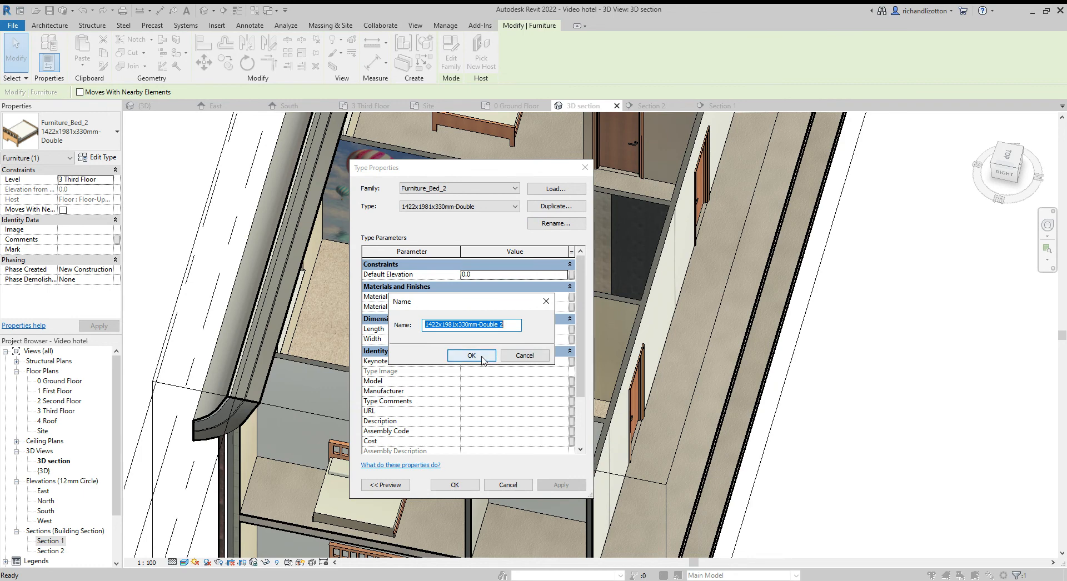
pyautogui.click(470, 355)
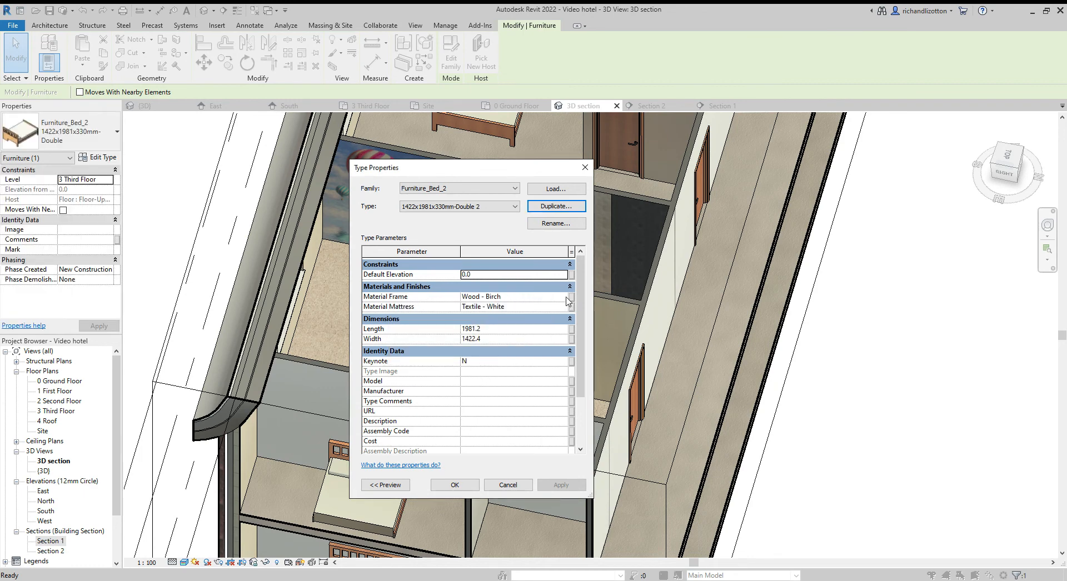
# Set the new bed type's Material Frame to Wood - Cherry and apply it.
pyautogui.click(569, 296)
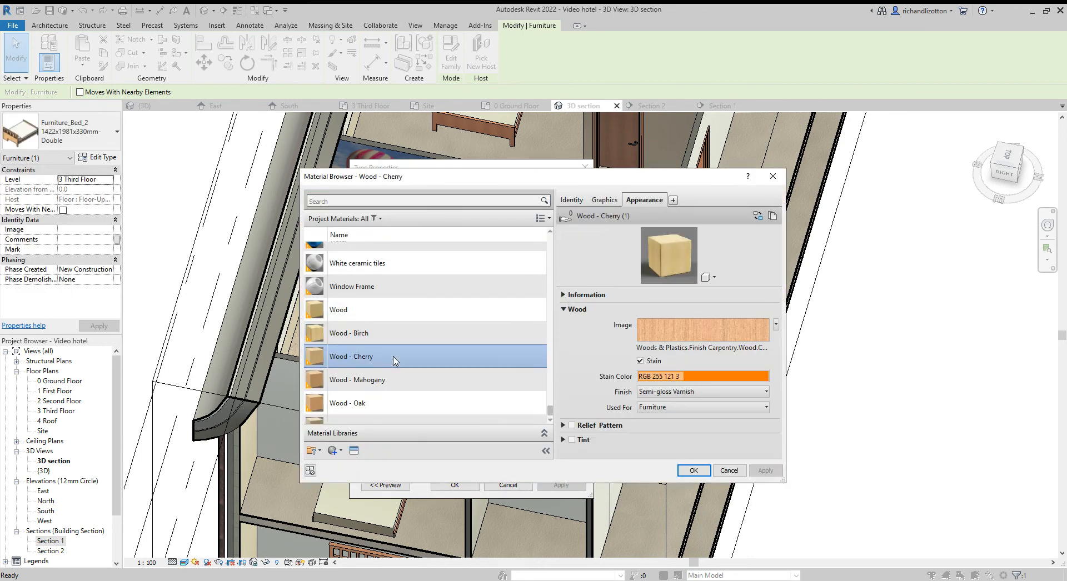
pyautogui.click(693, 470)
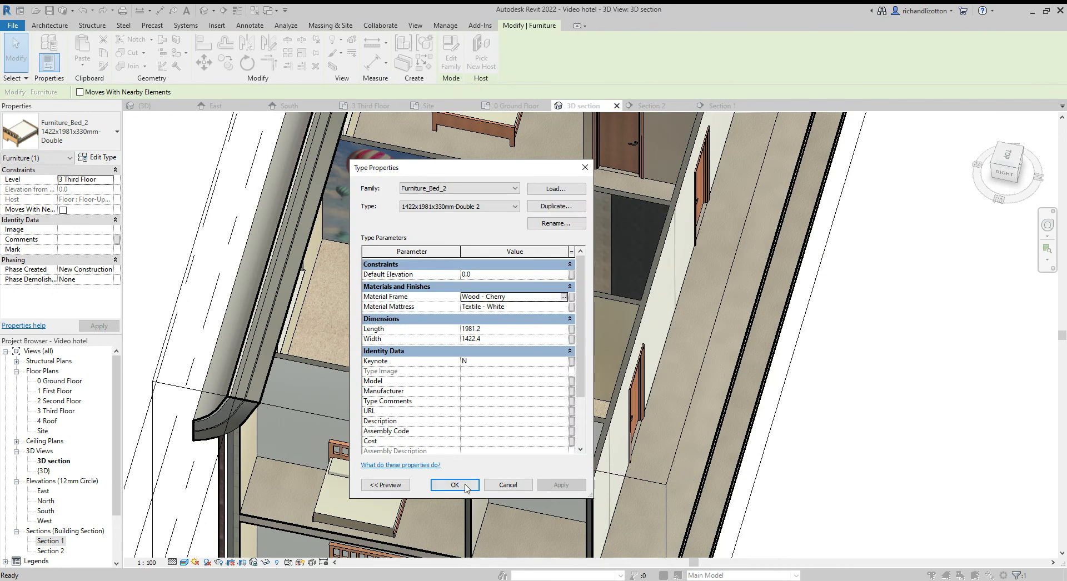
pyautogui.click(454, 485)
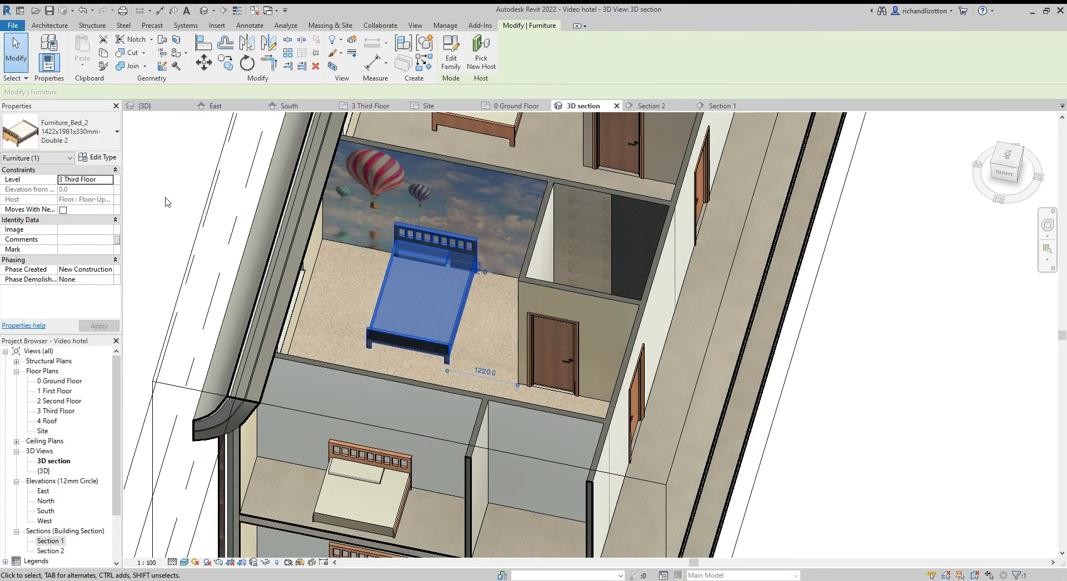